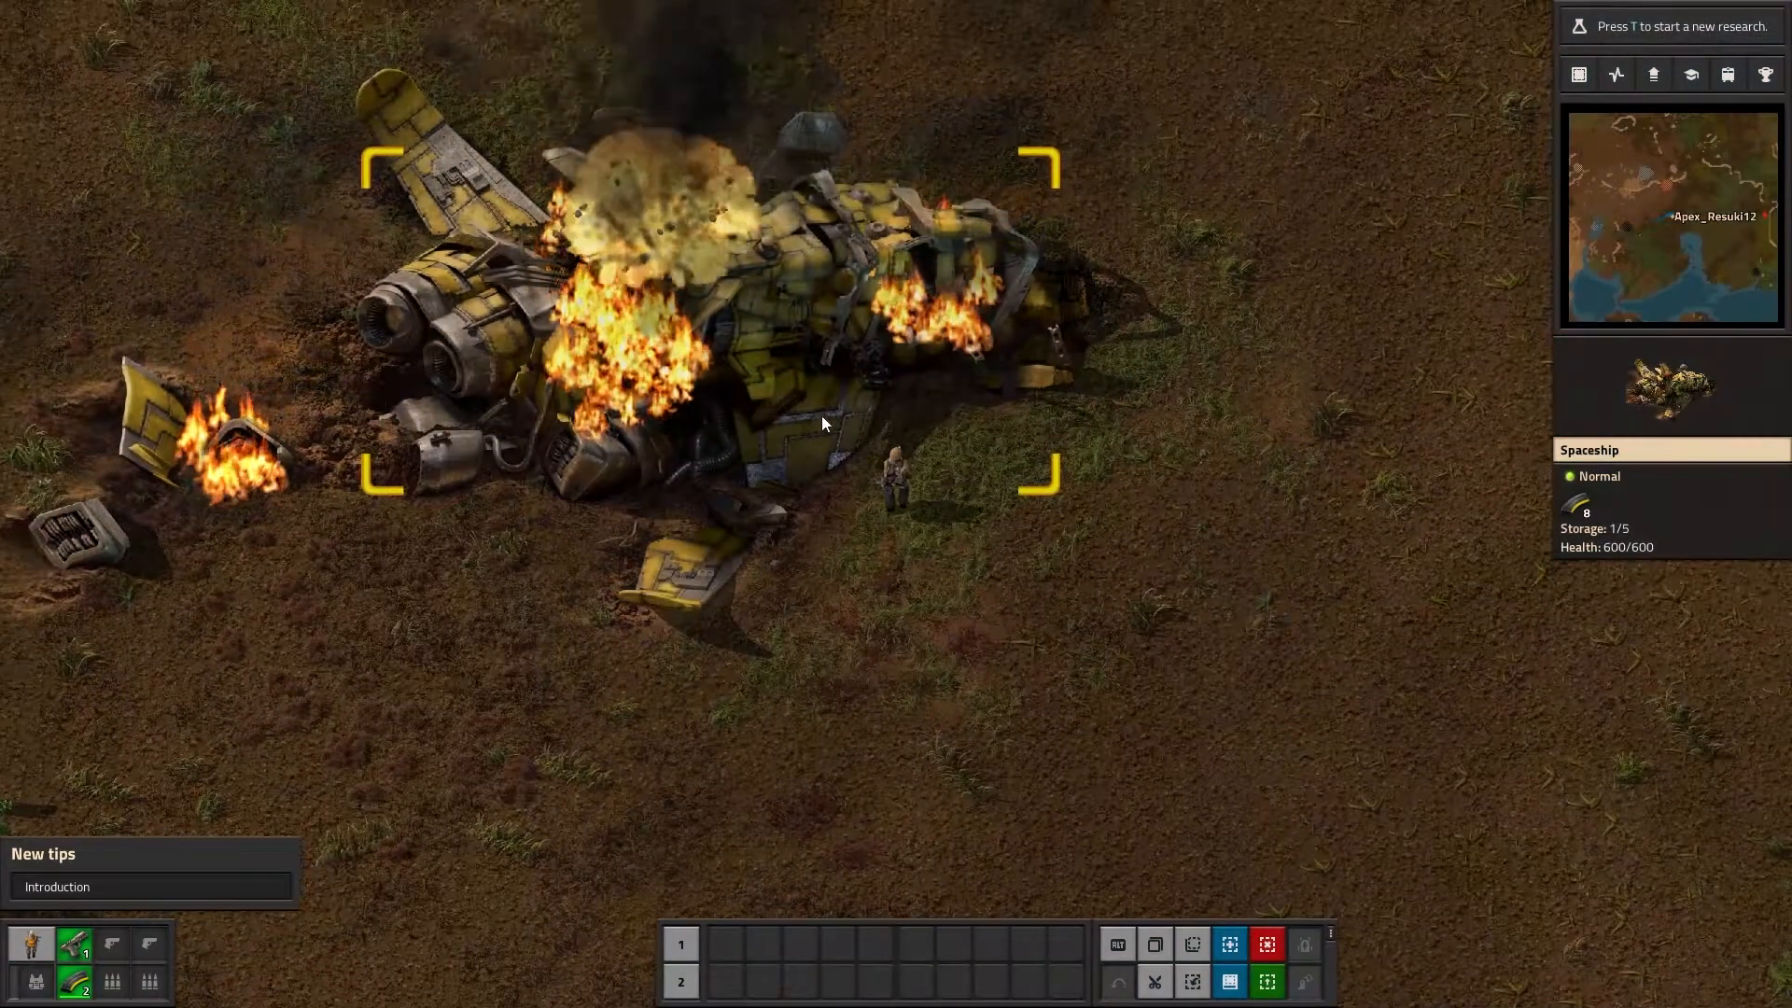
- Inspect the crashed spaceship's inventory, then show the large factory save instead
left_click(823, 424)
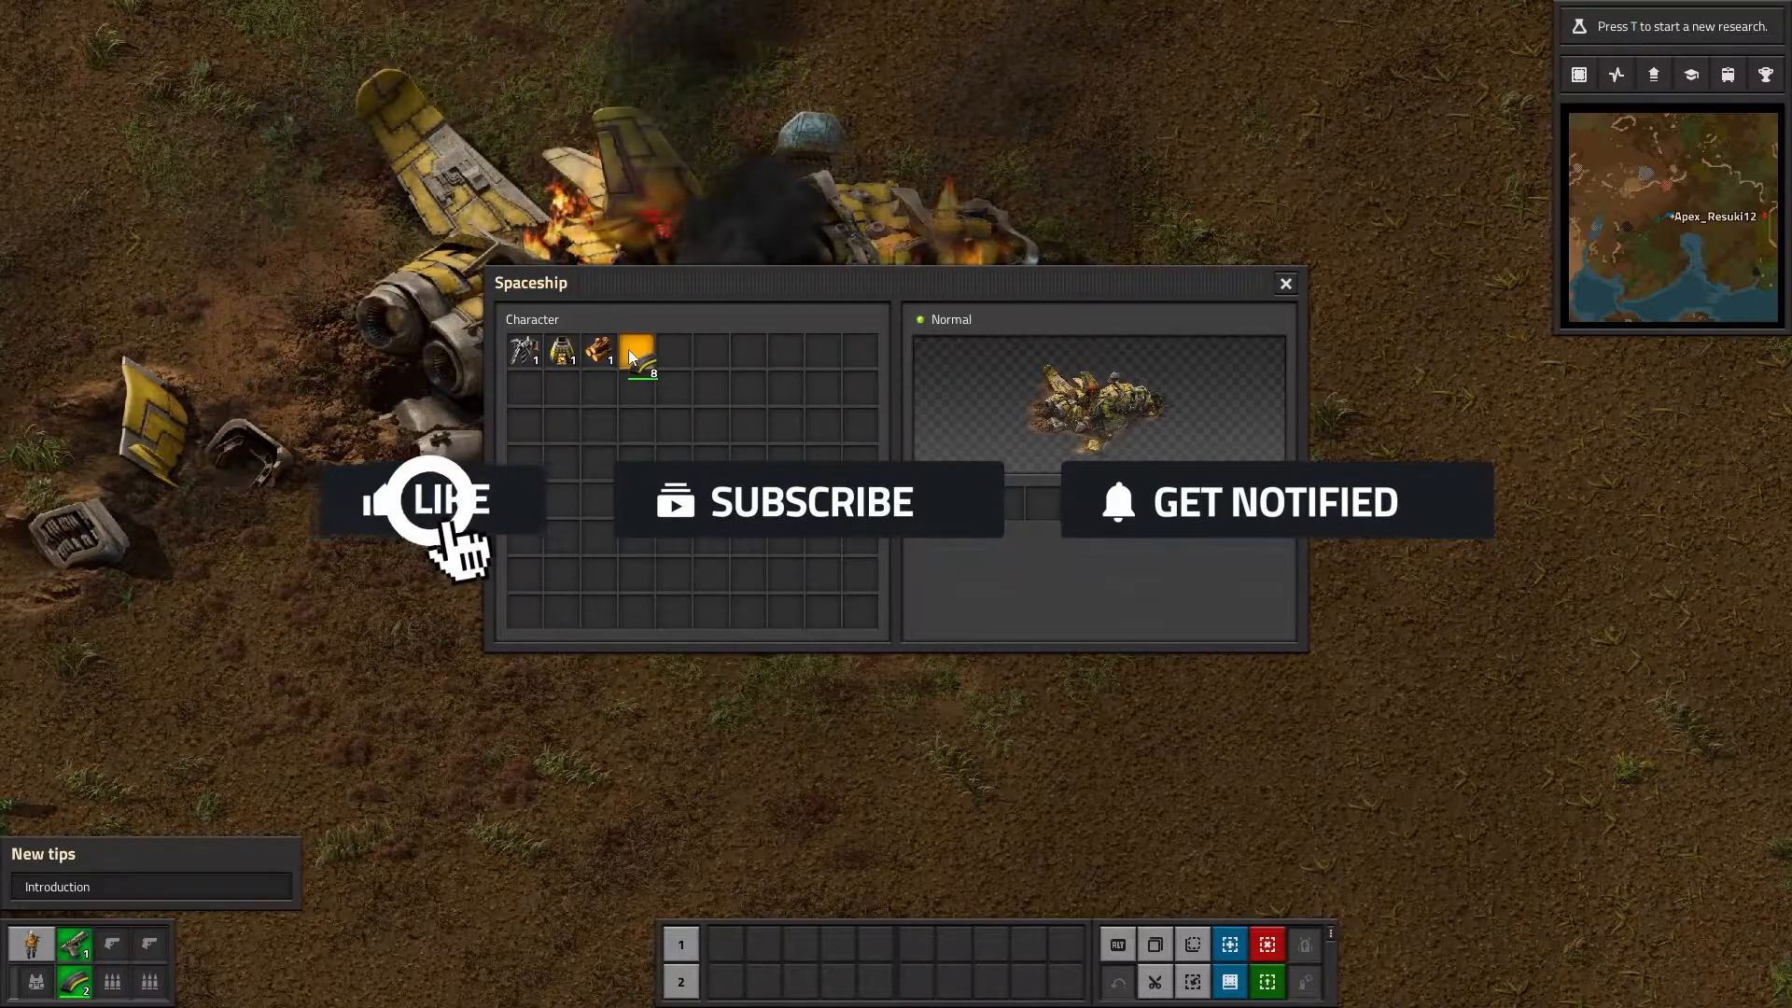
left_click(1284, 282)
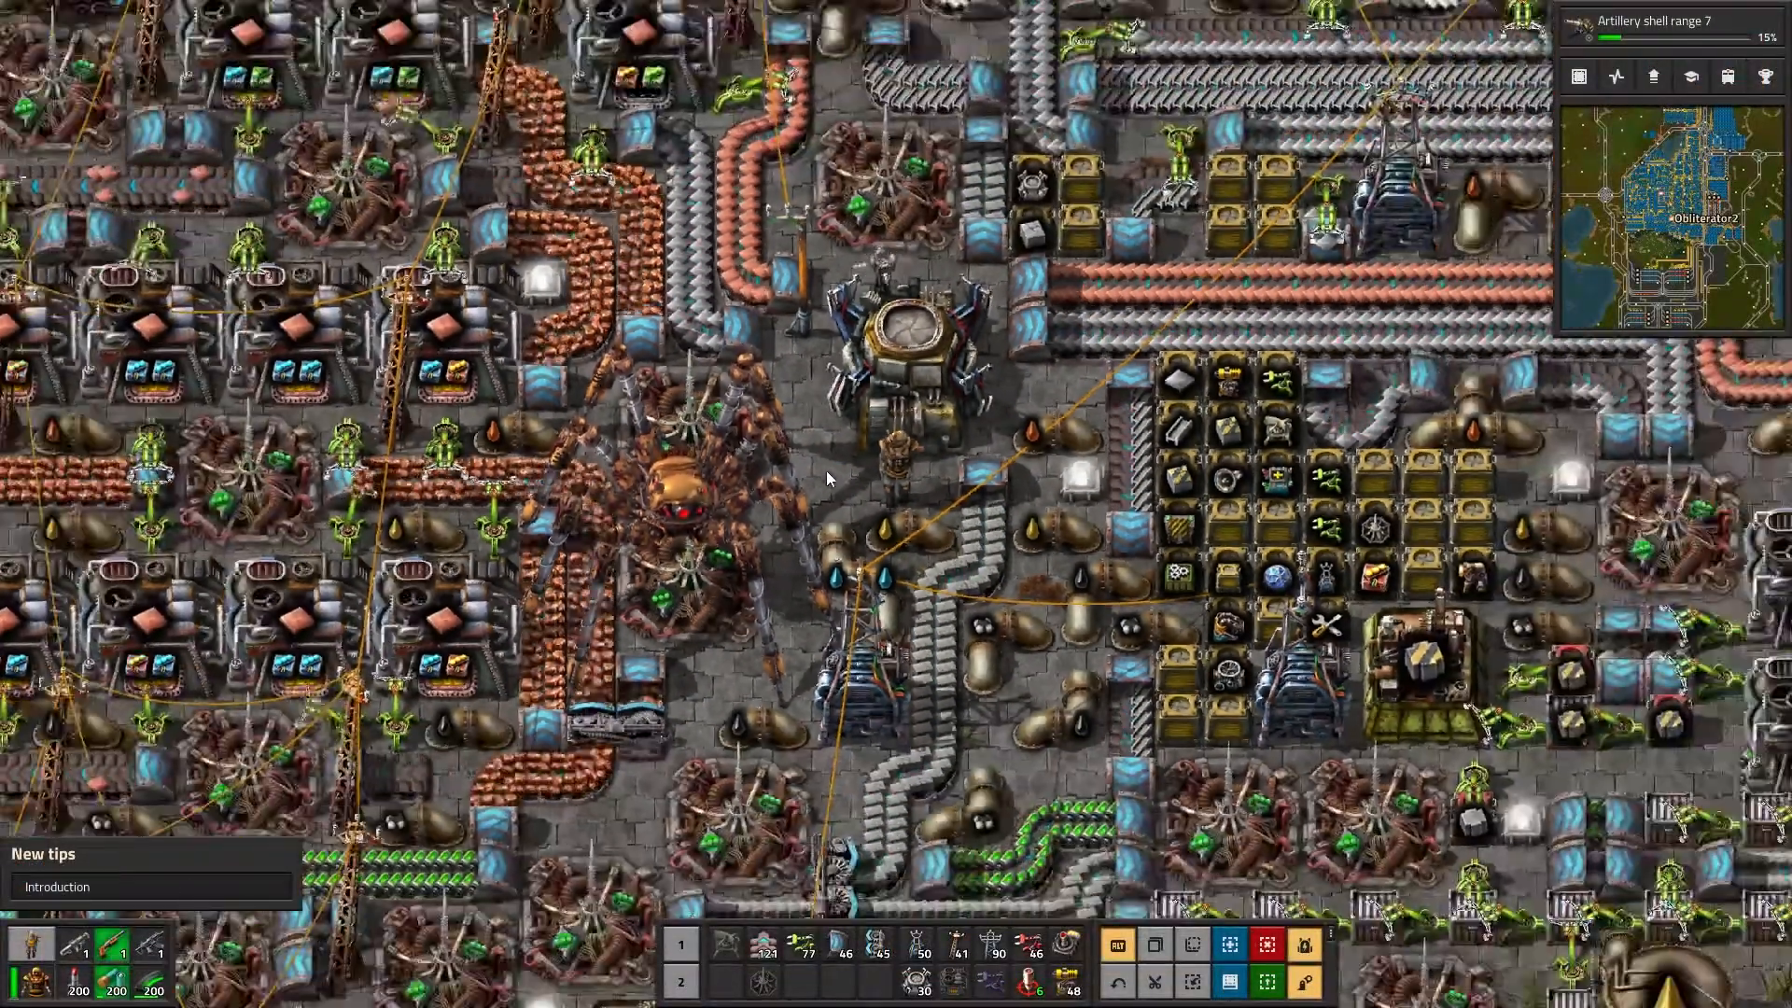
scroll("down", 3)
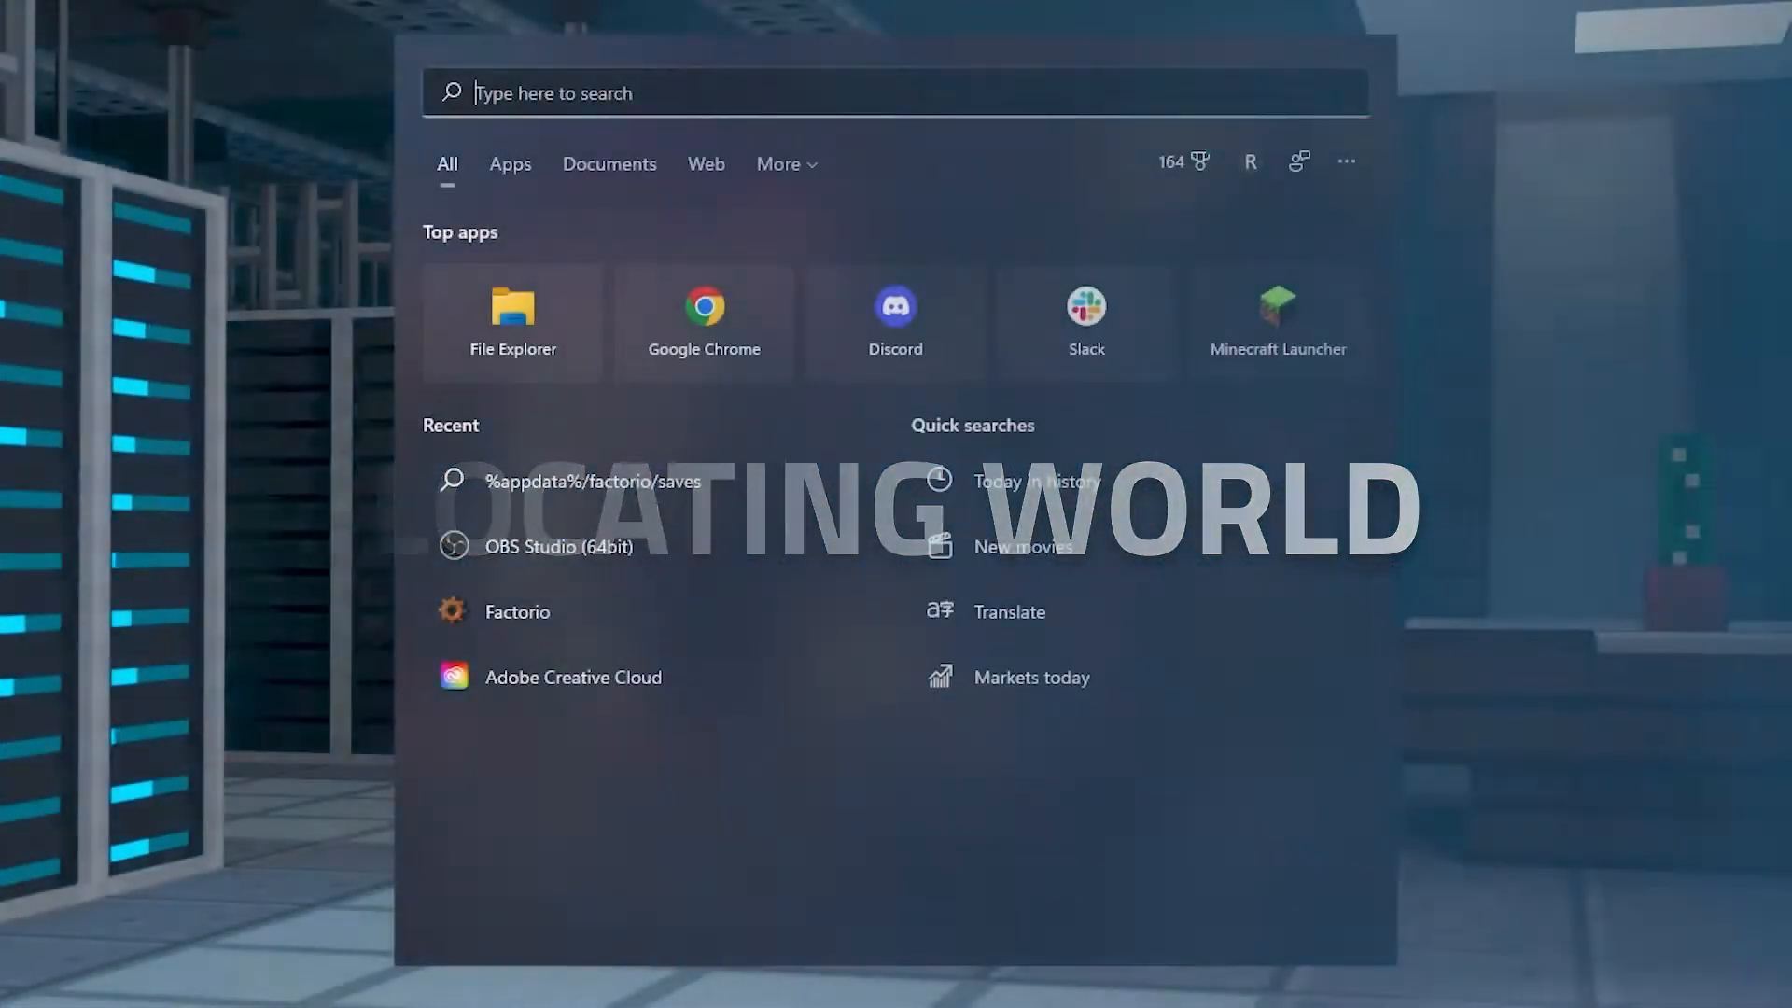
- Navigate via %appdata to Factorio's saves folder and select the Osira save
type("%appdata")
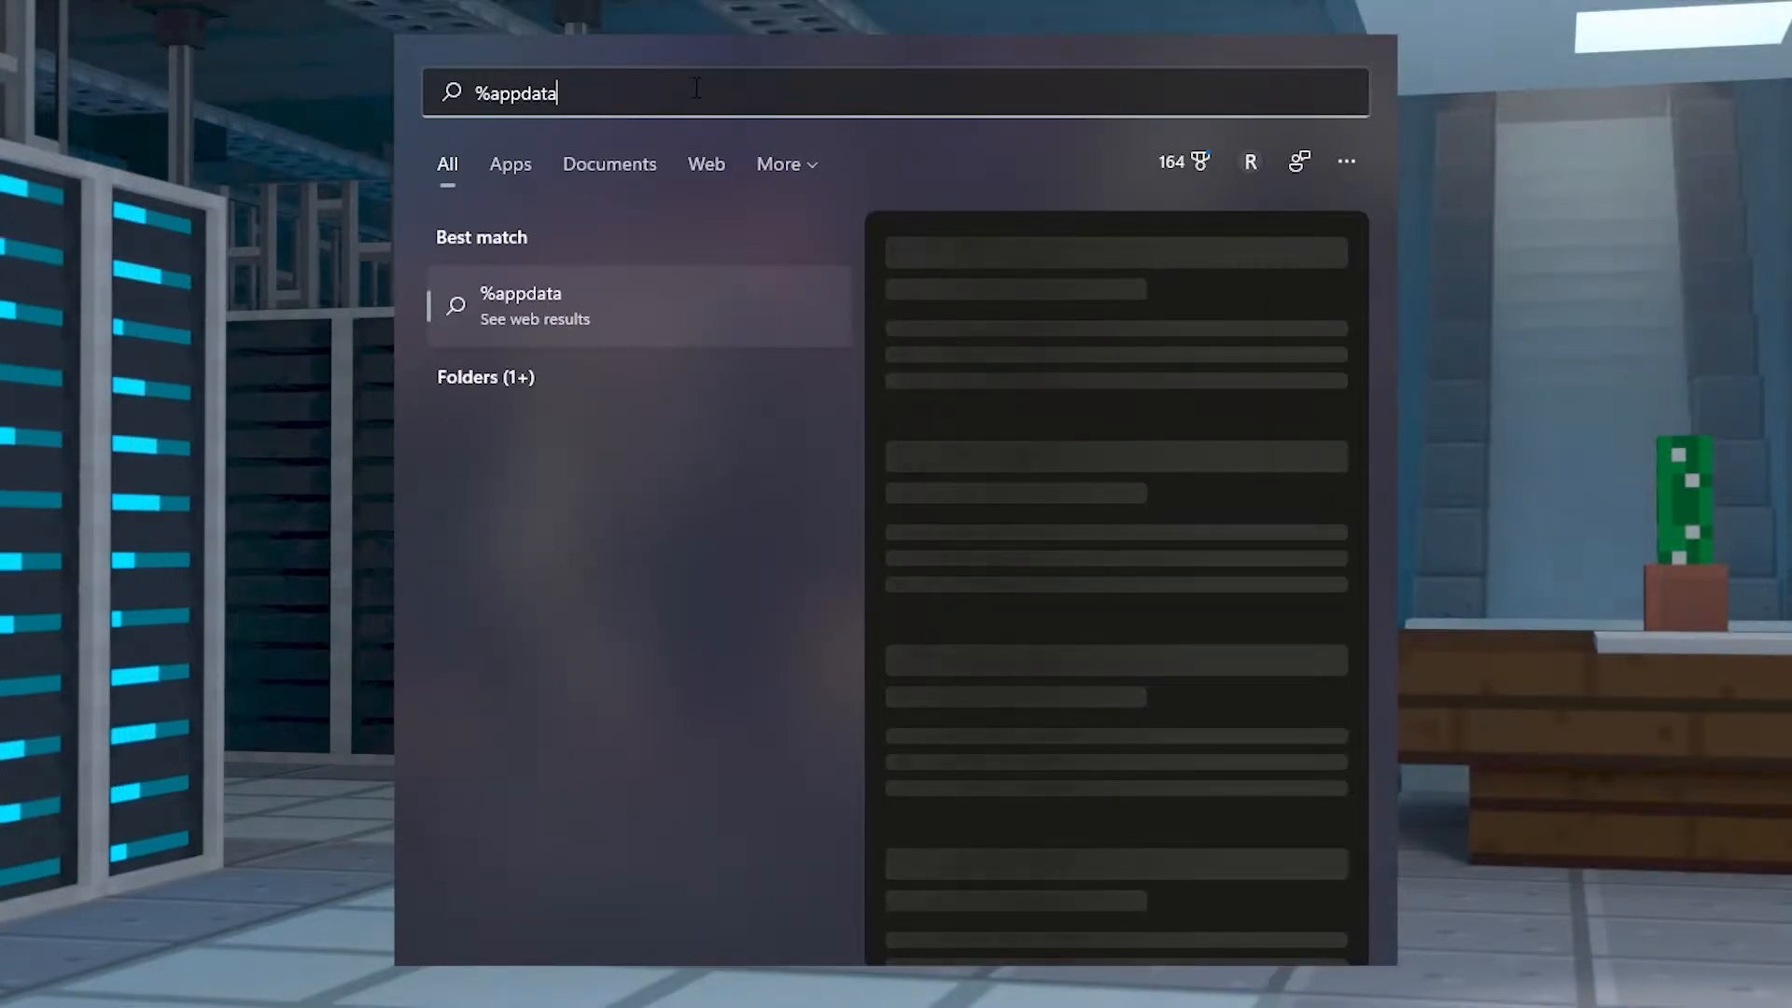
key("Return")
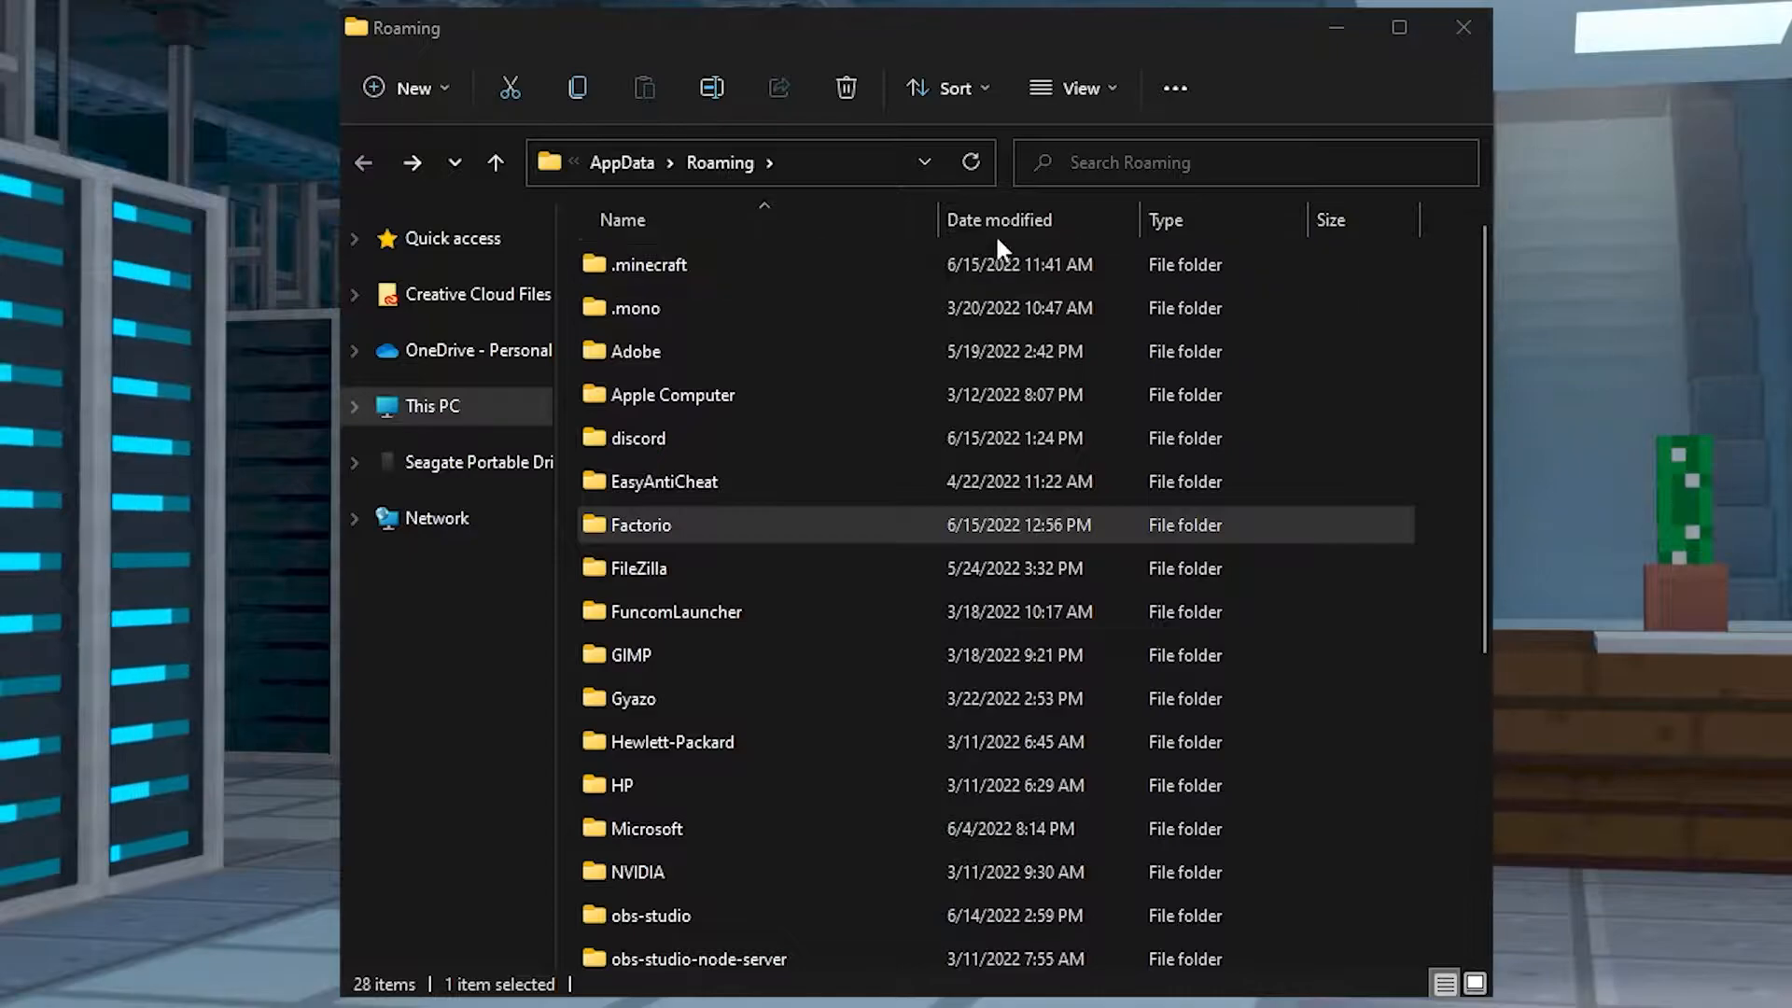
mouse_move(629, 504)
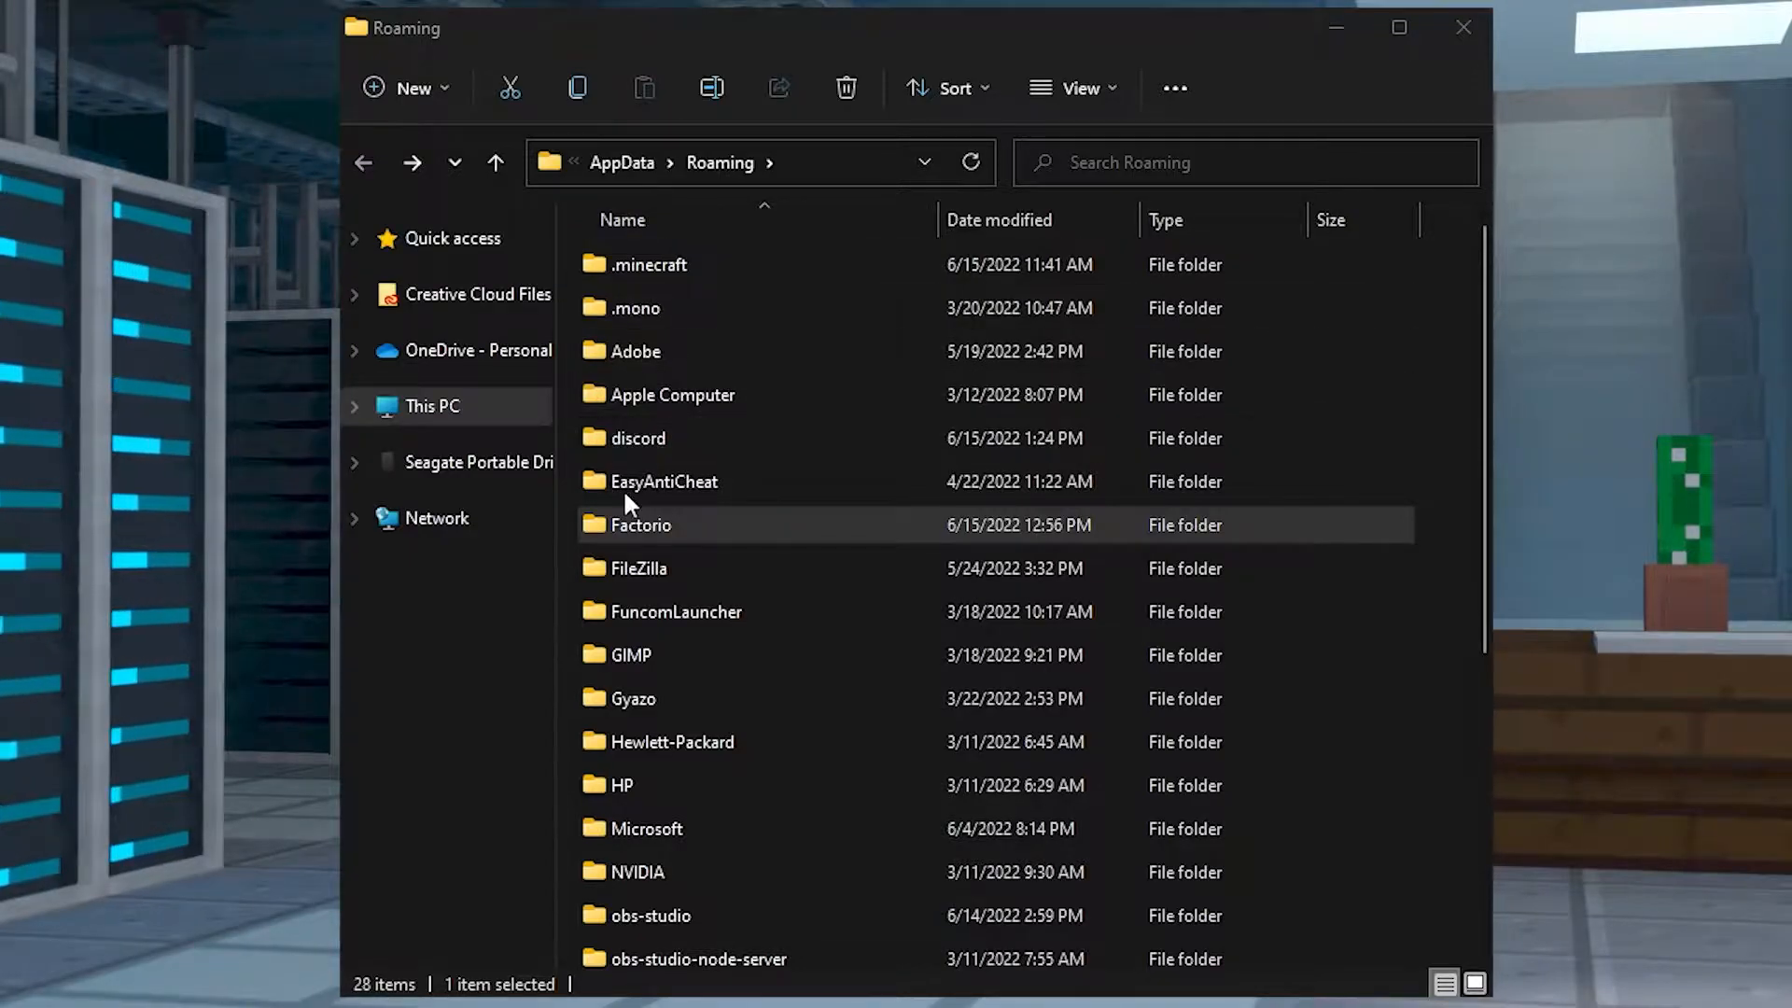
double_click(640, 525)
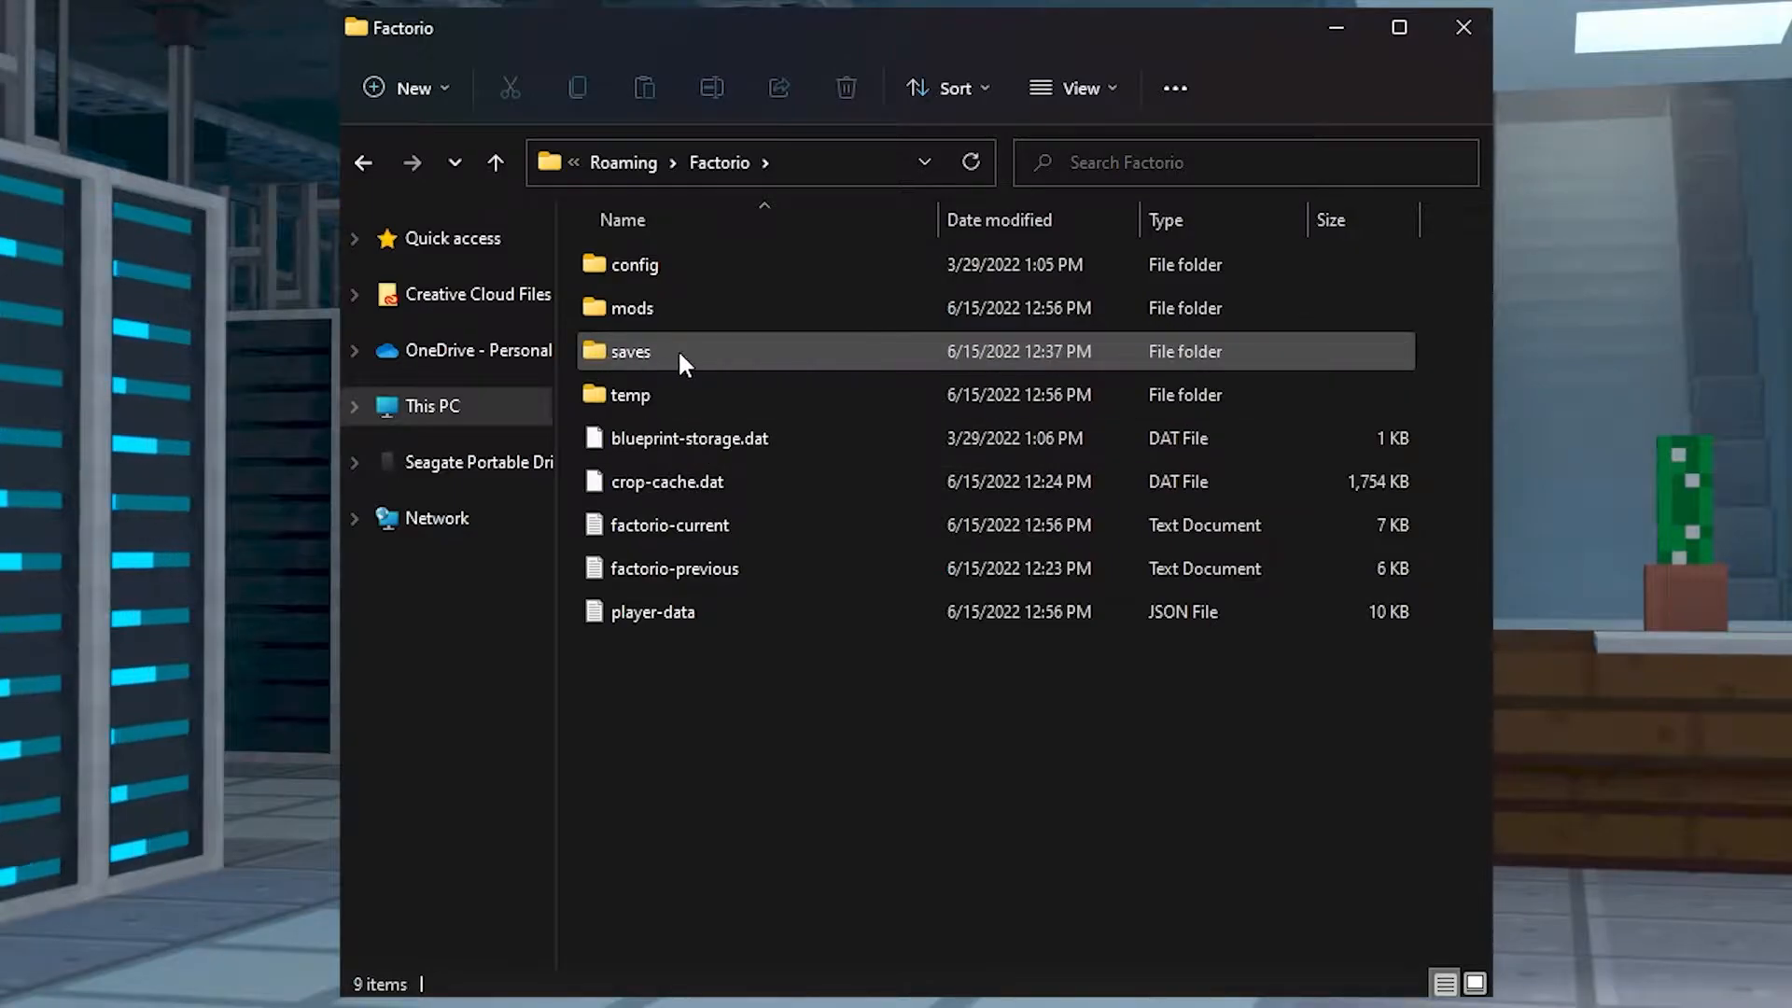
double_click(631, 351)
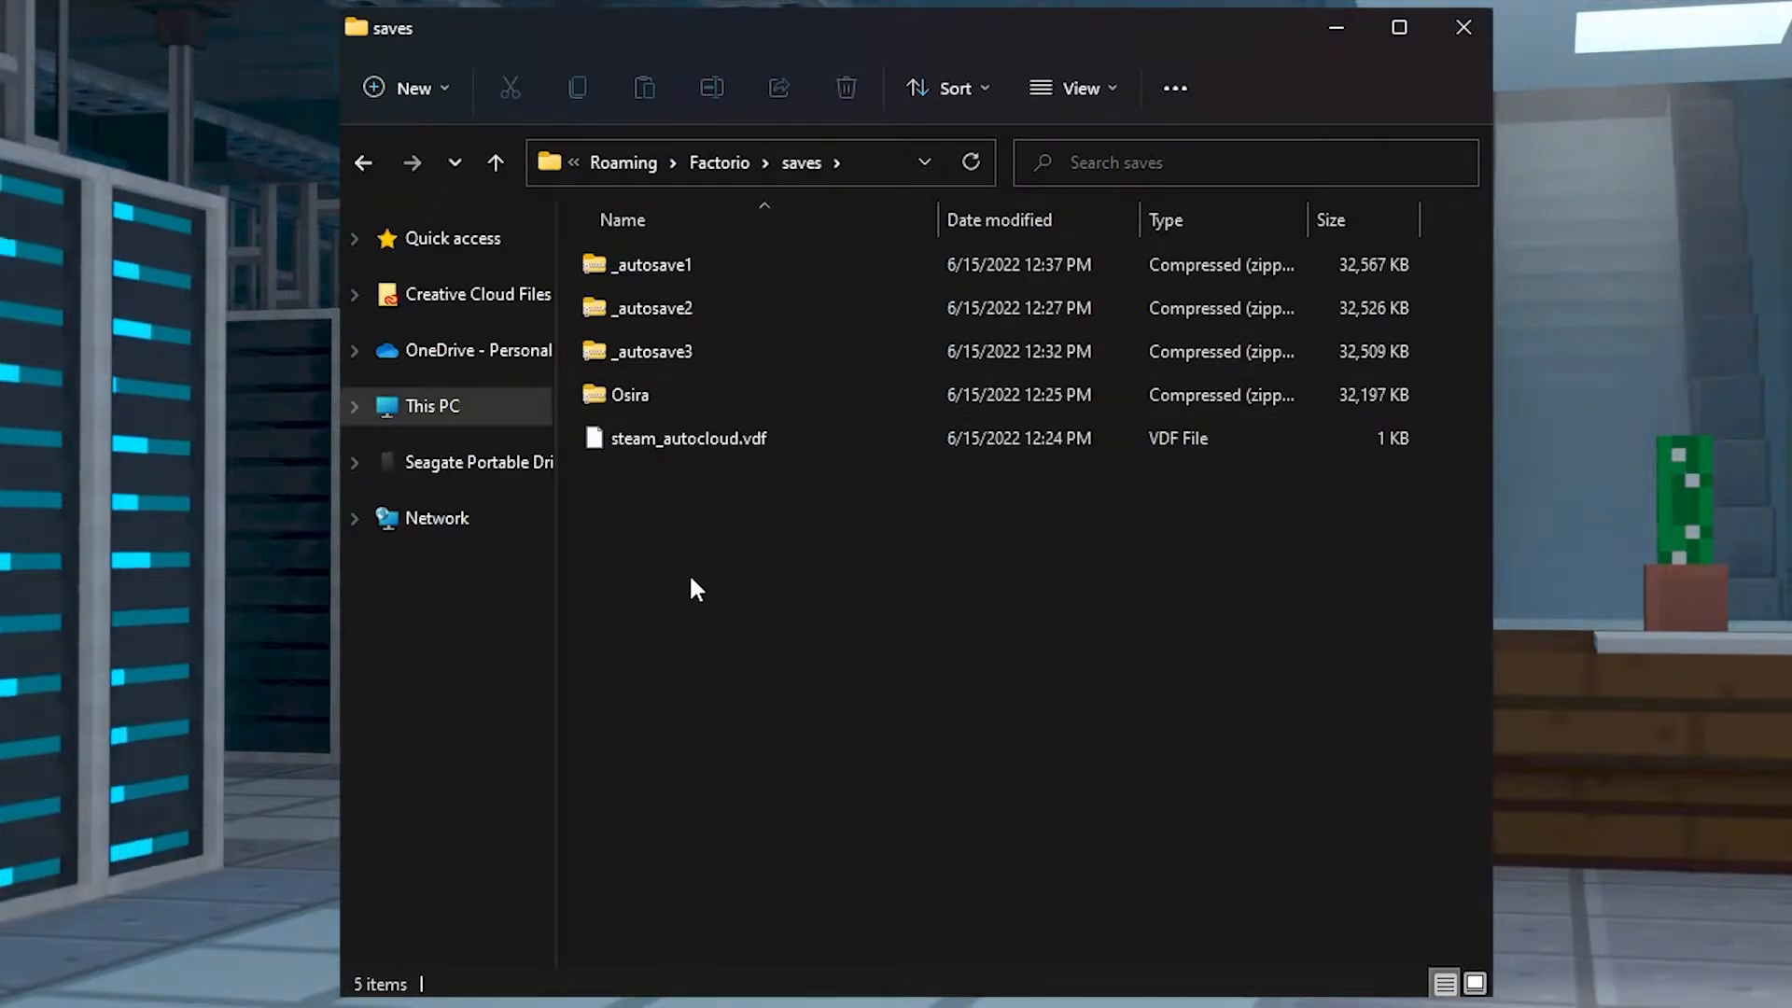
mouse_move(629, 416)
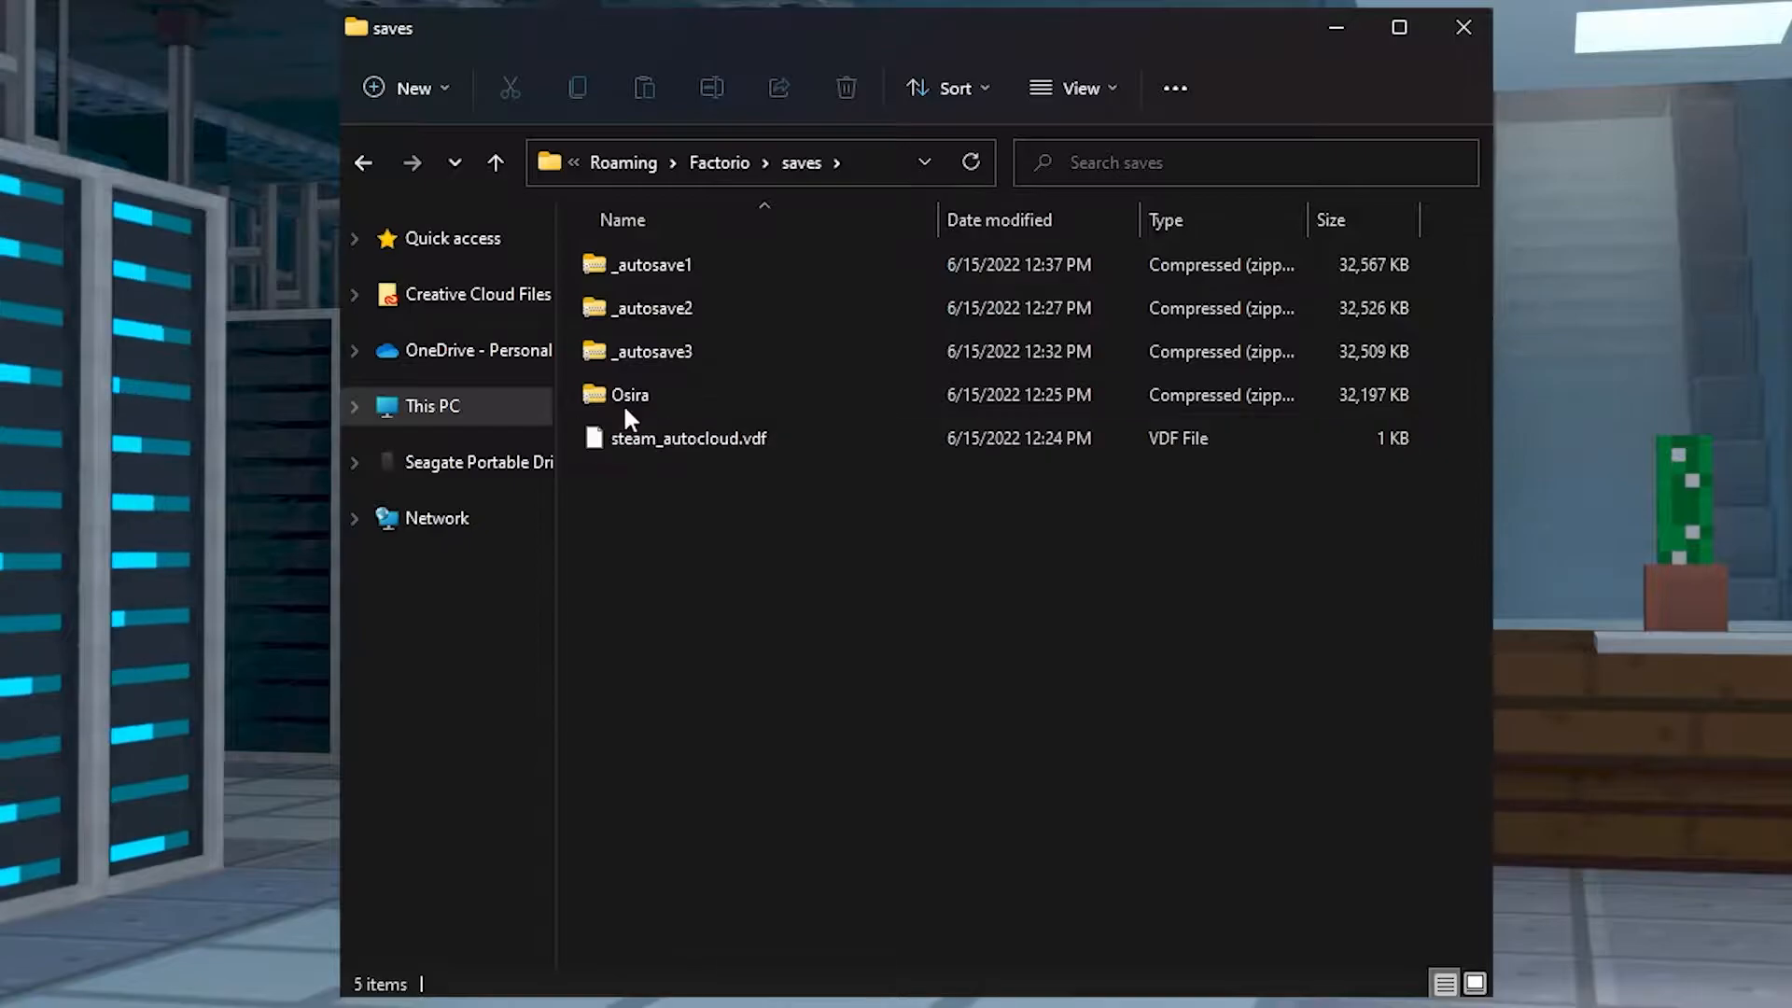
left_click(629, 394)
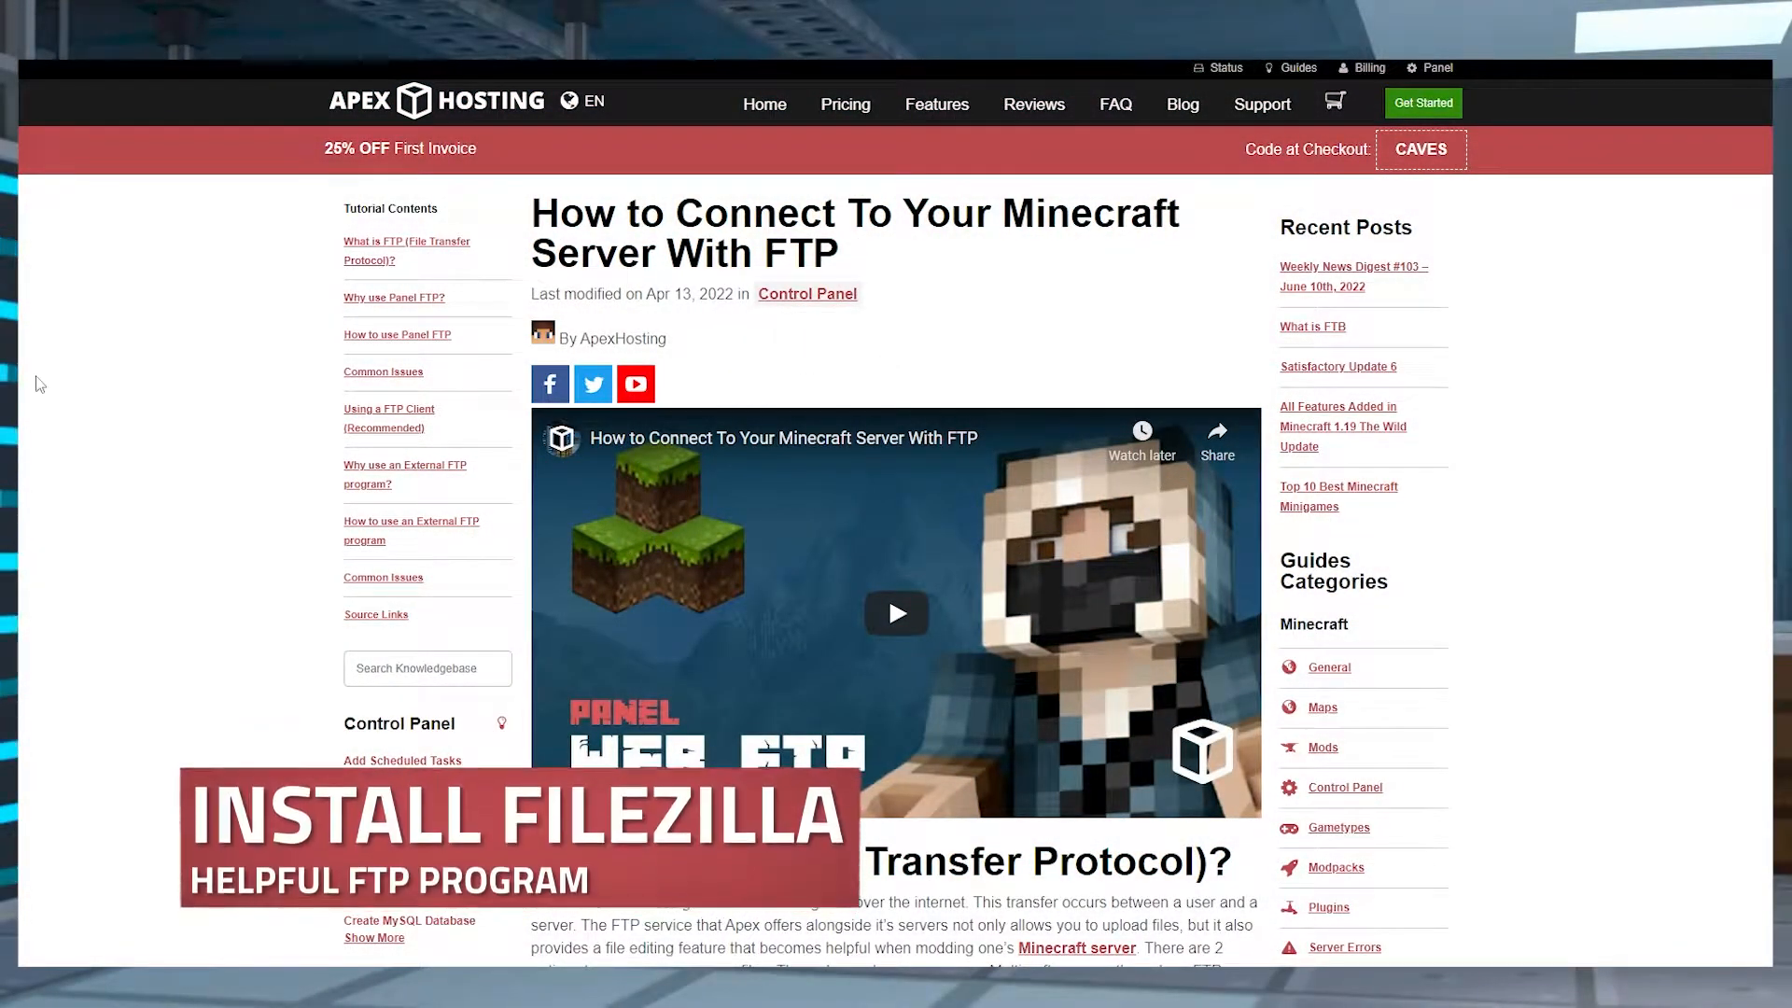
- Scroll through the 'How to Connect To Your Server With FTP' article to the FTP-client section
scroll("down", 3)
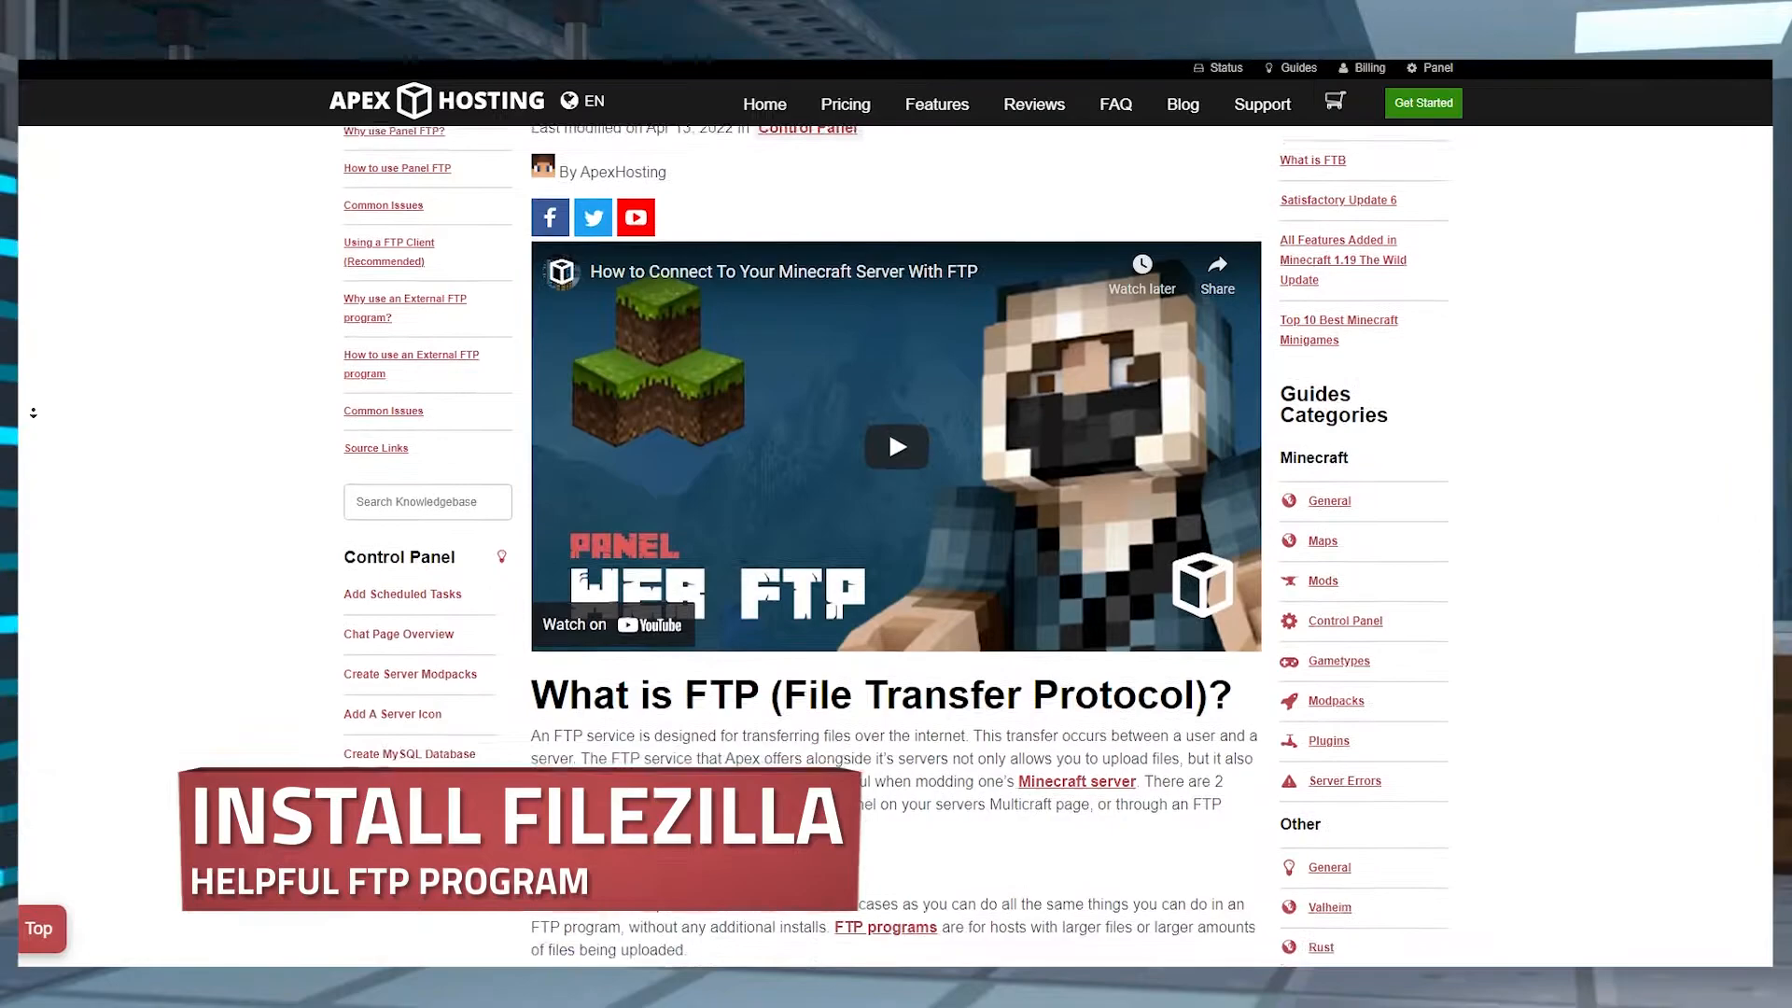
scroll("down", 3)
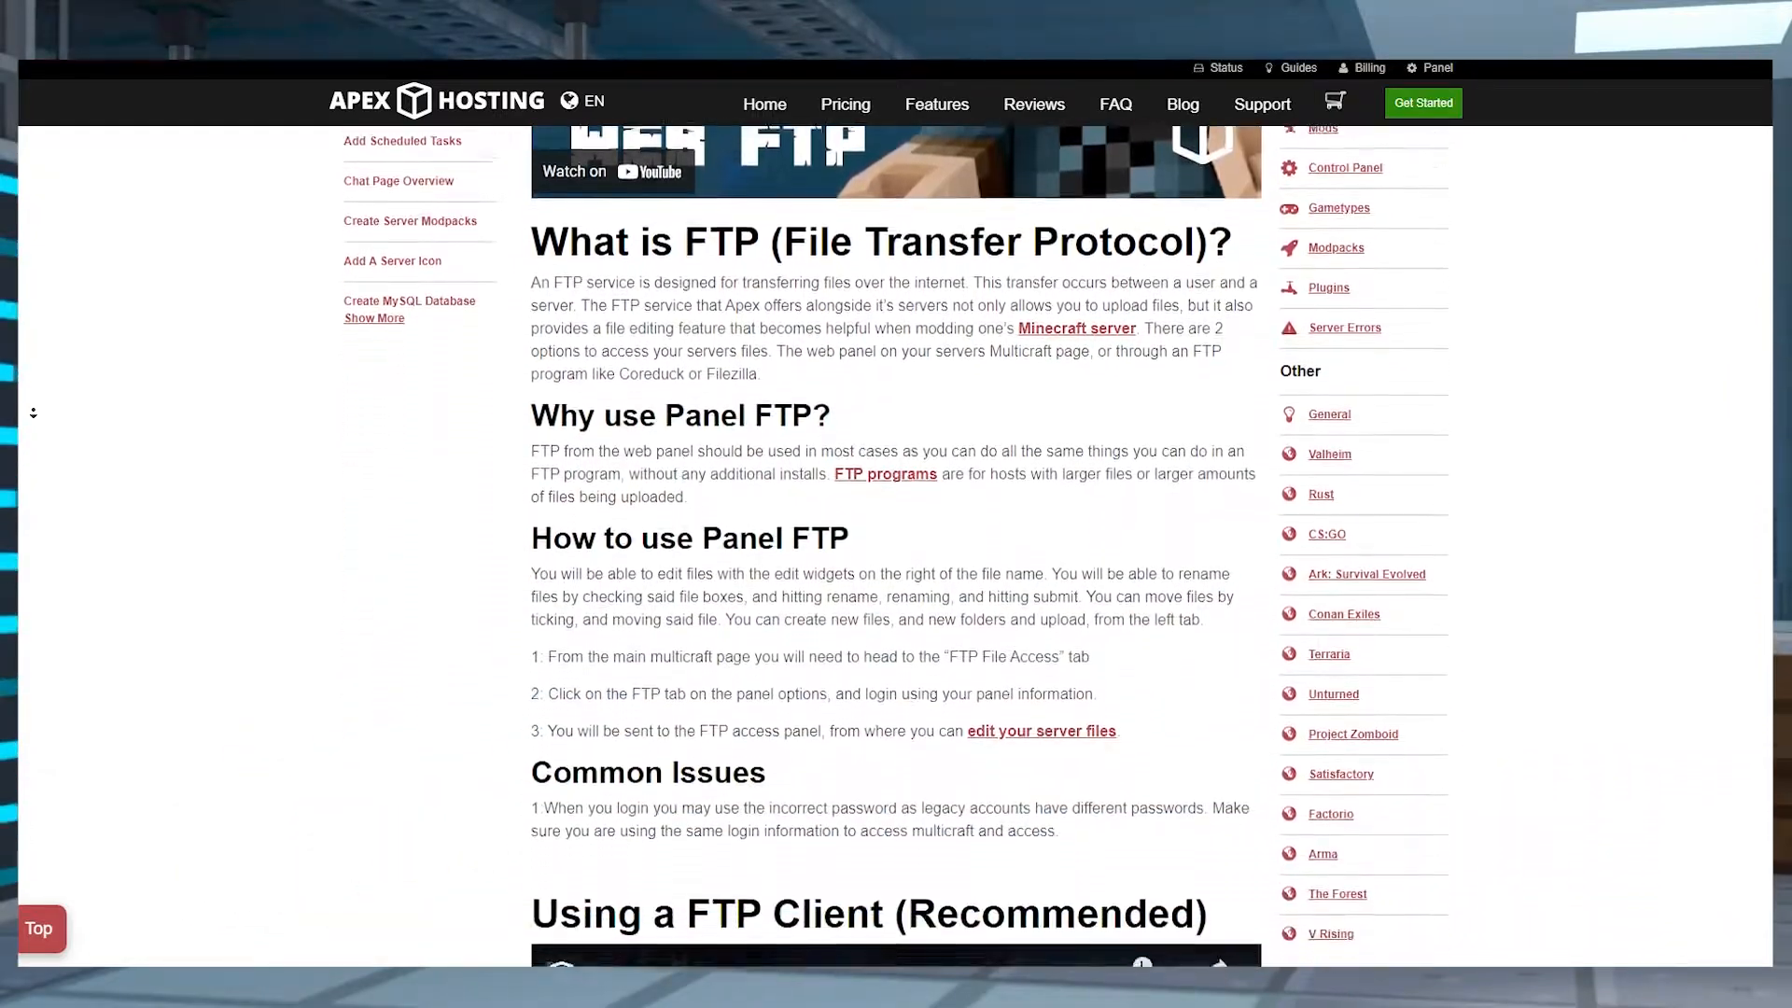
scroll("down", 3)
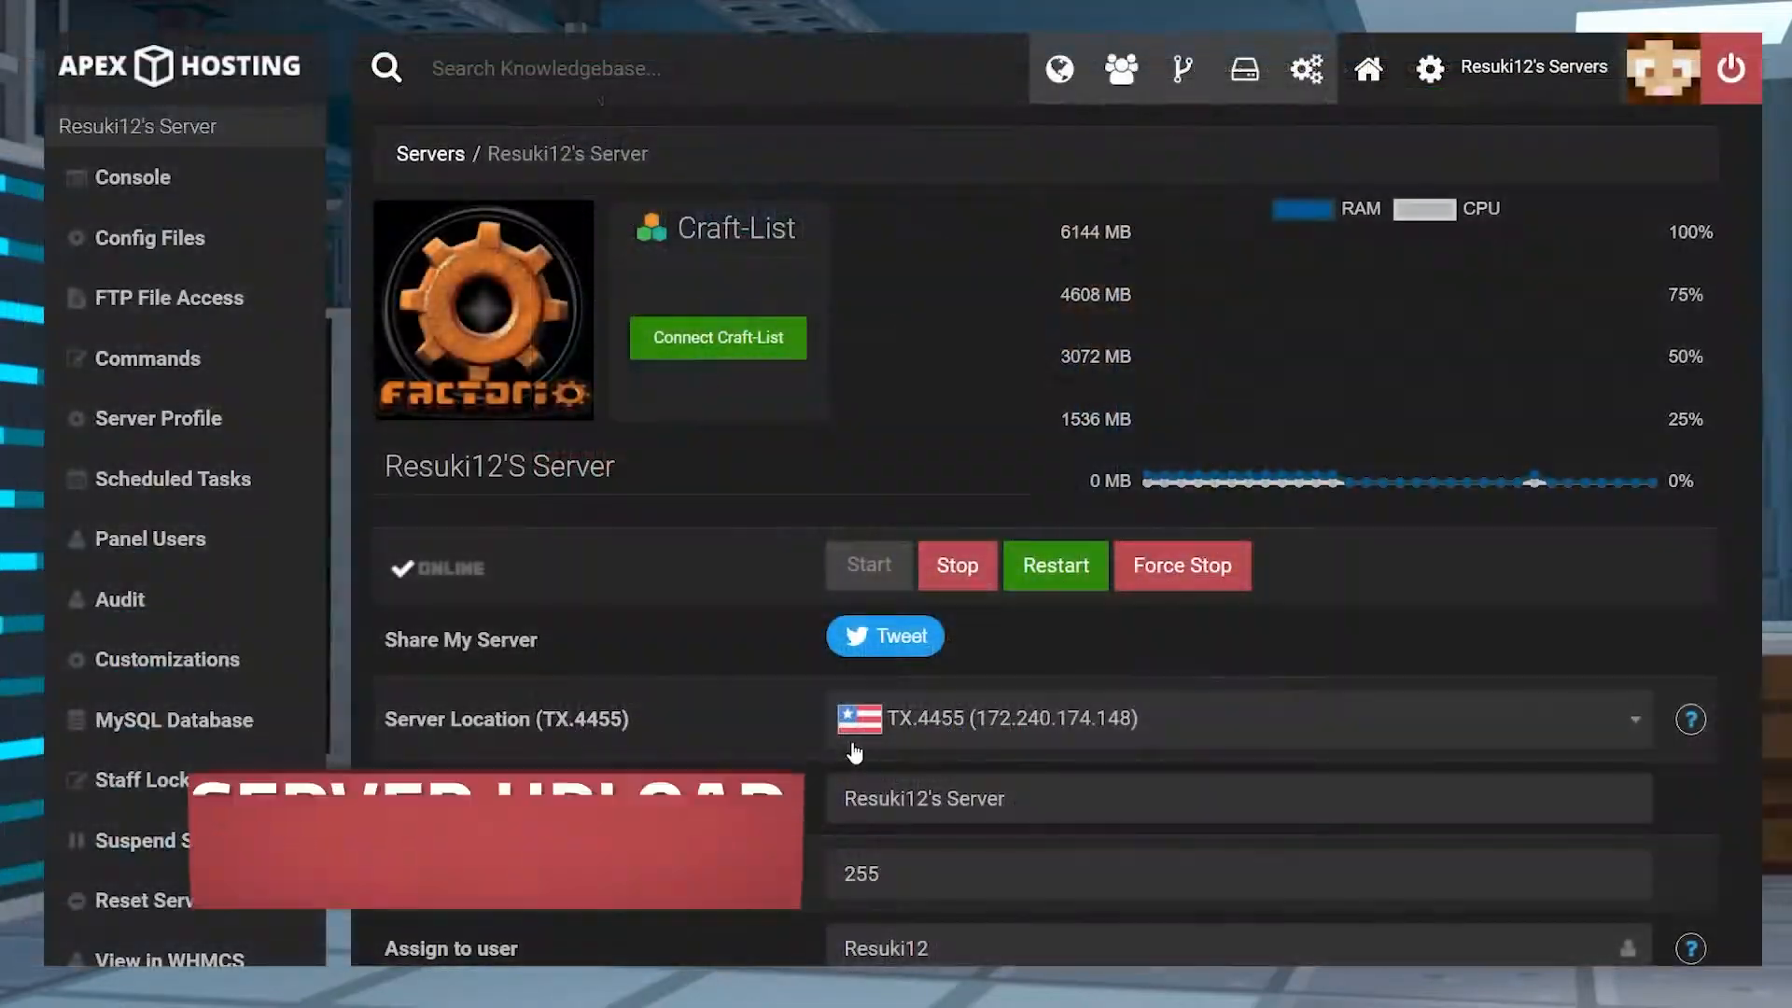
mouse_move(958, 564)
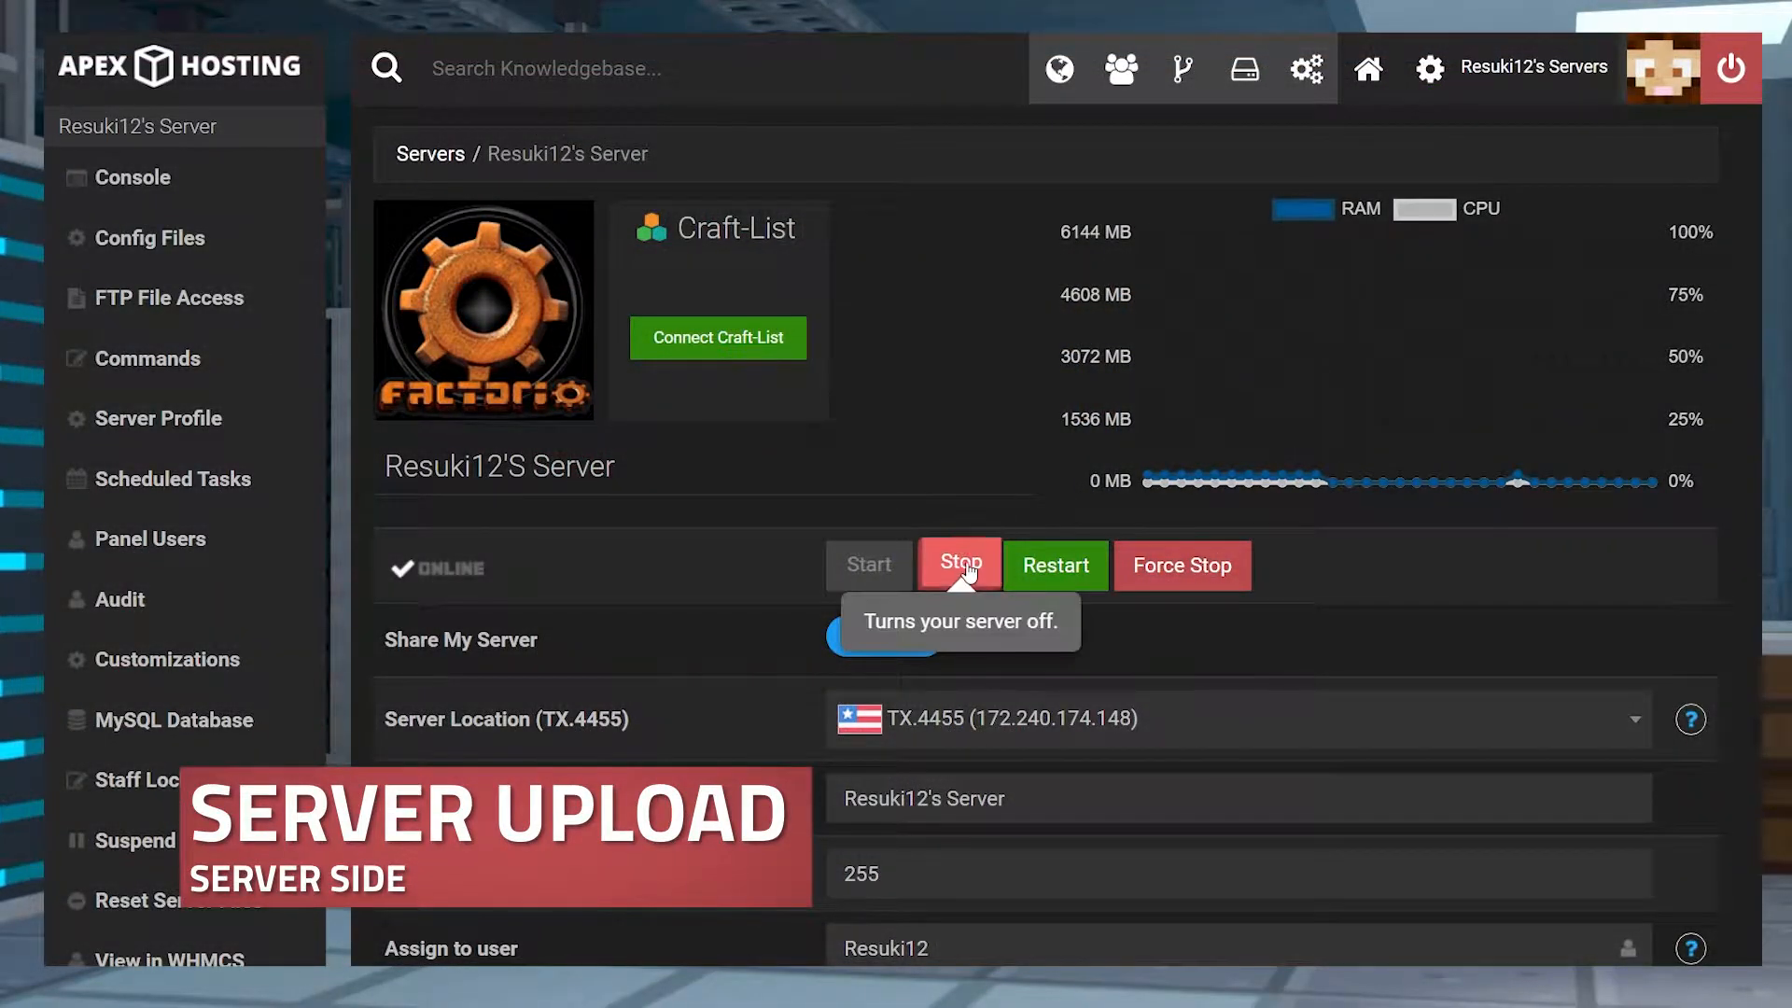
mouse_move(706, 606)
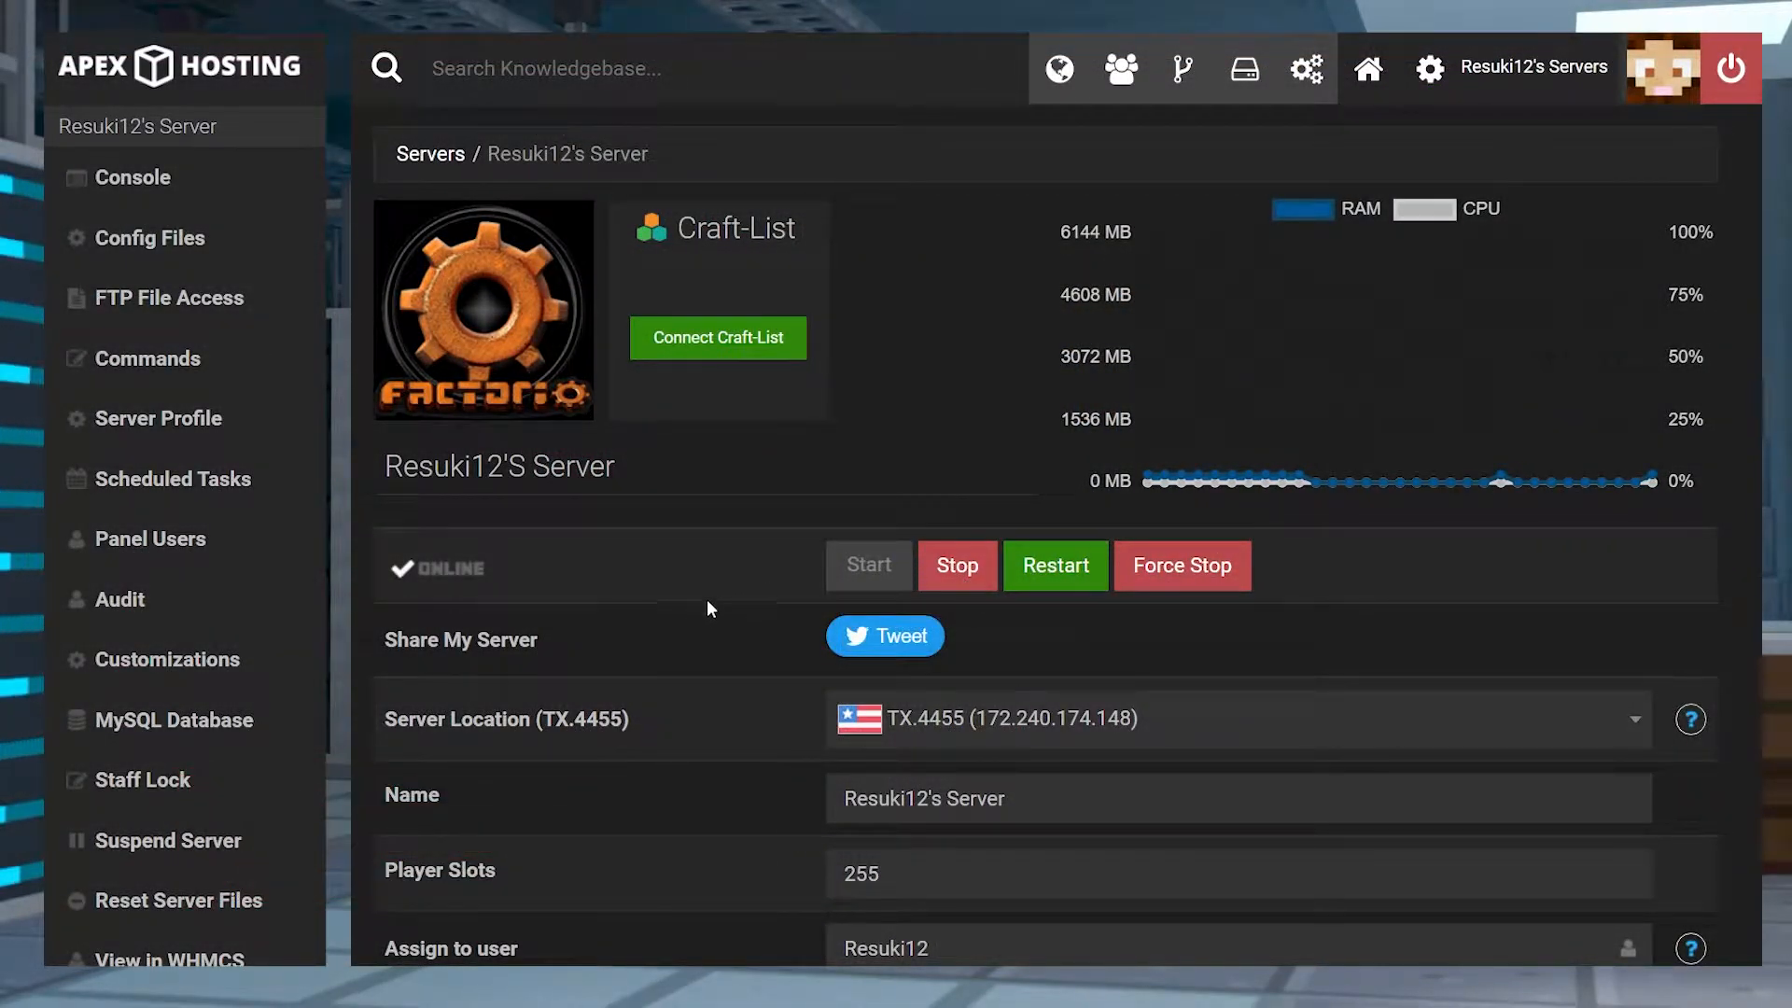
- Stop the Factorio server and go to its FTP File Access login page
left_click(956, 565)
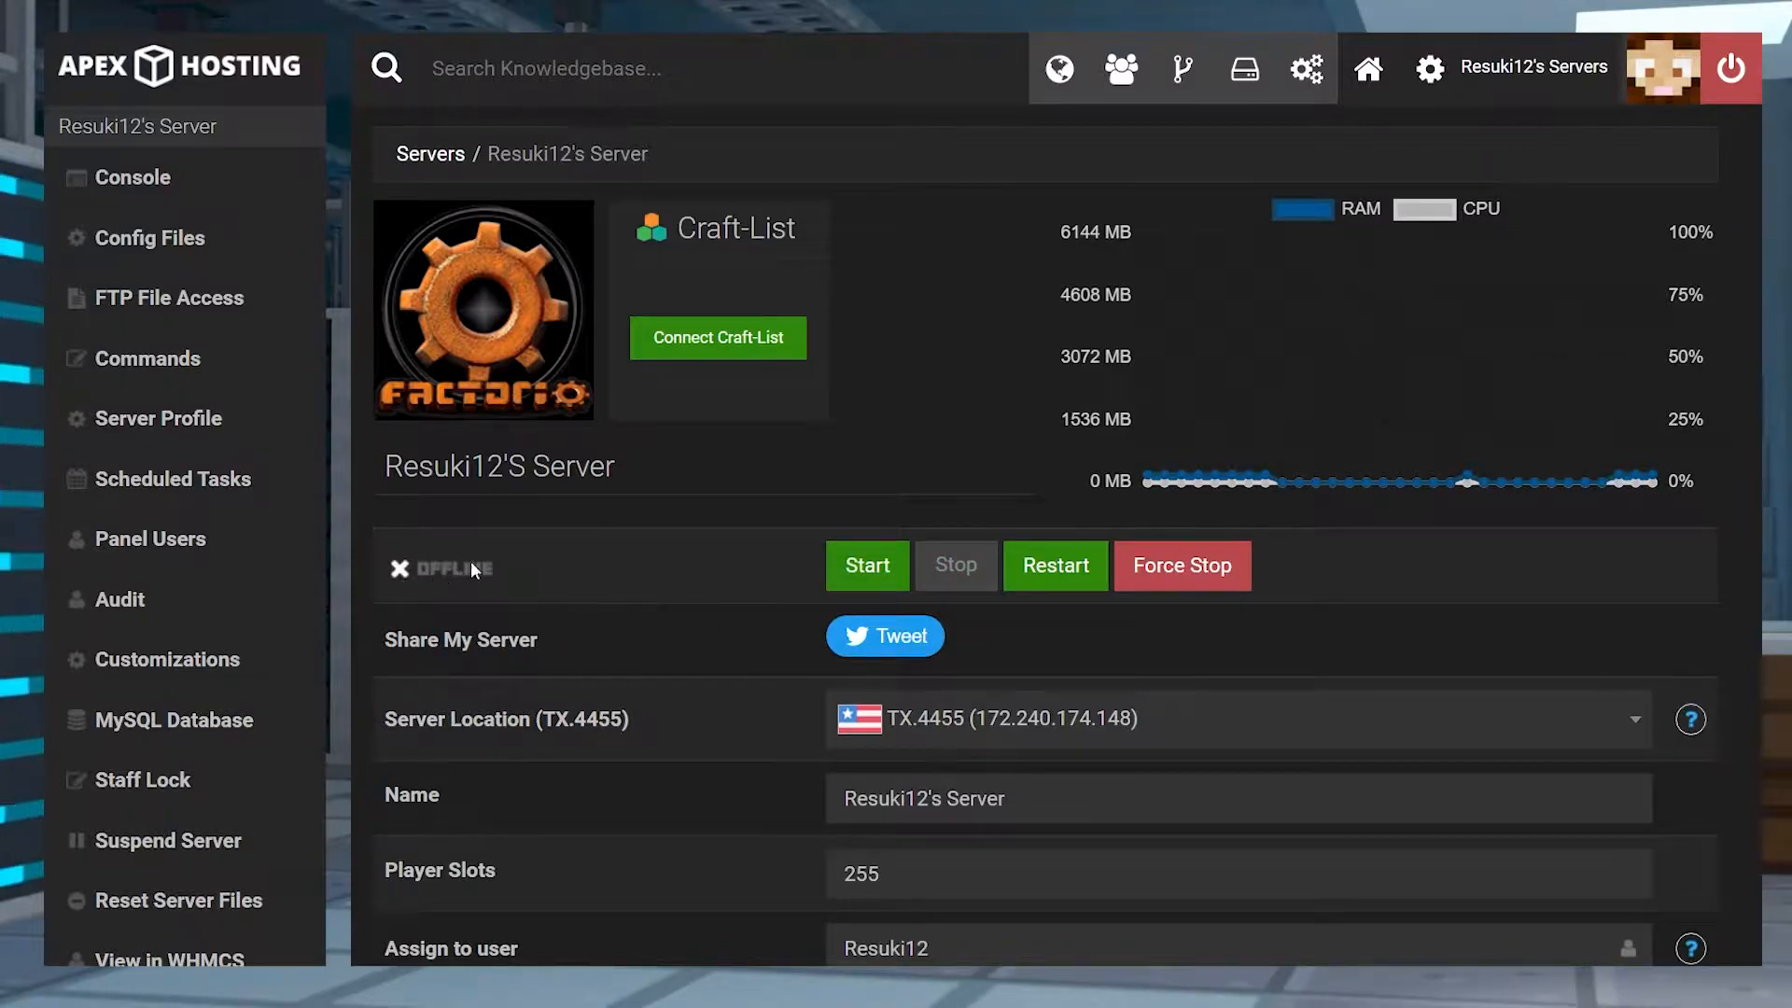
mouse_move(172, 297)
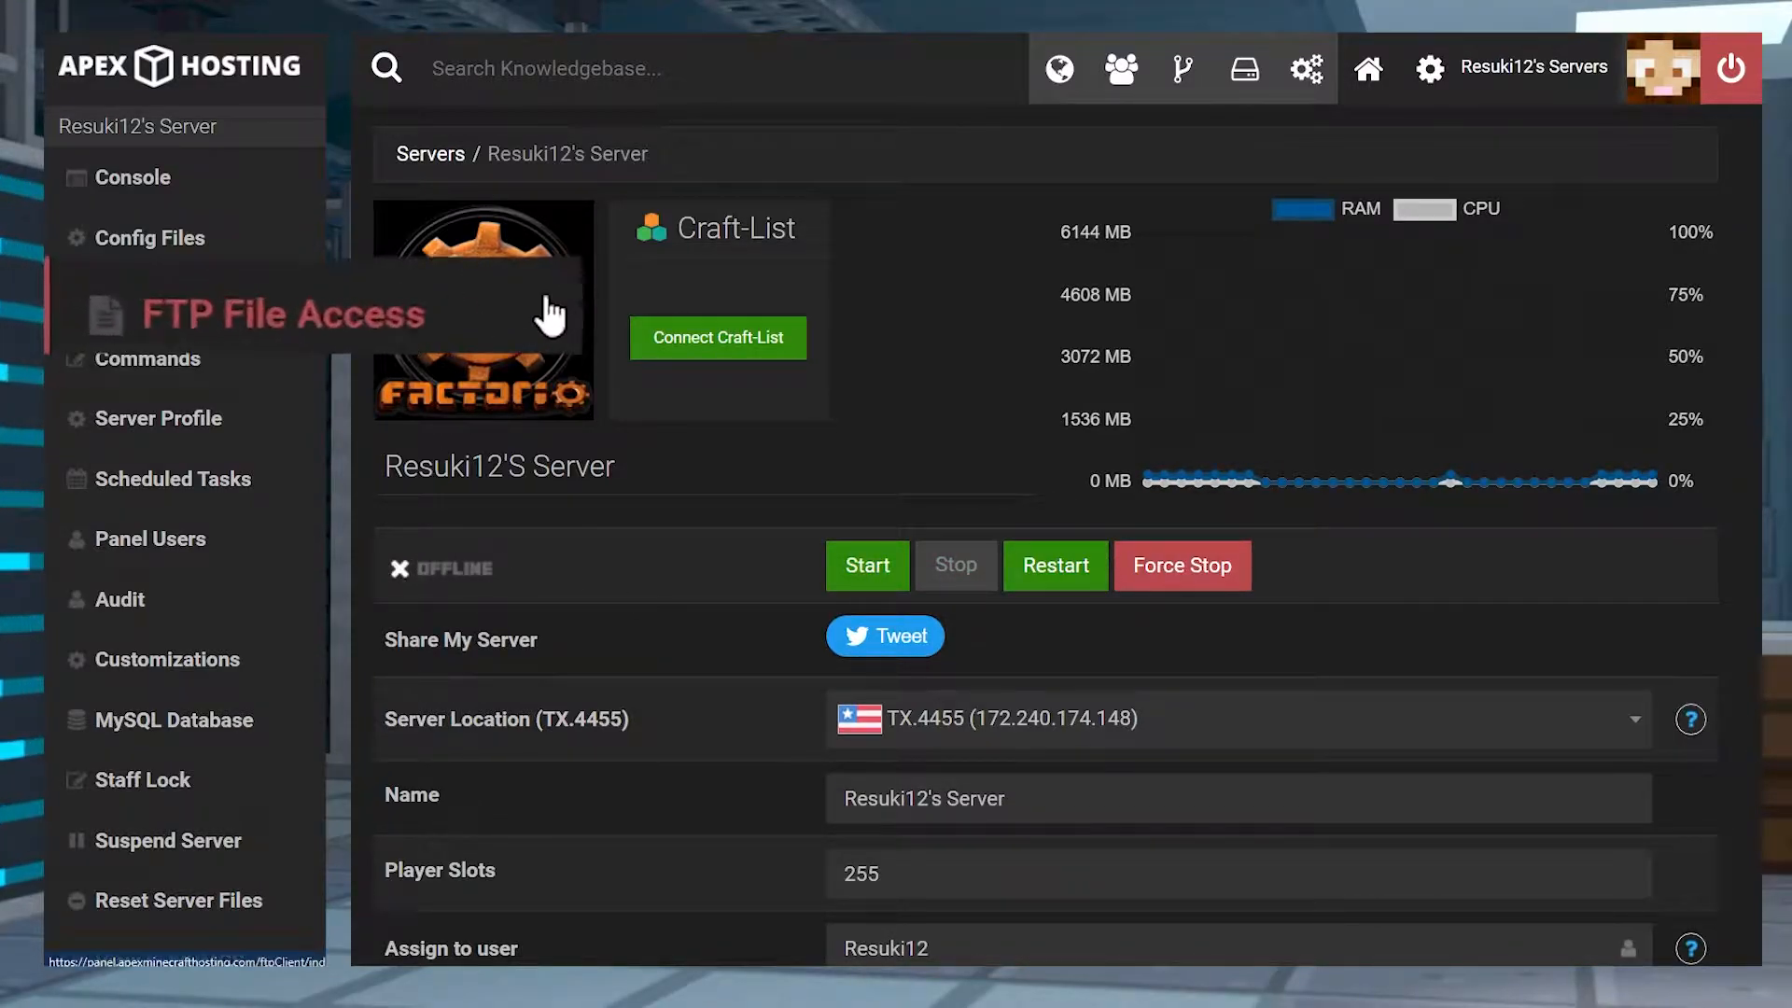
left_click(269, 313)
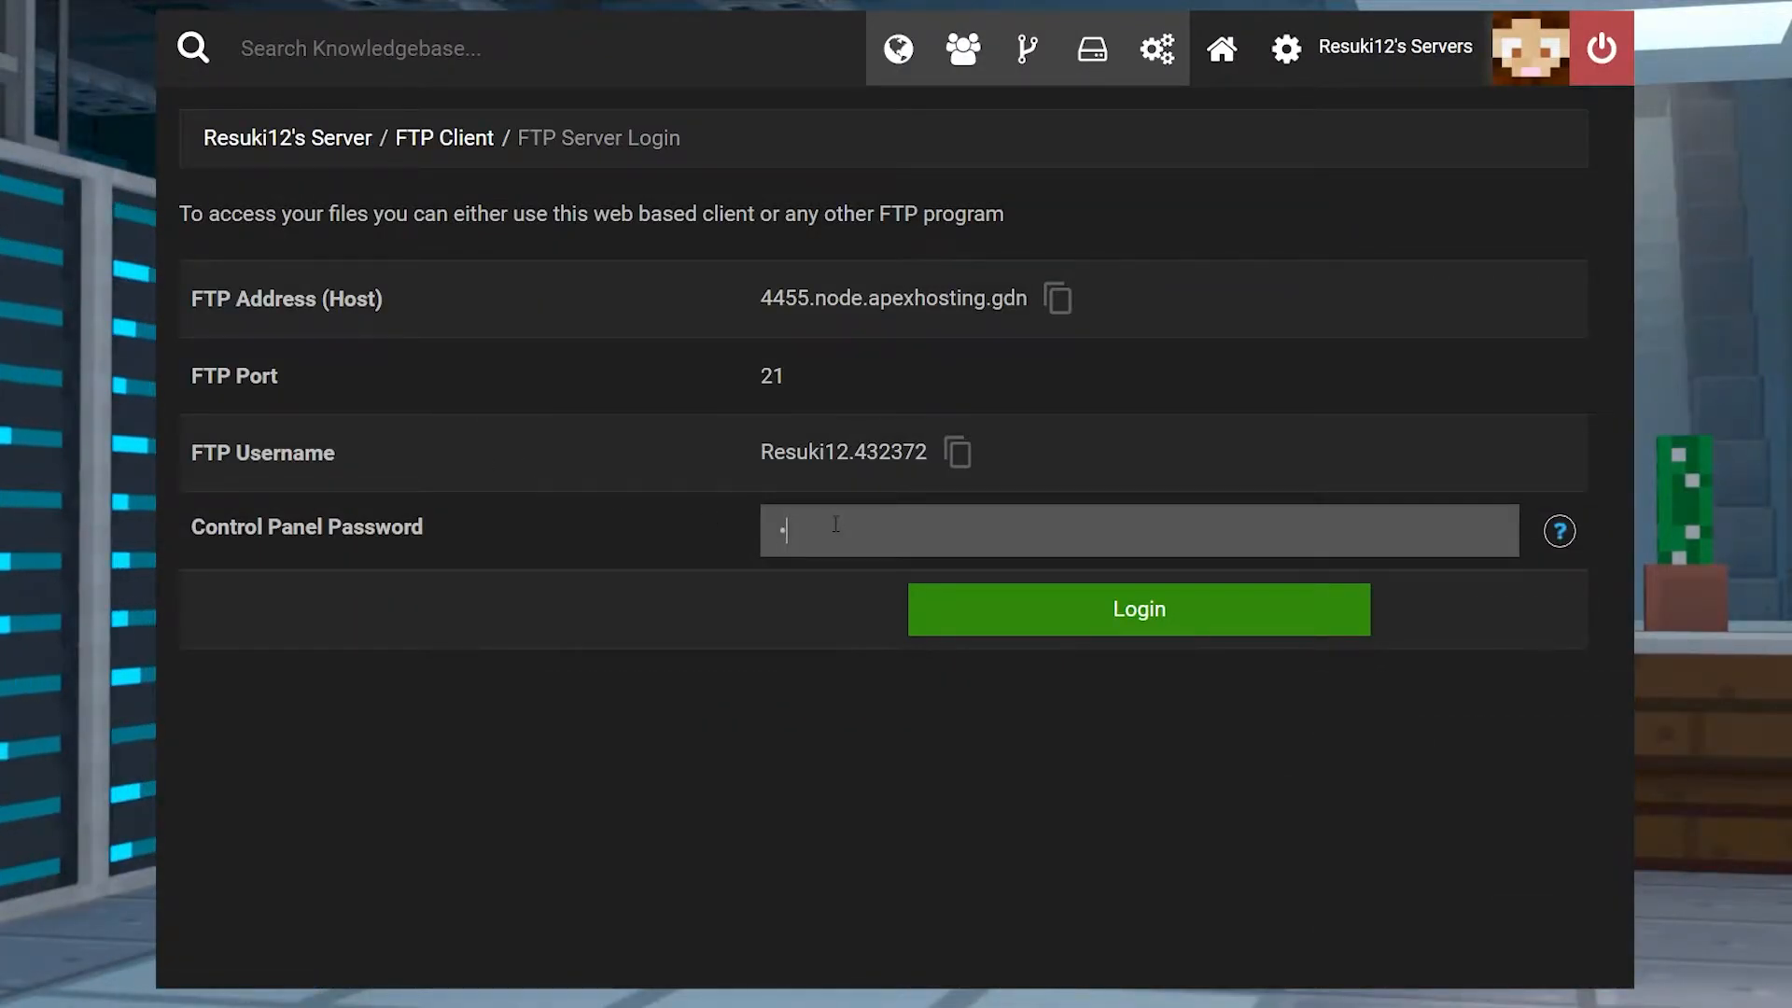
- Log in to the FTP file manager with the password and enter the server's saves folder
type("password")
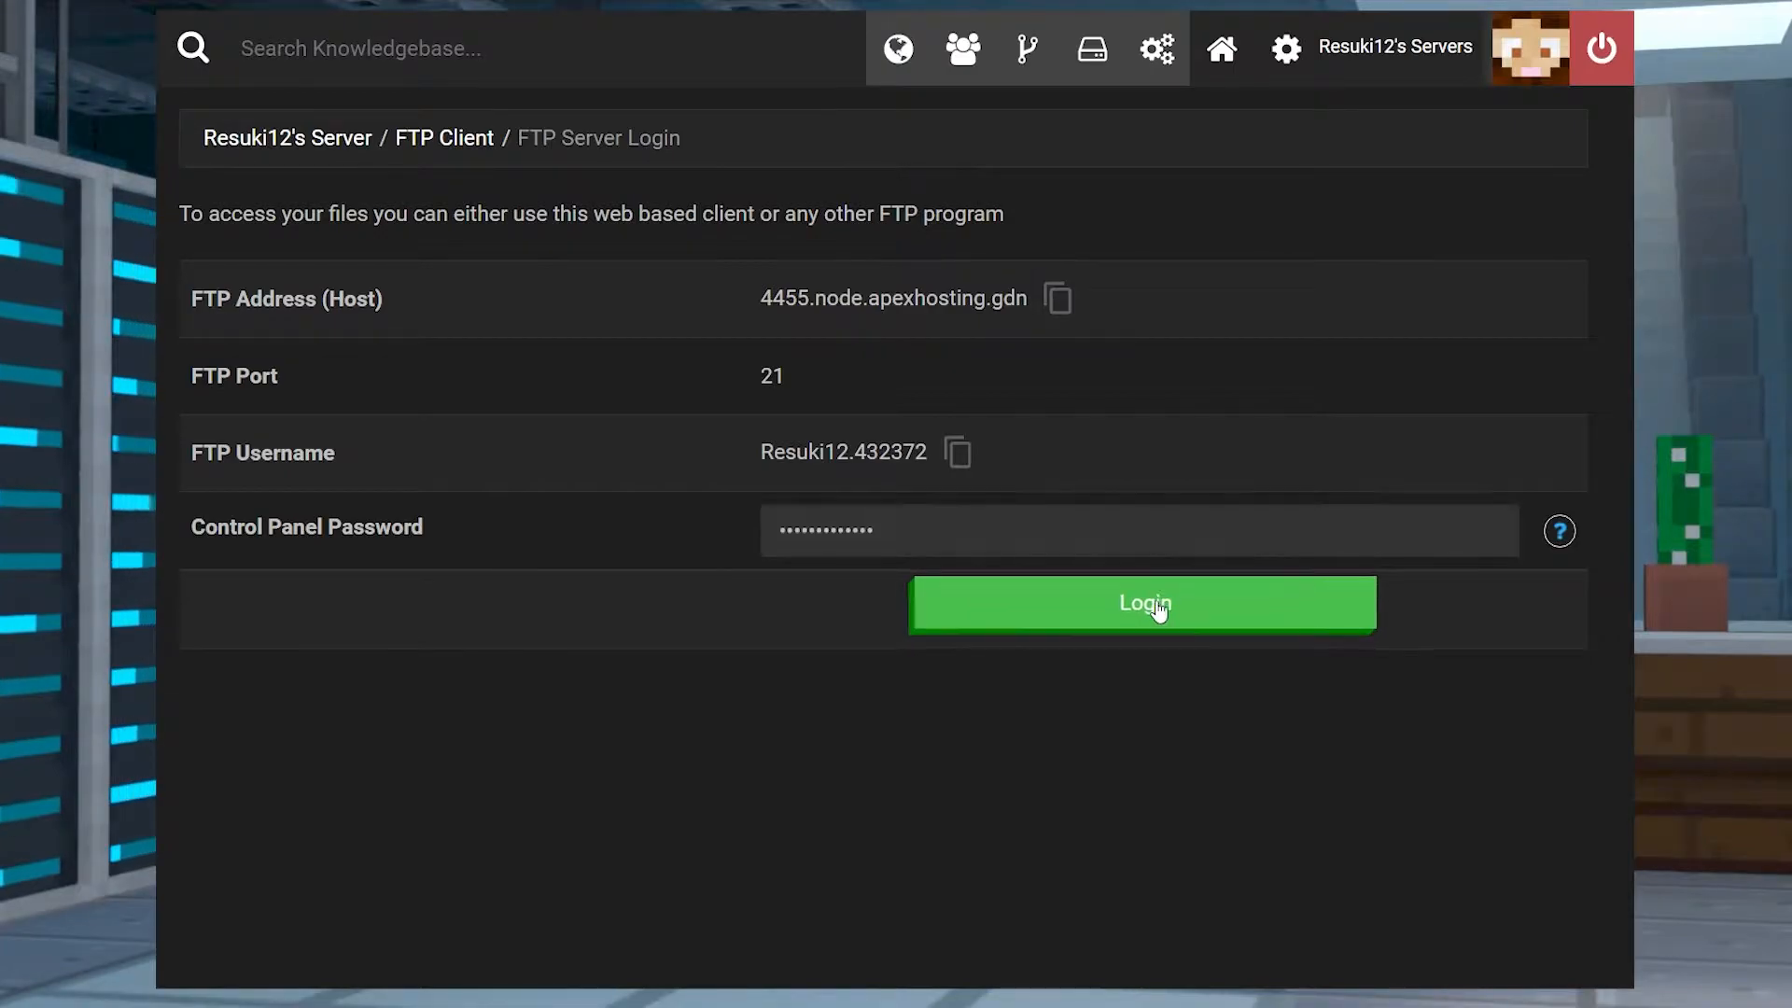
left_click(1140, 603)
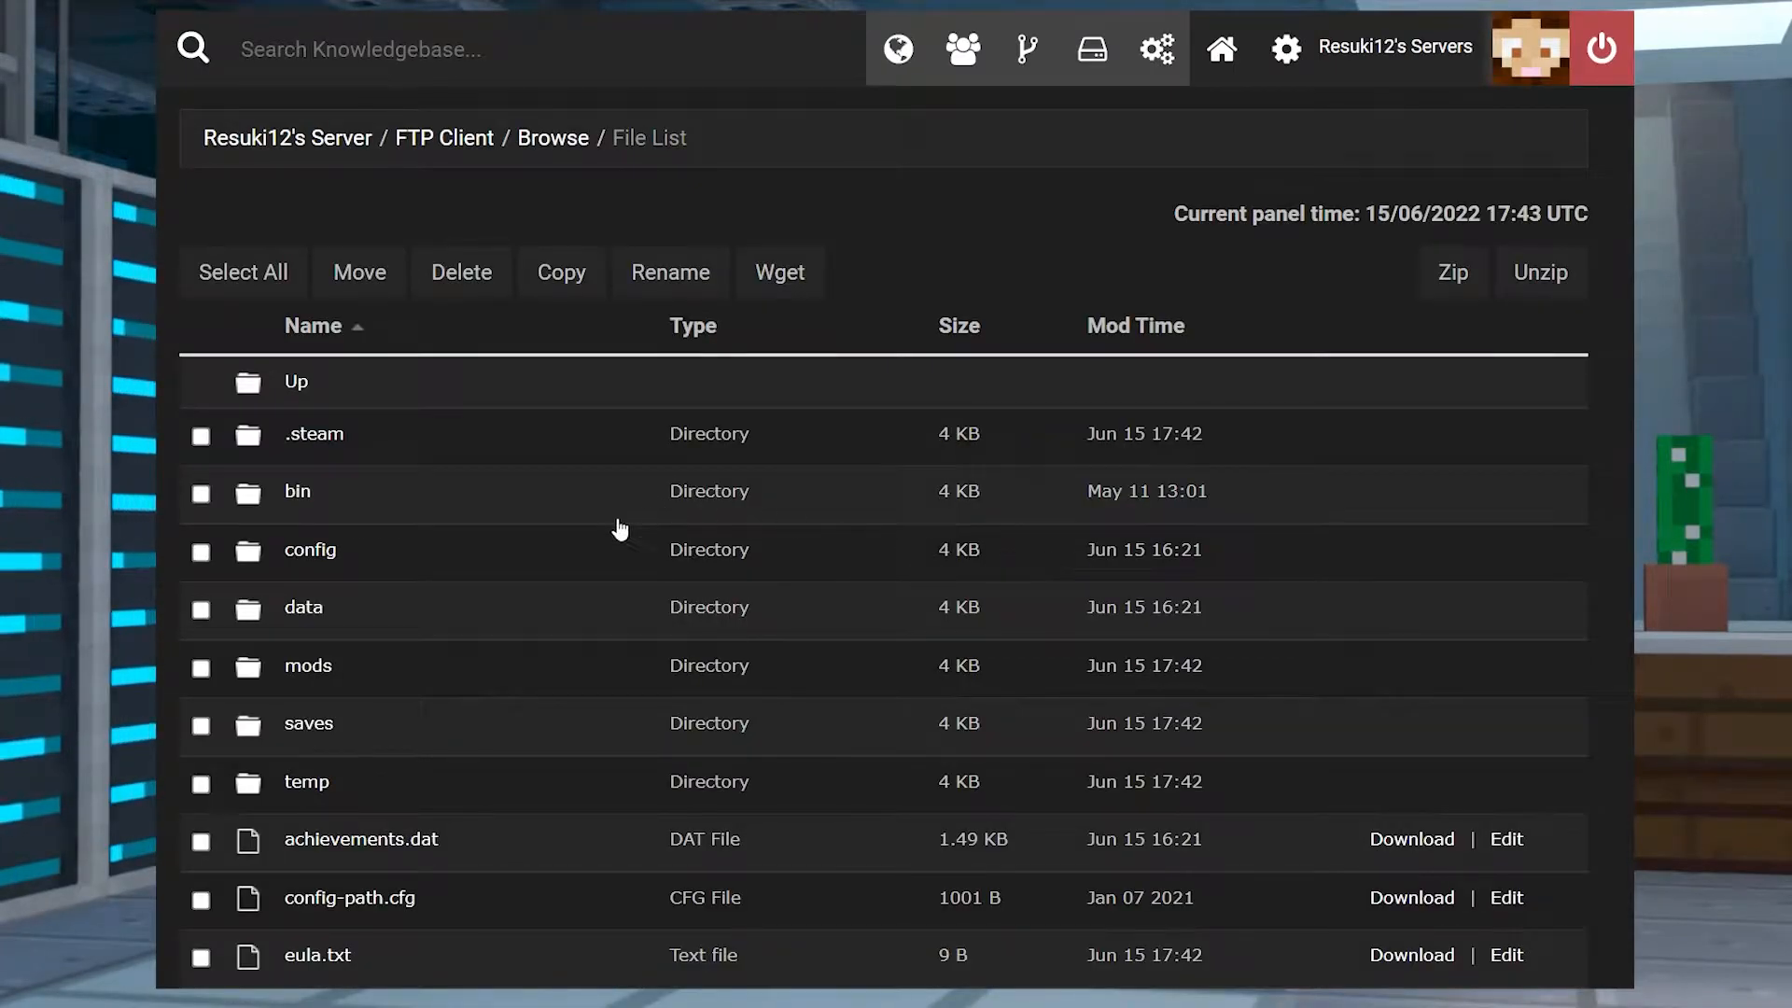
mouse_move(508, 472)
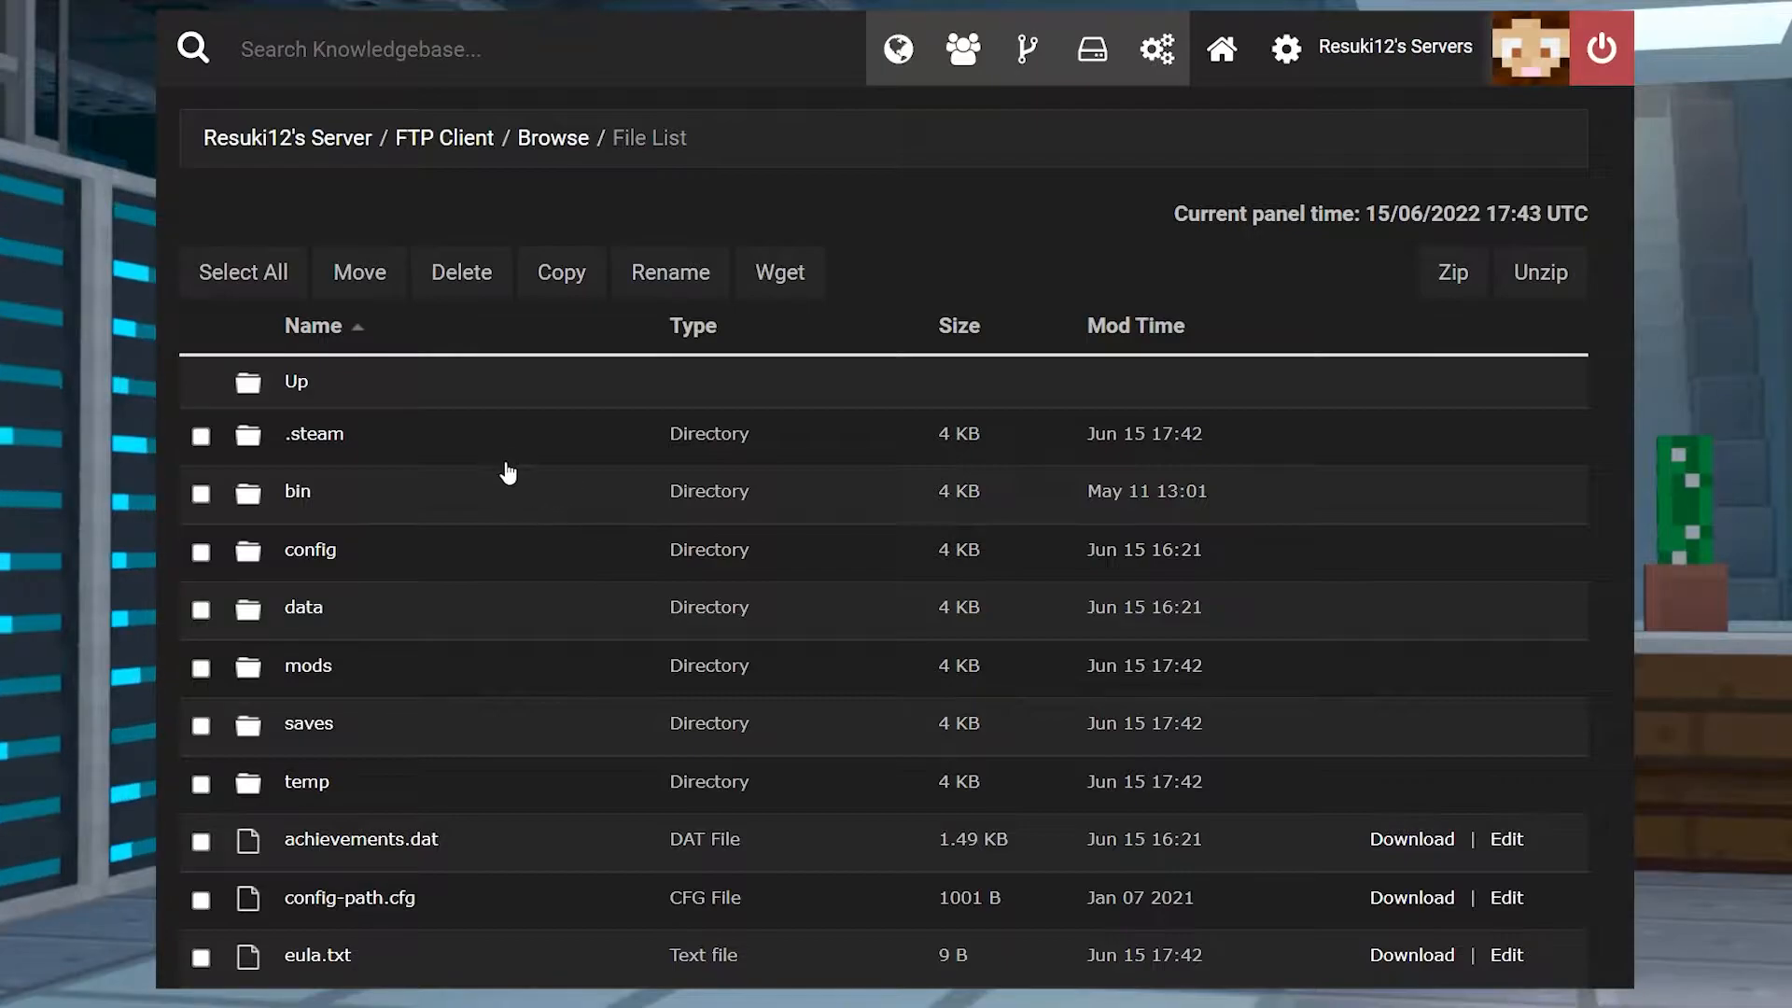
mouse_move(308, 724)
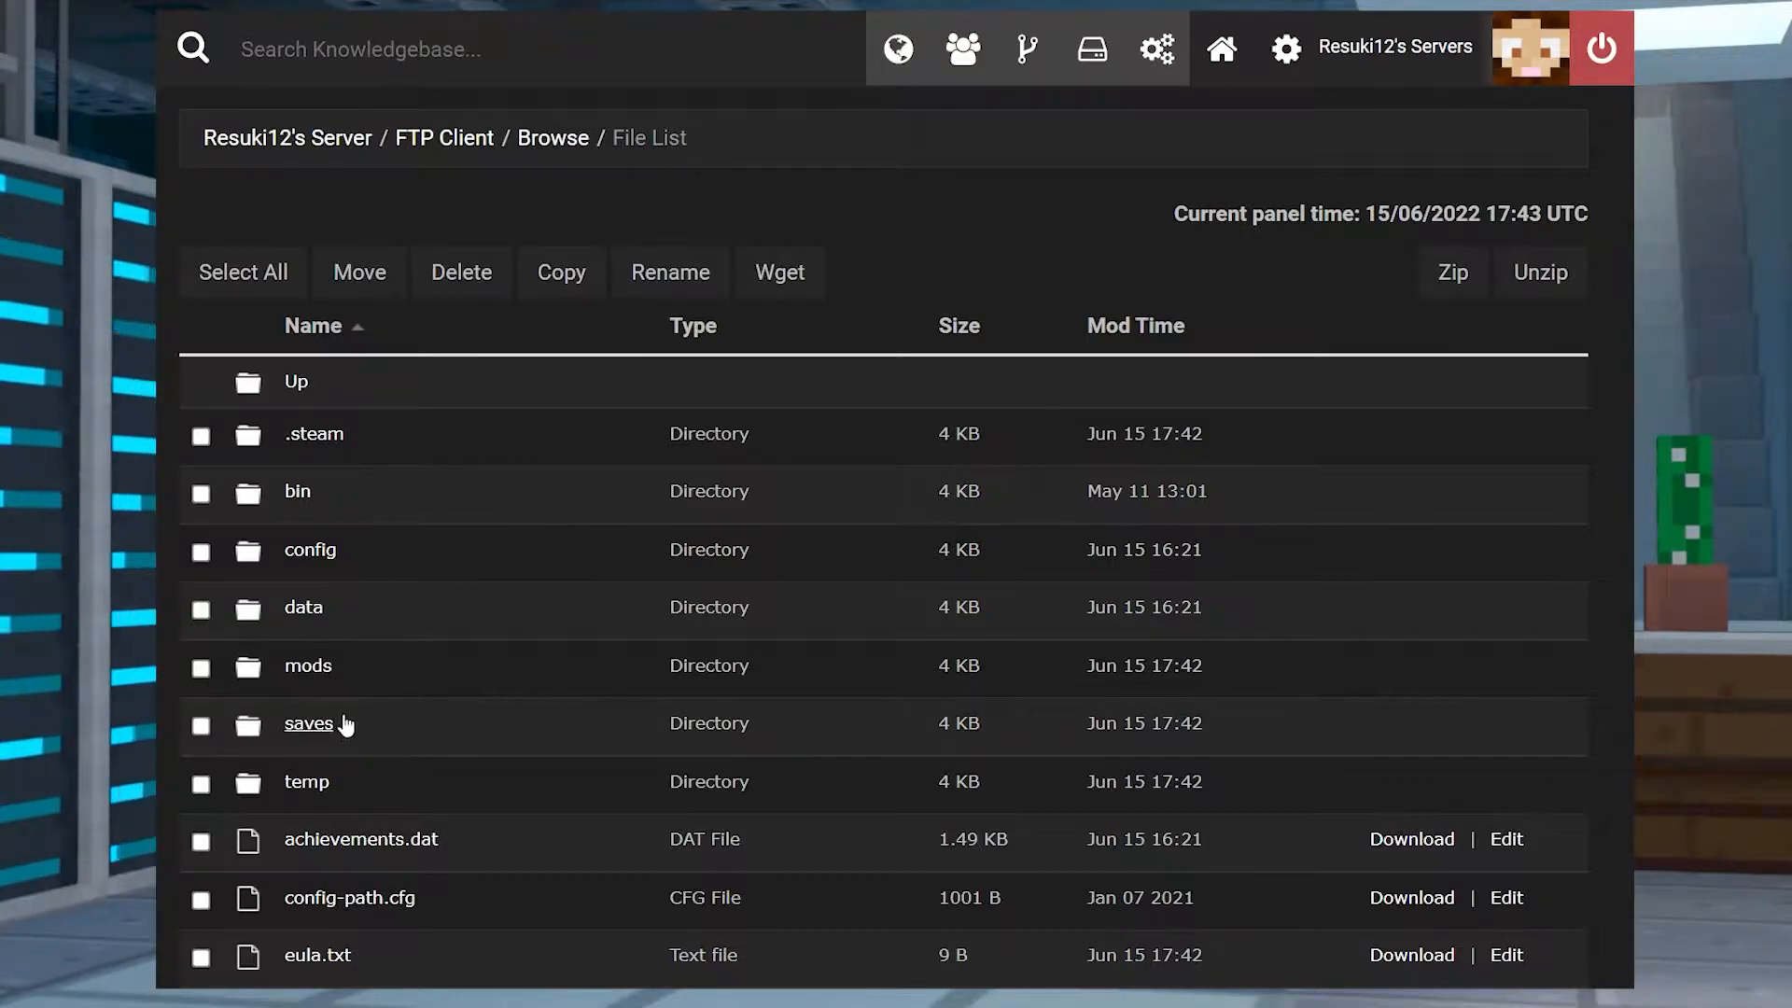
scroll("down", 3)
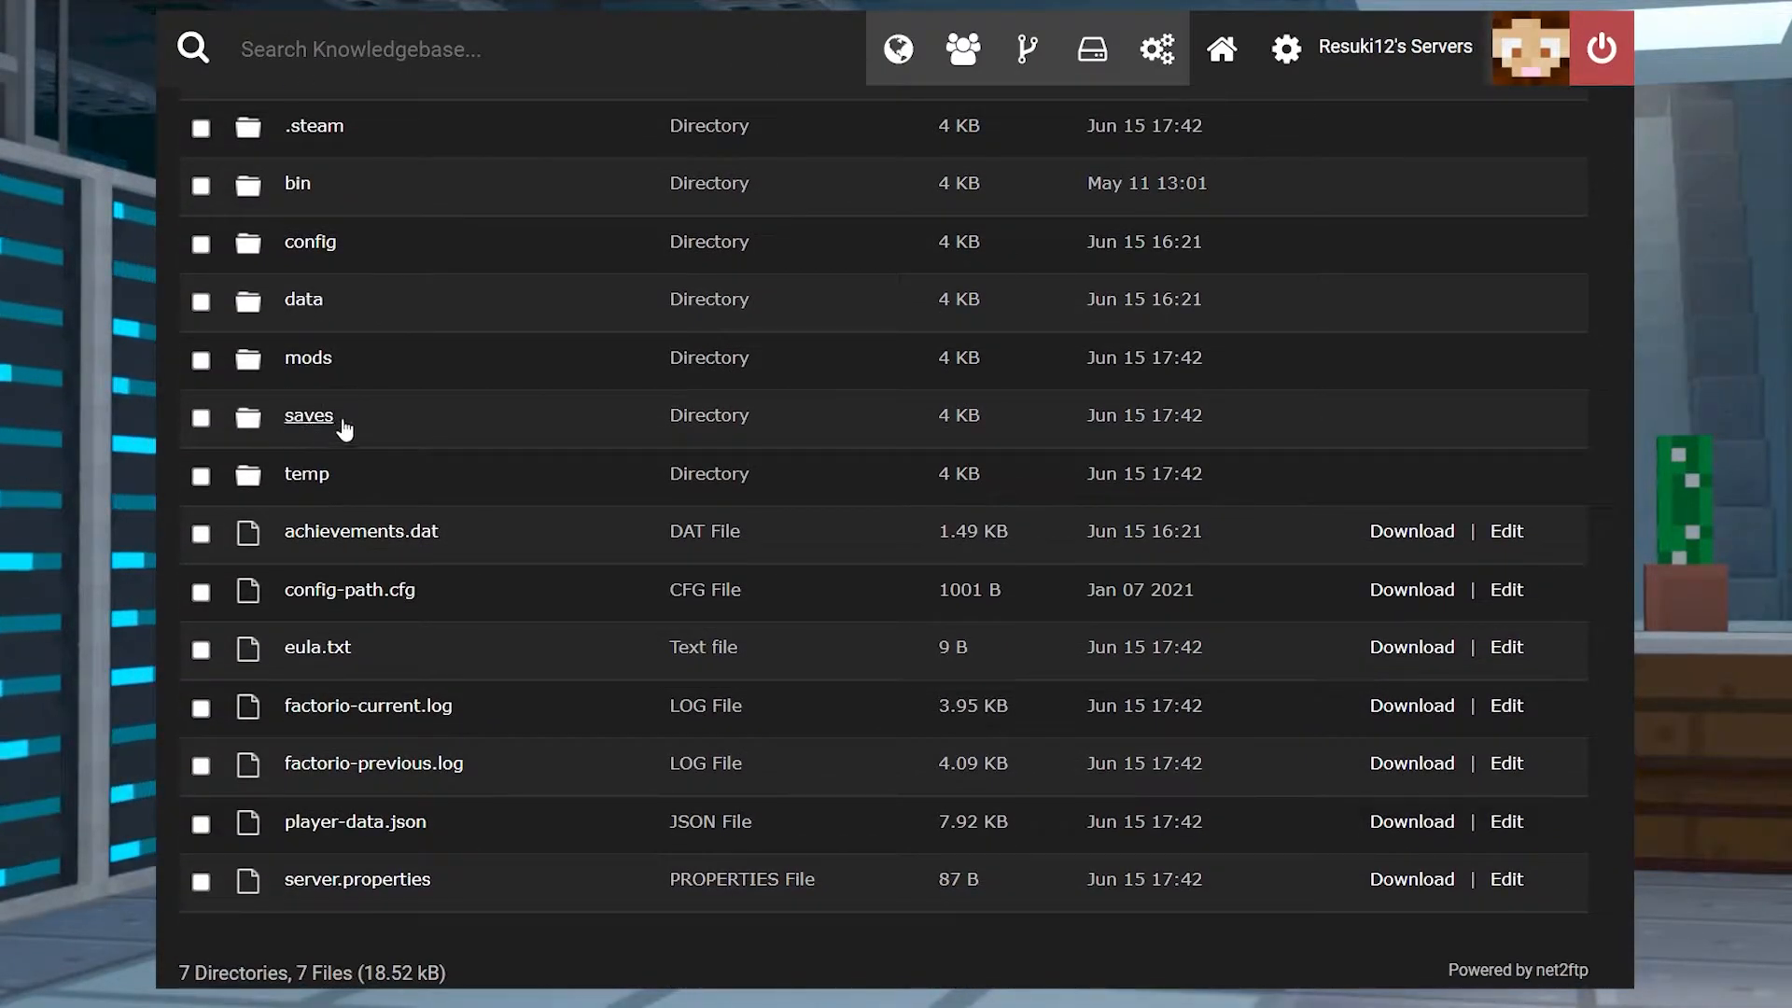
mouse_move(308, 414)
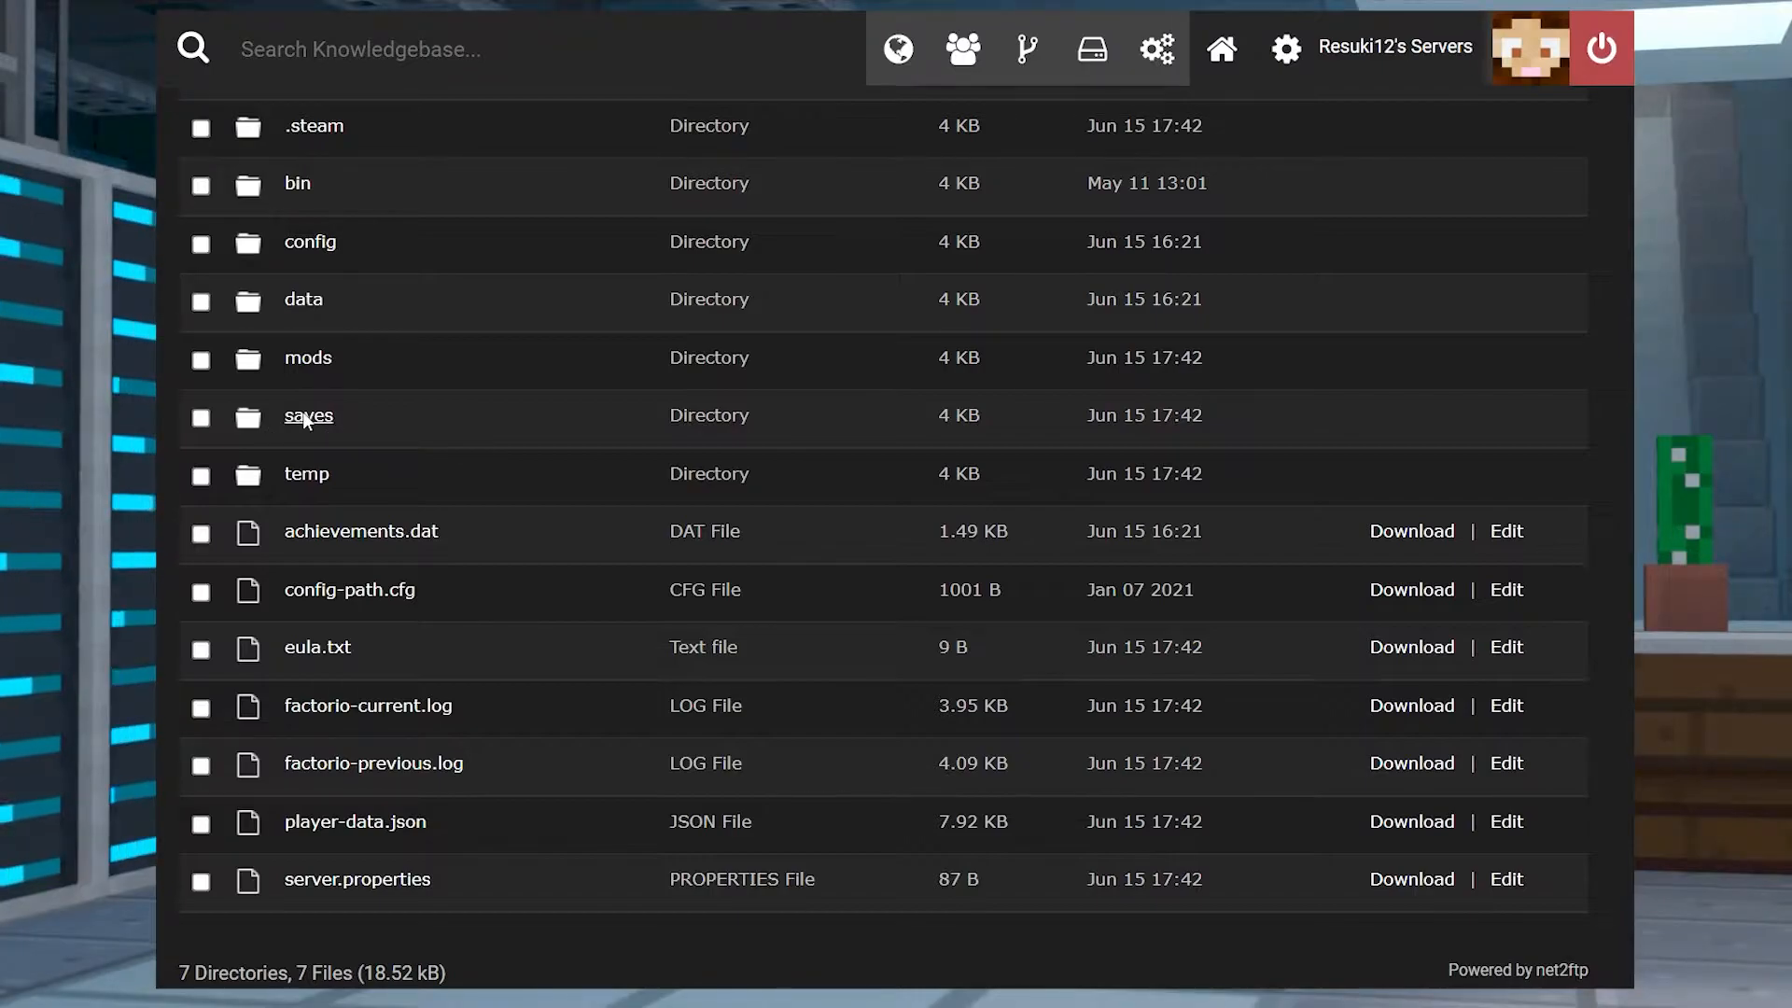
left_click(308, 415)
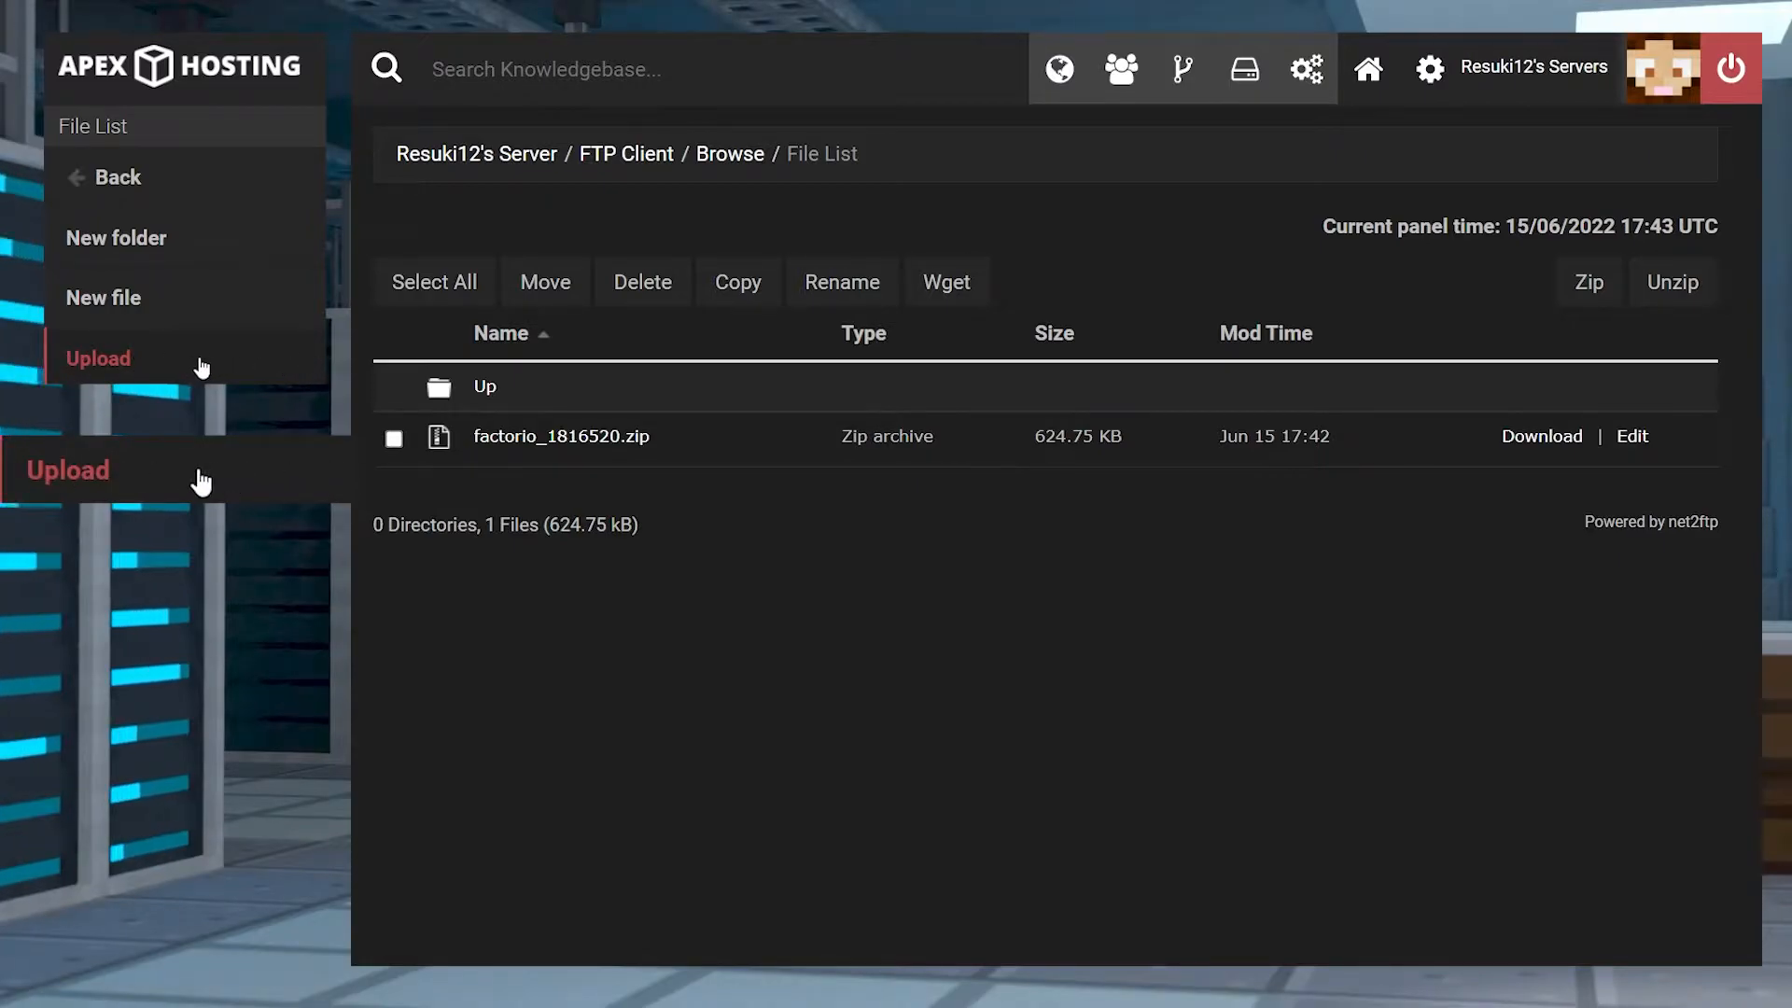
- Upload Osira.zip into /saves and return to the server overview page
left_click(99, 359)
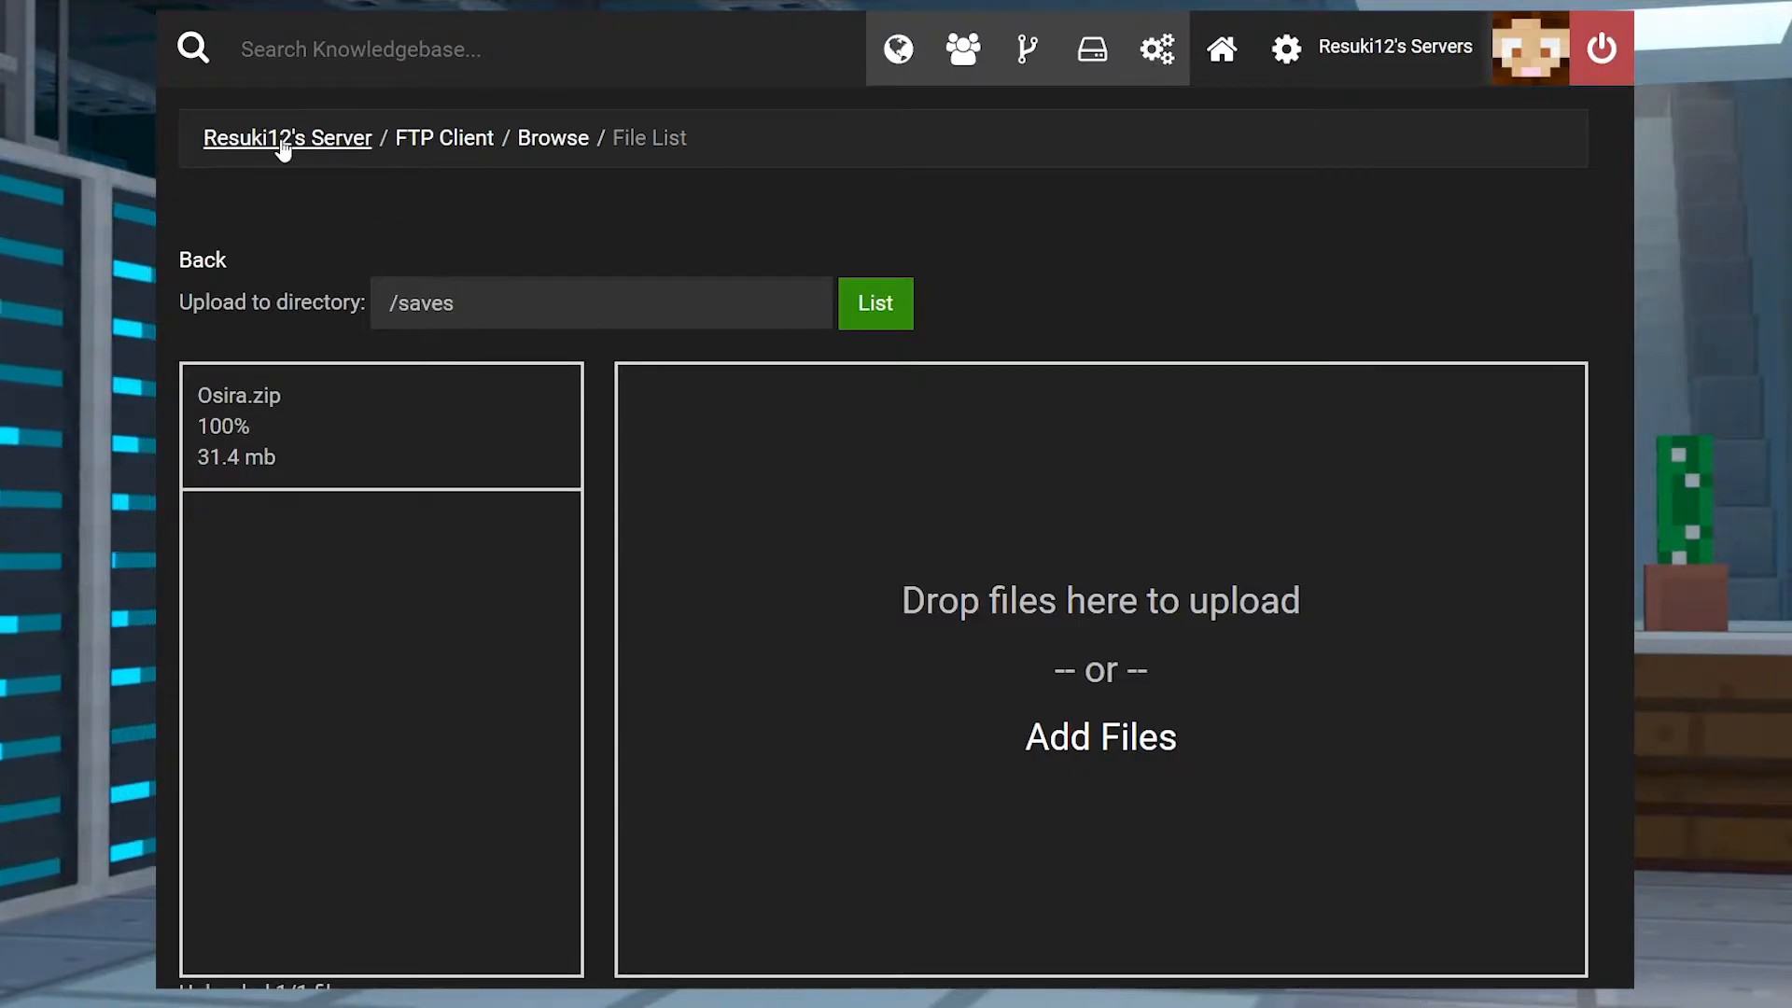
left_click(287, 136)
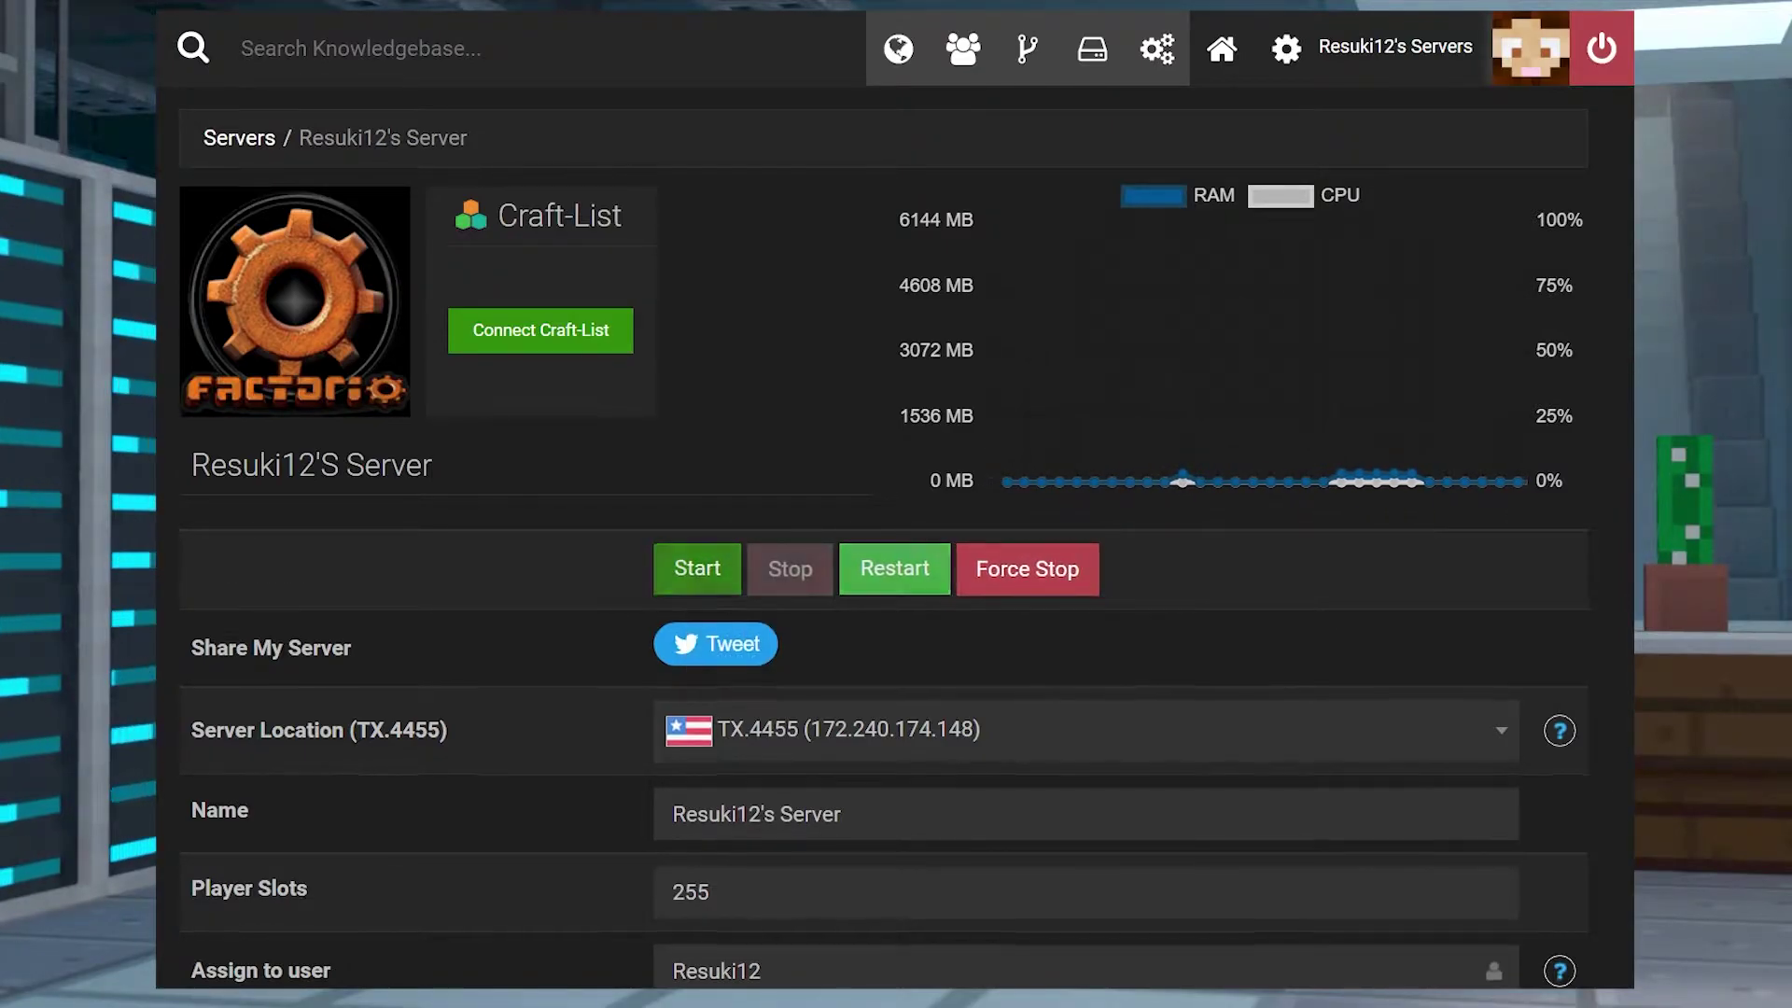
- Change the server's world to Osira and restart the server to load it
scroll("down", 3)
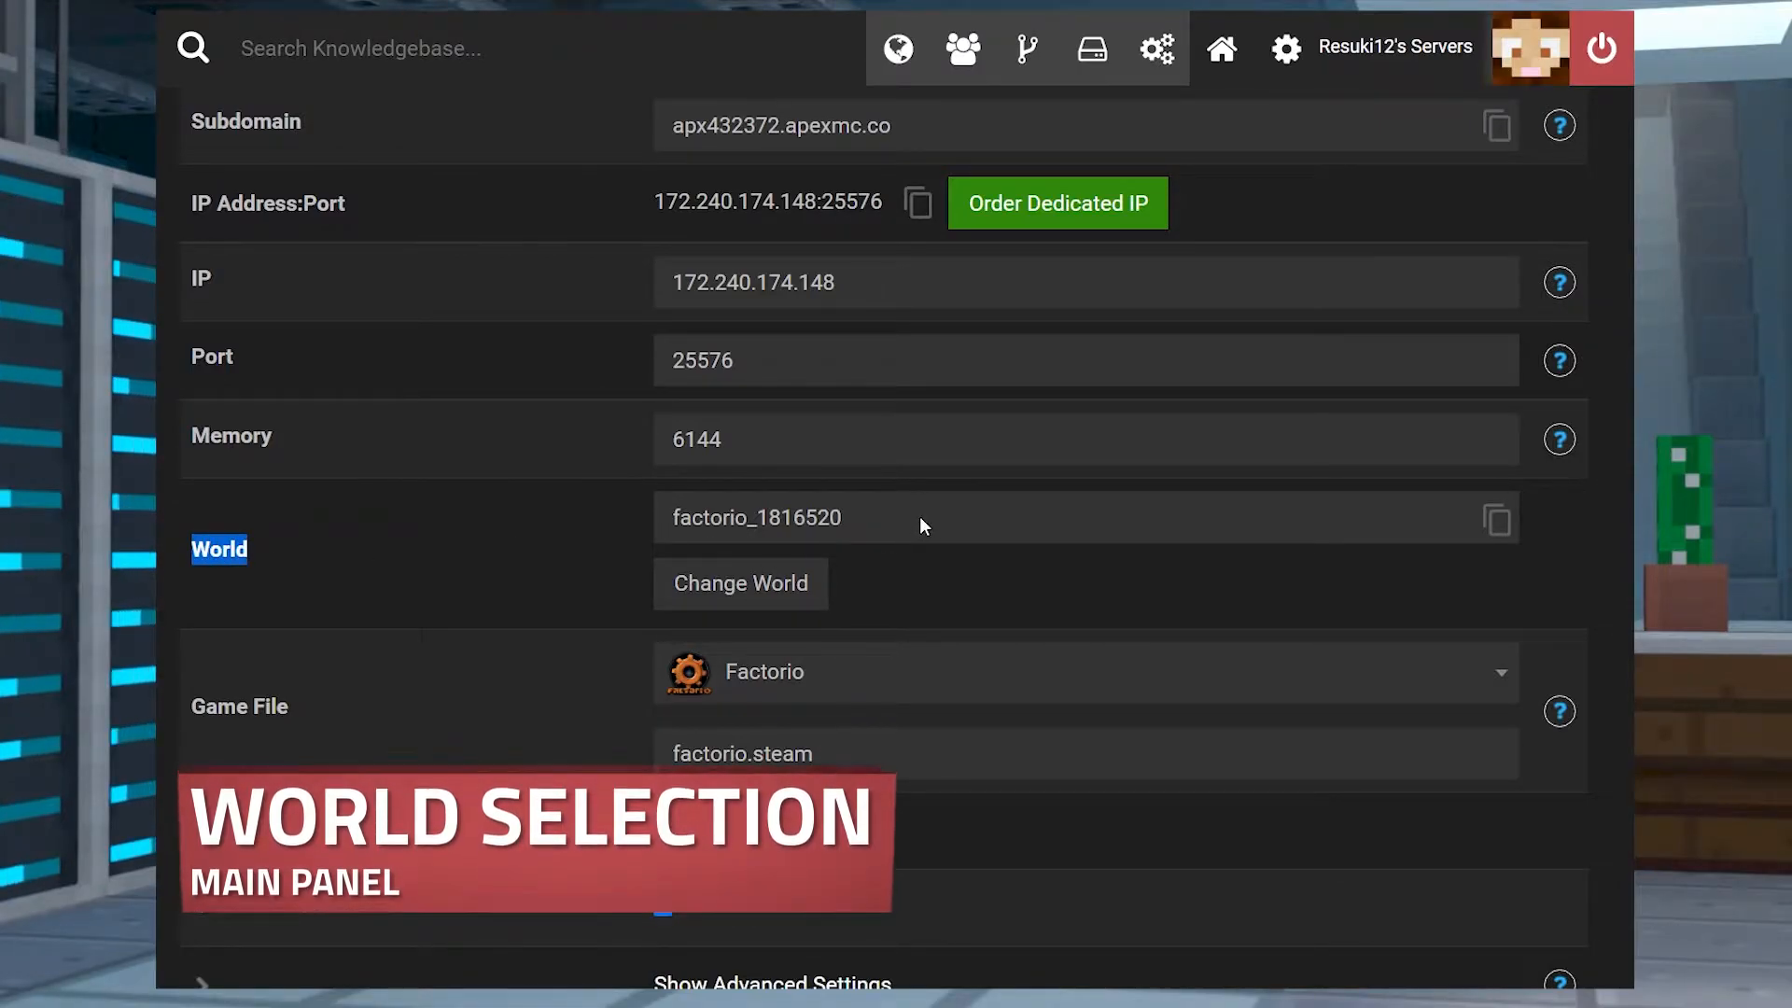
left_click(741, 582)
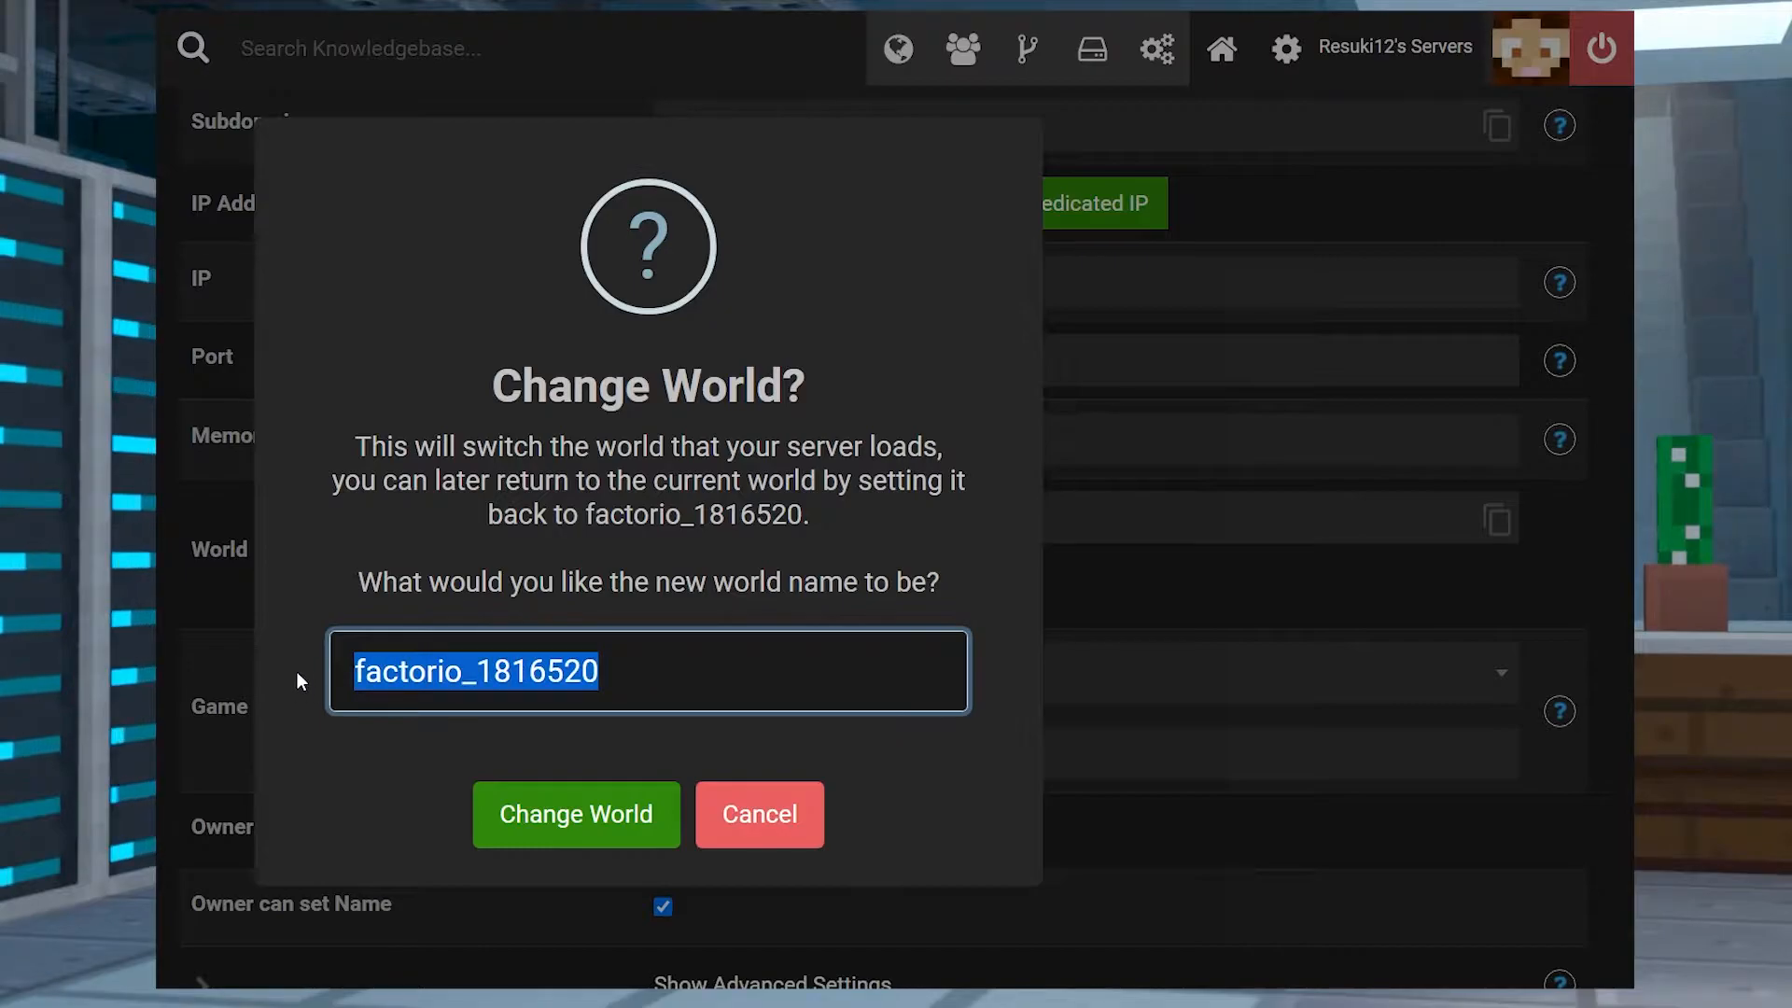
type("Osira")
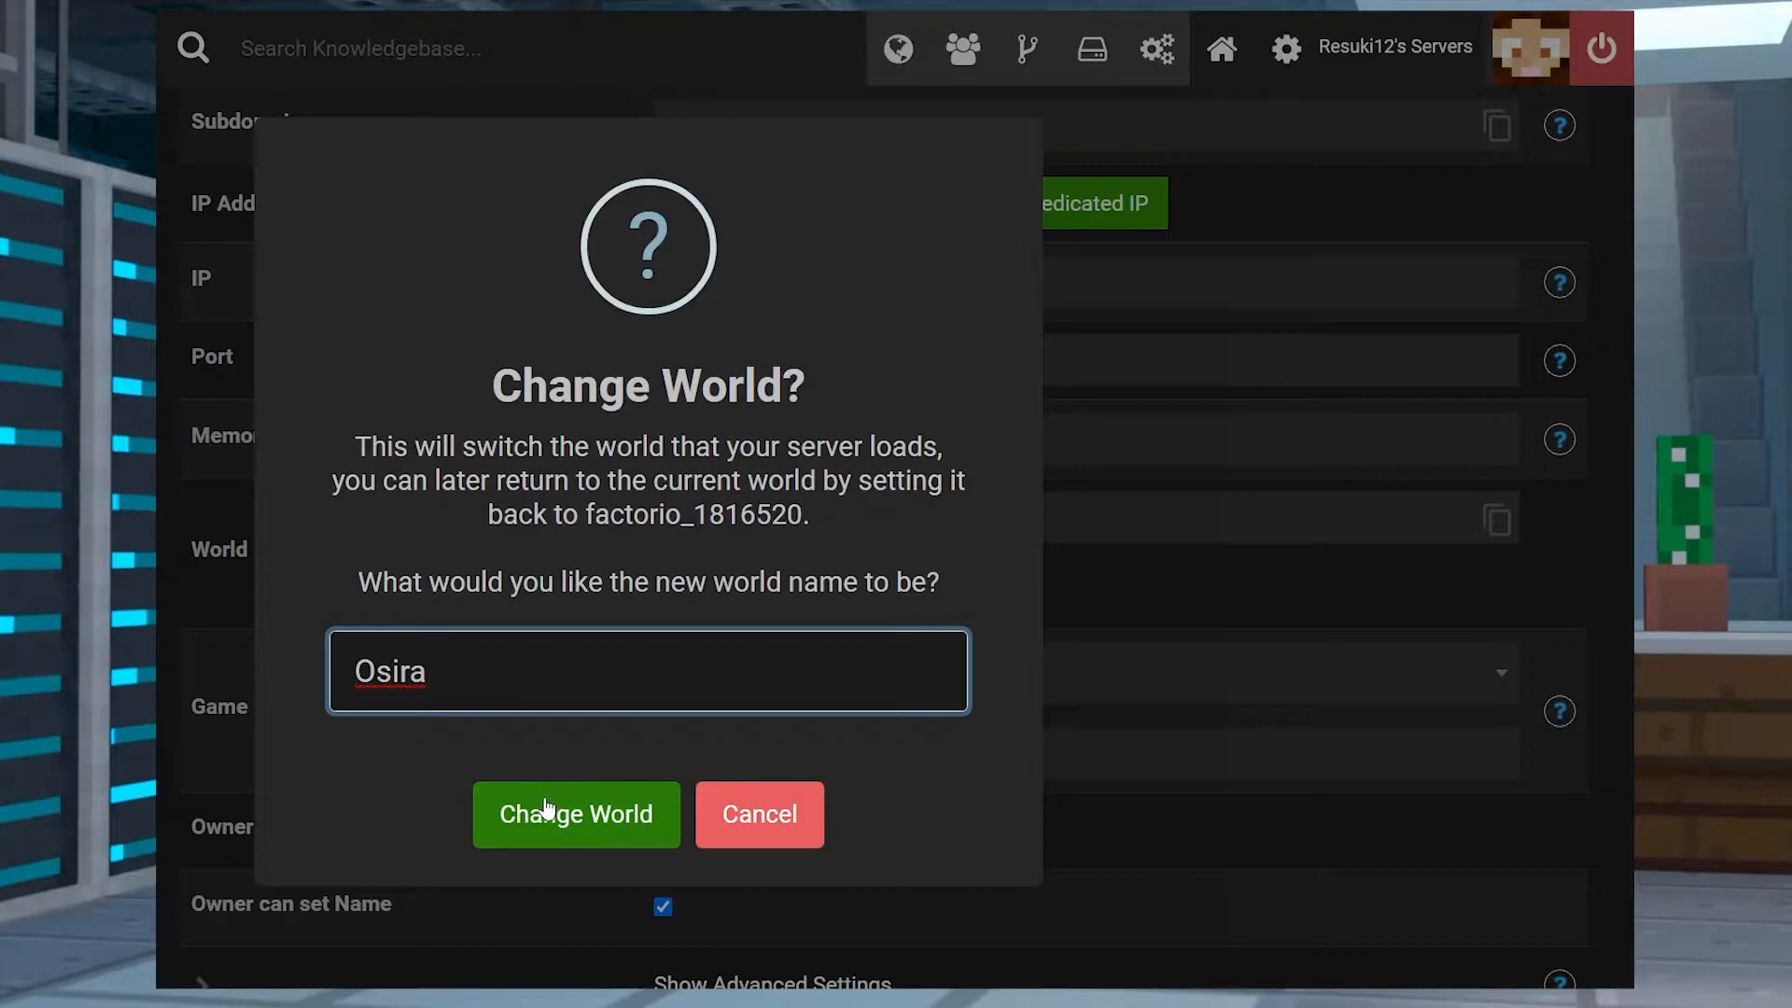
left_click(577, 814)
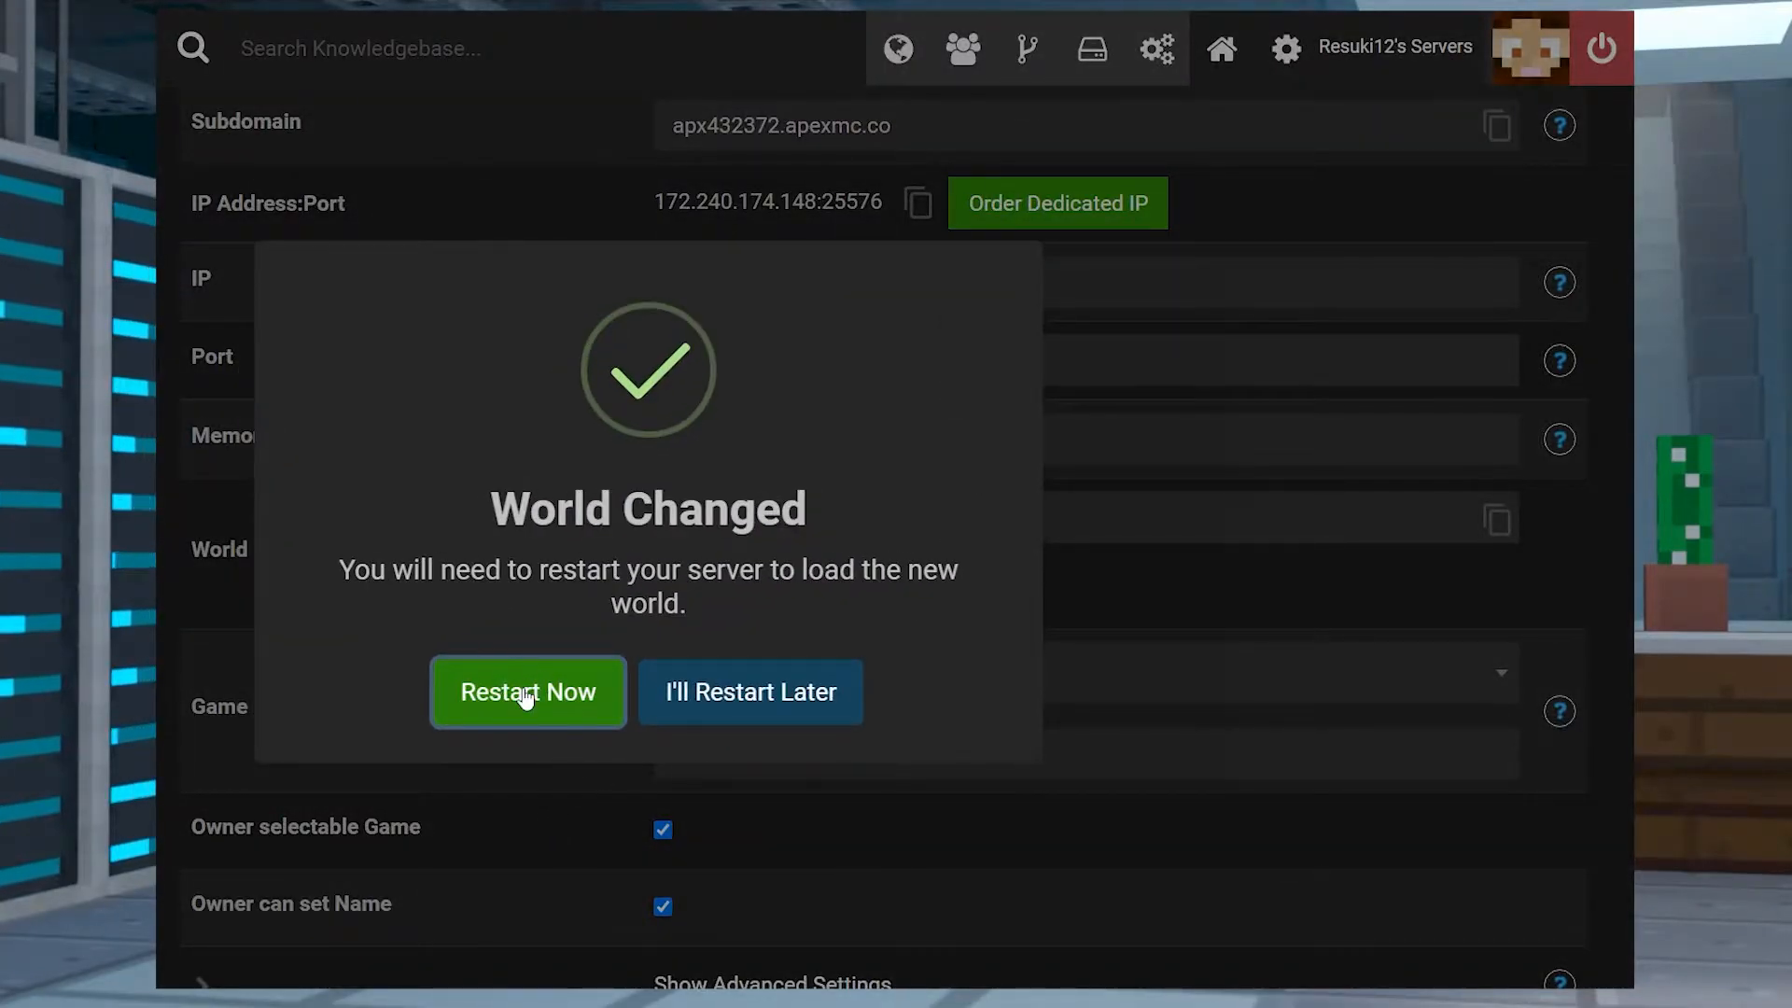
left_click(526, 691)
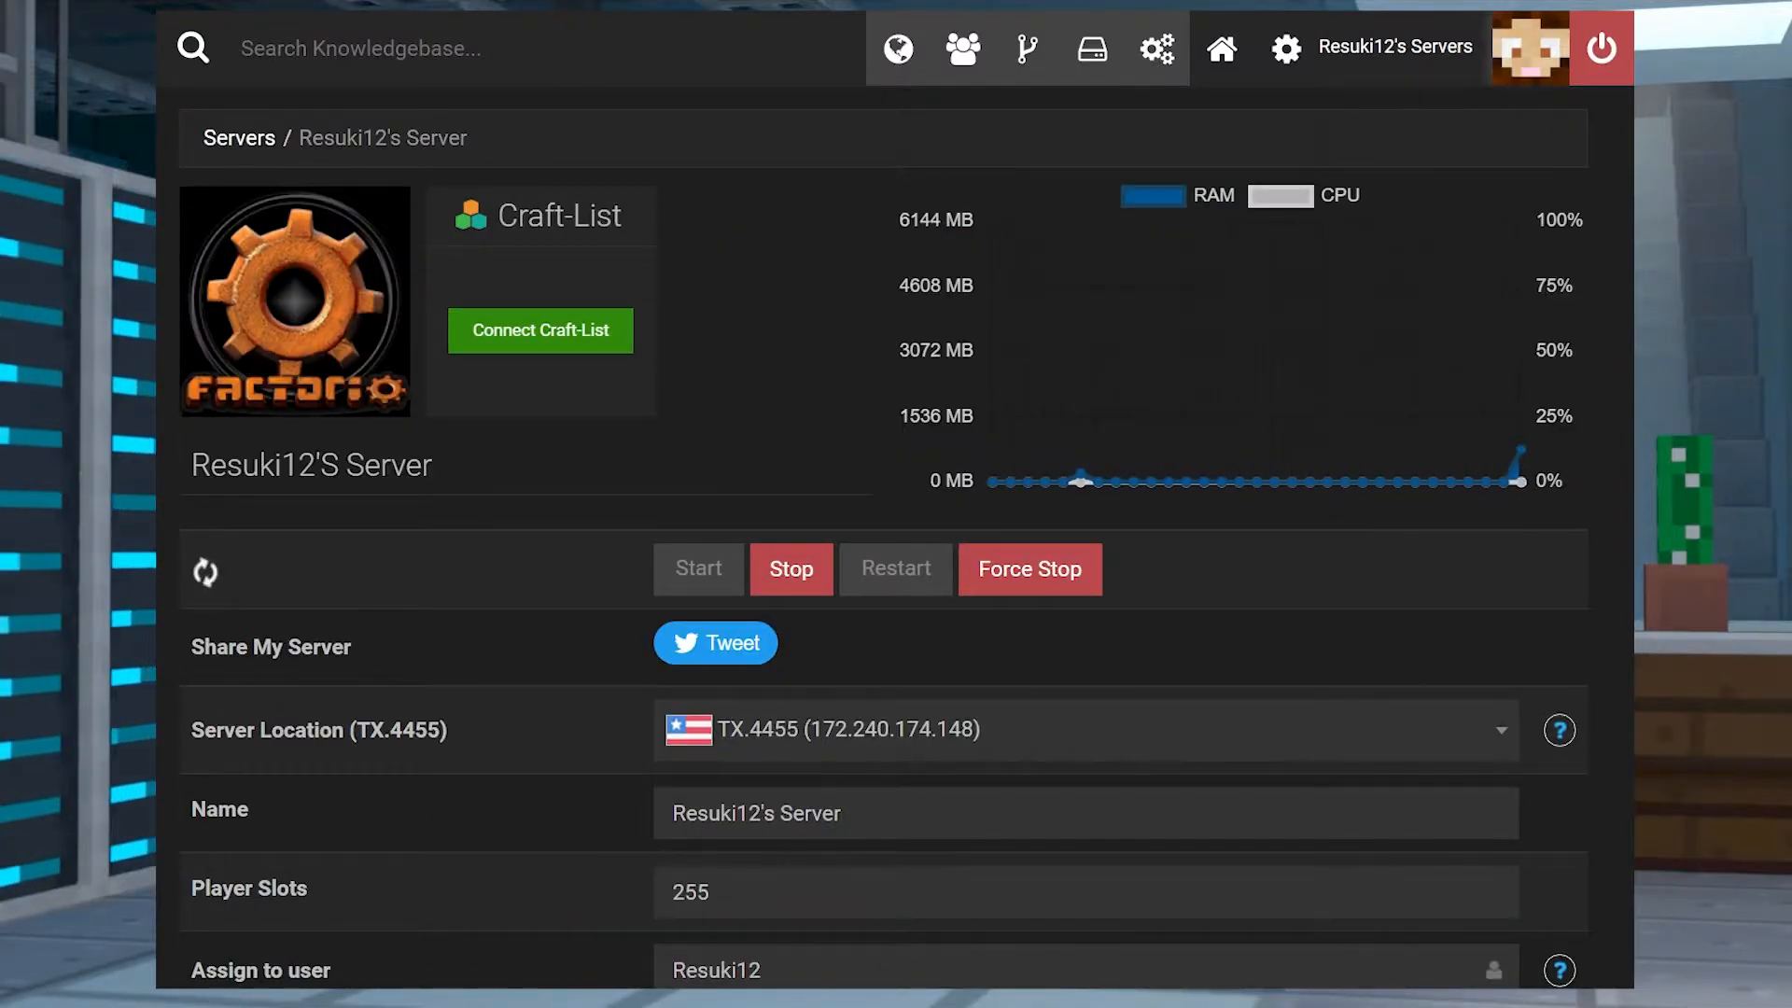
left_click(789, 569)
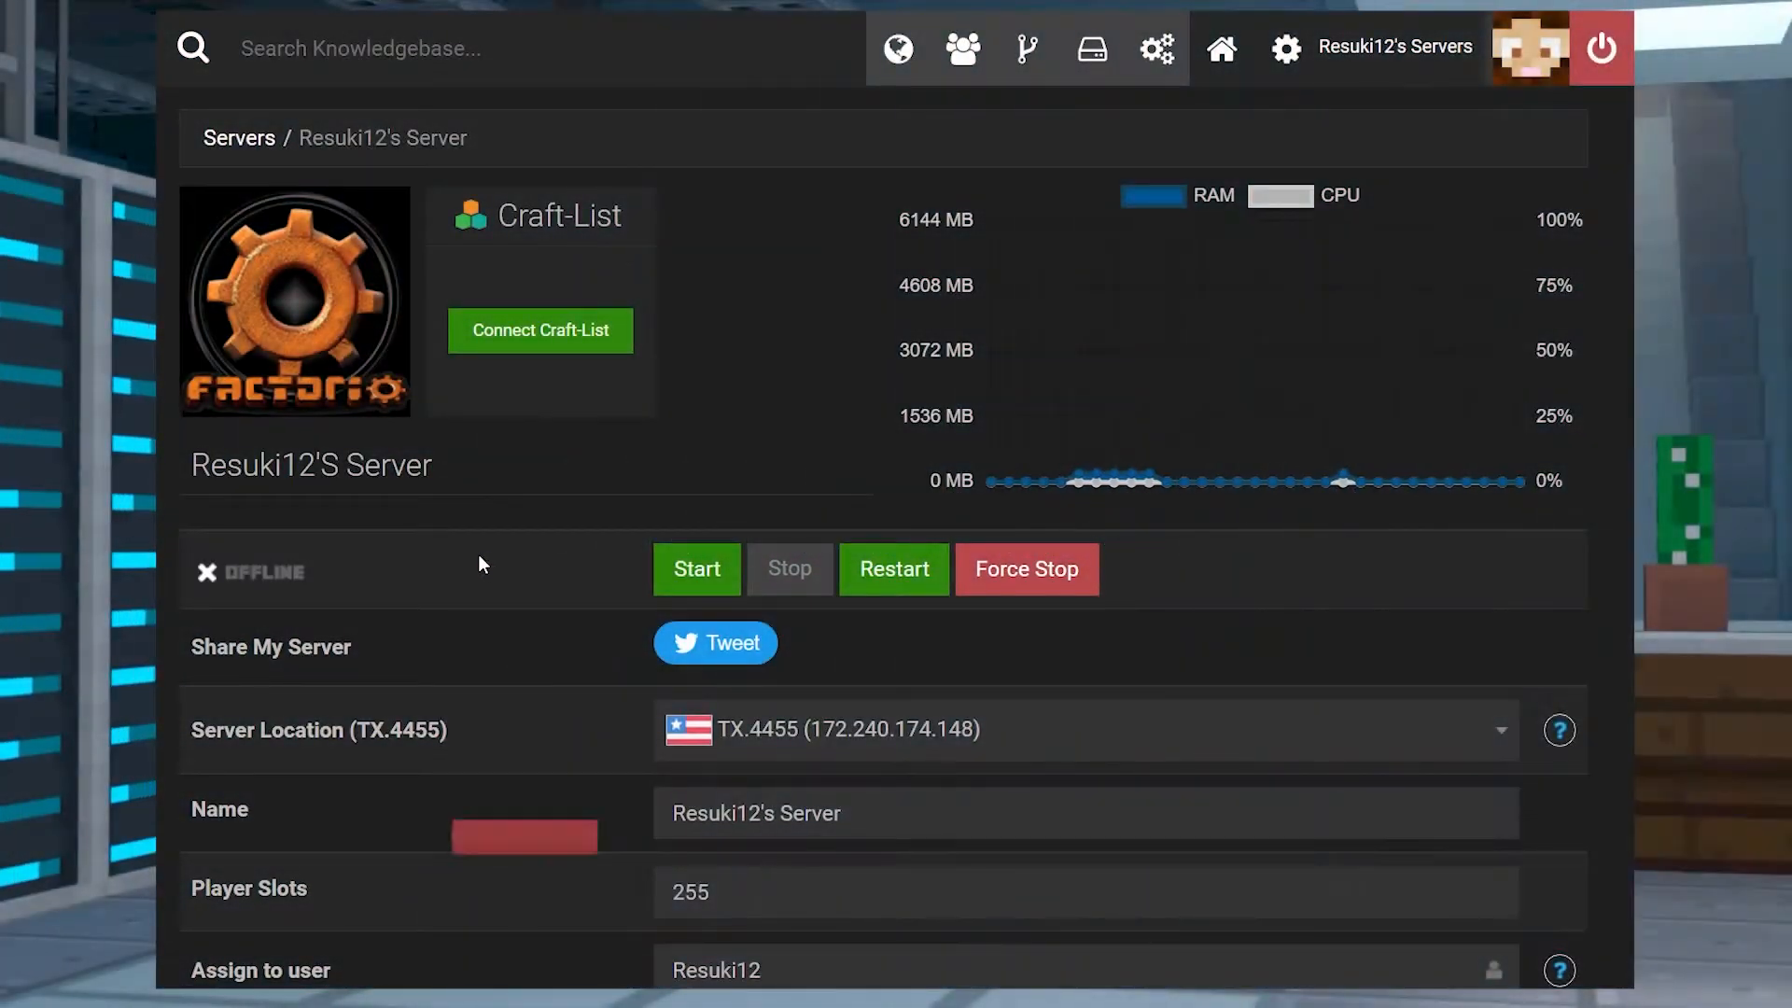
- Re-enter the world name as Osira to fix the mapname error and restart the server again
scroll("down", 3)
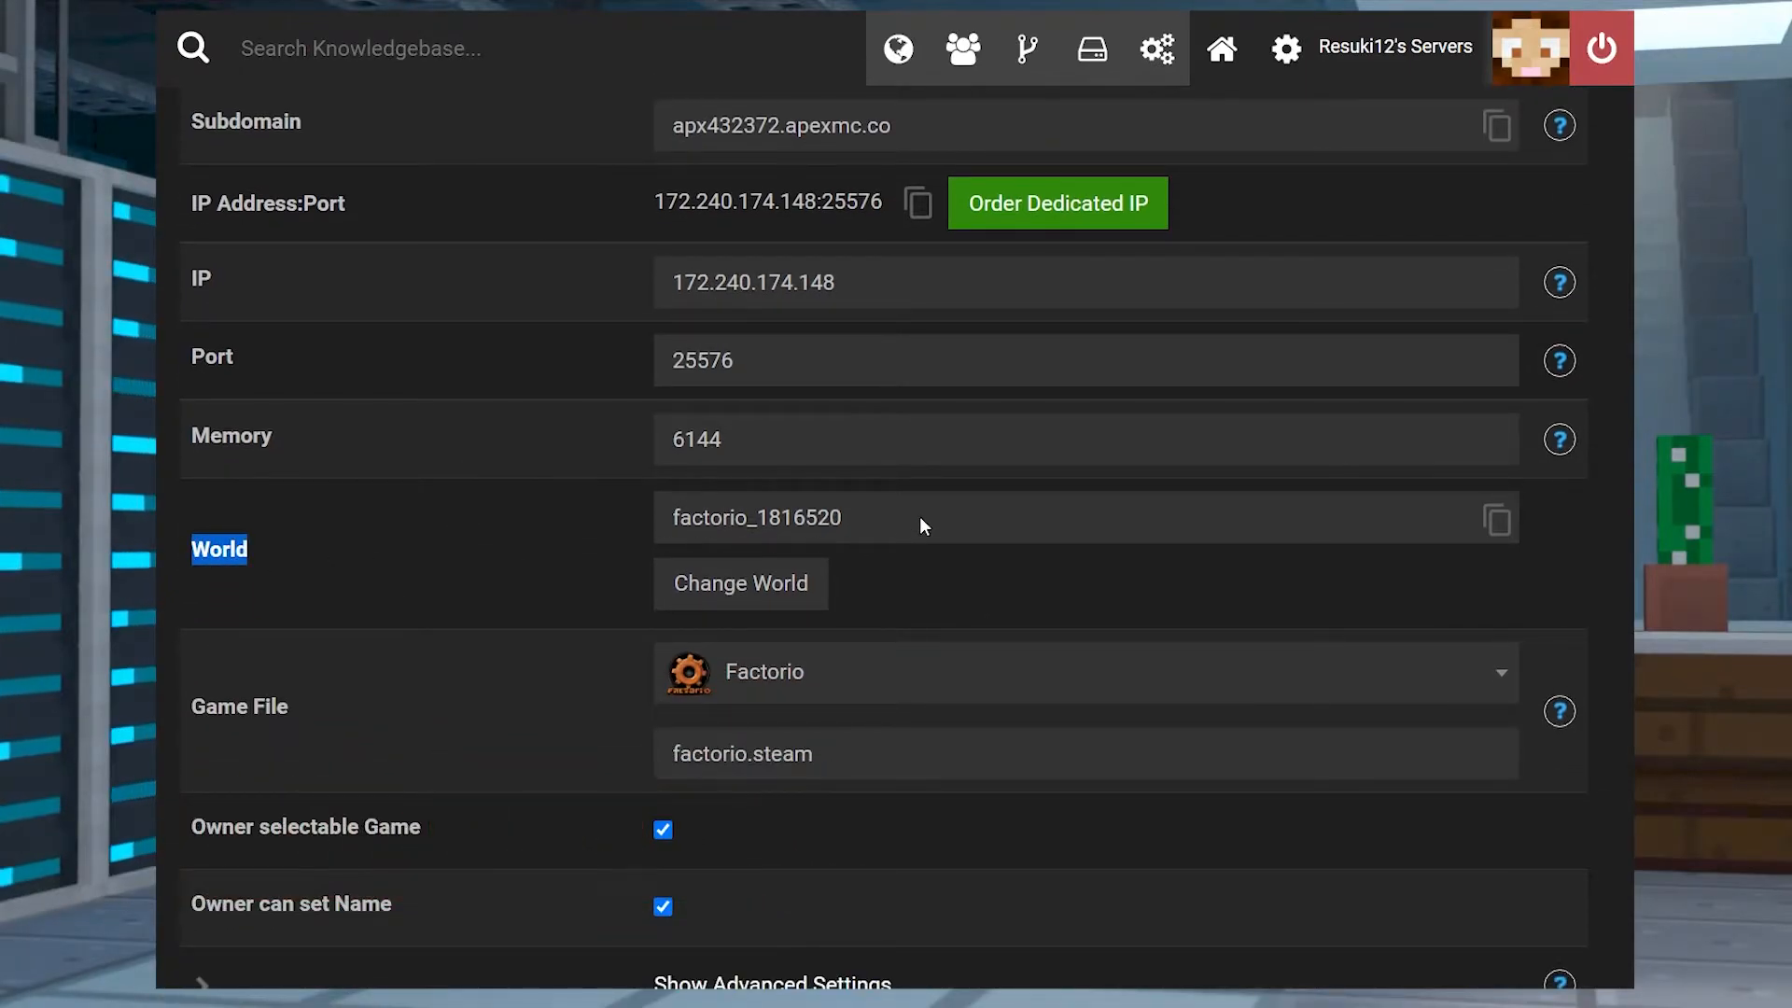
left_click(741, 582)
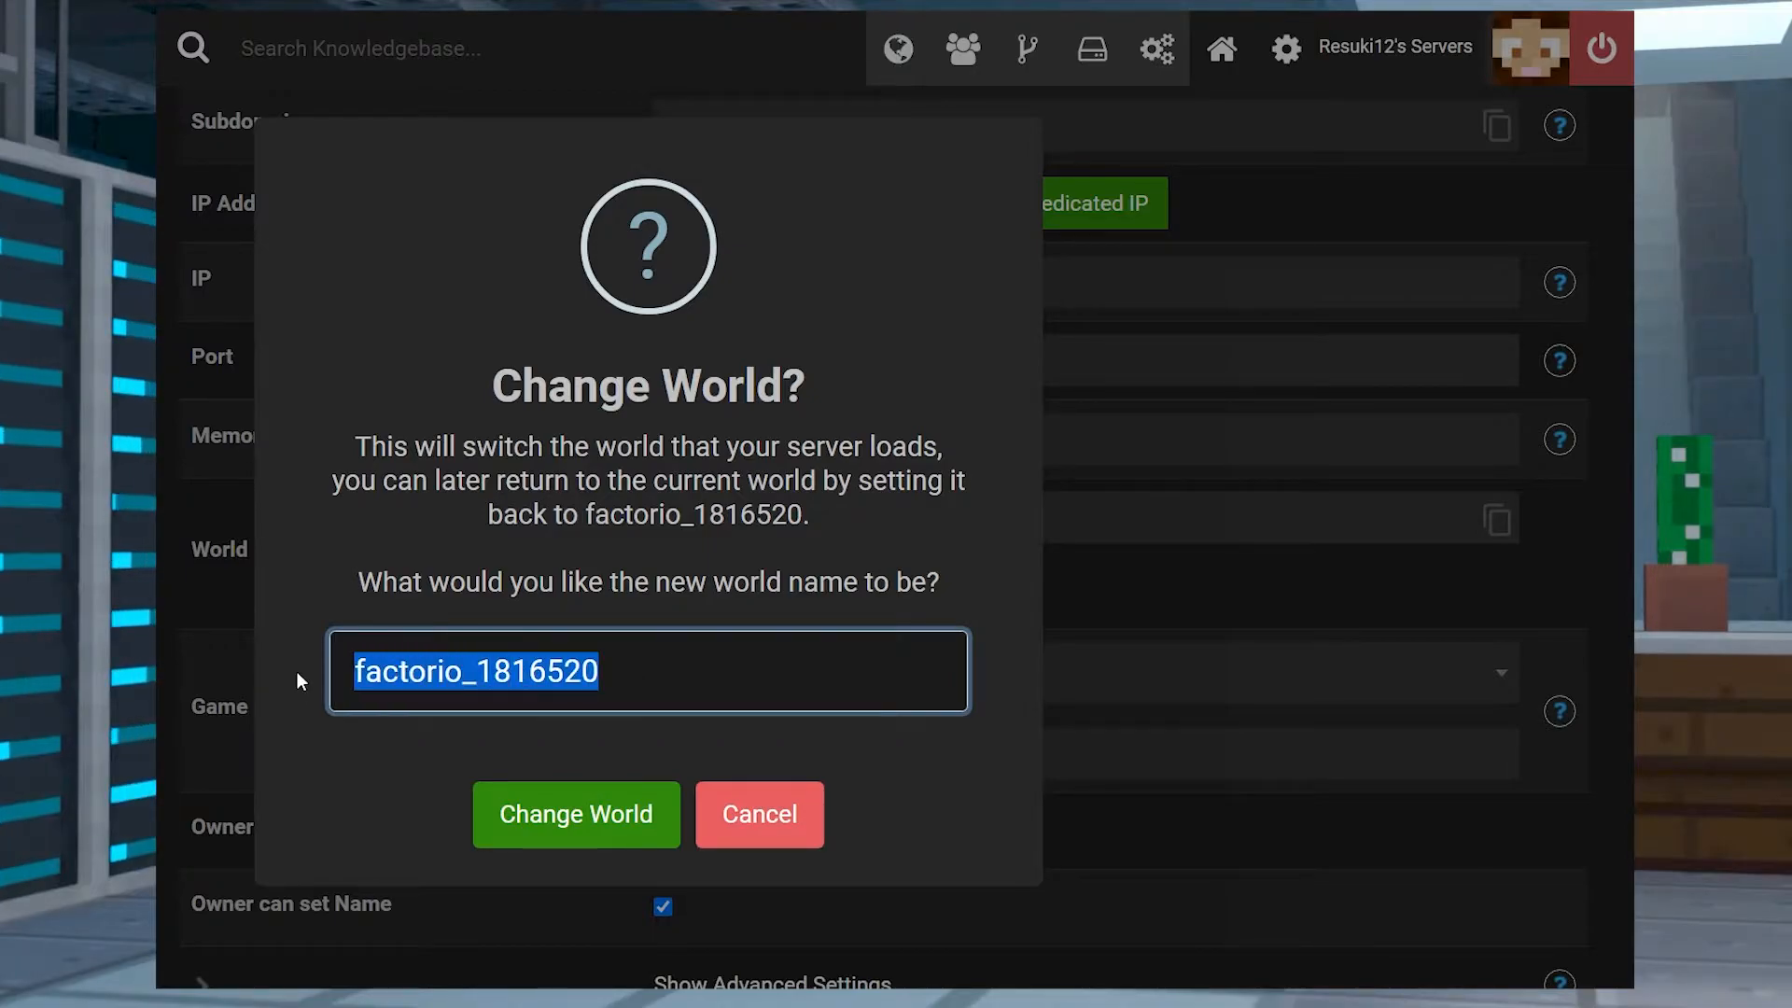
left_click(758, 814)
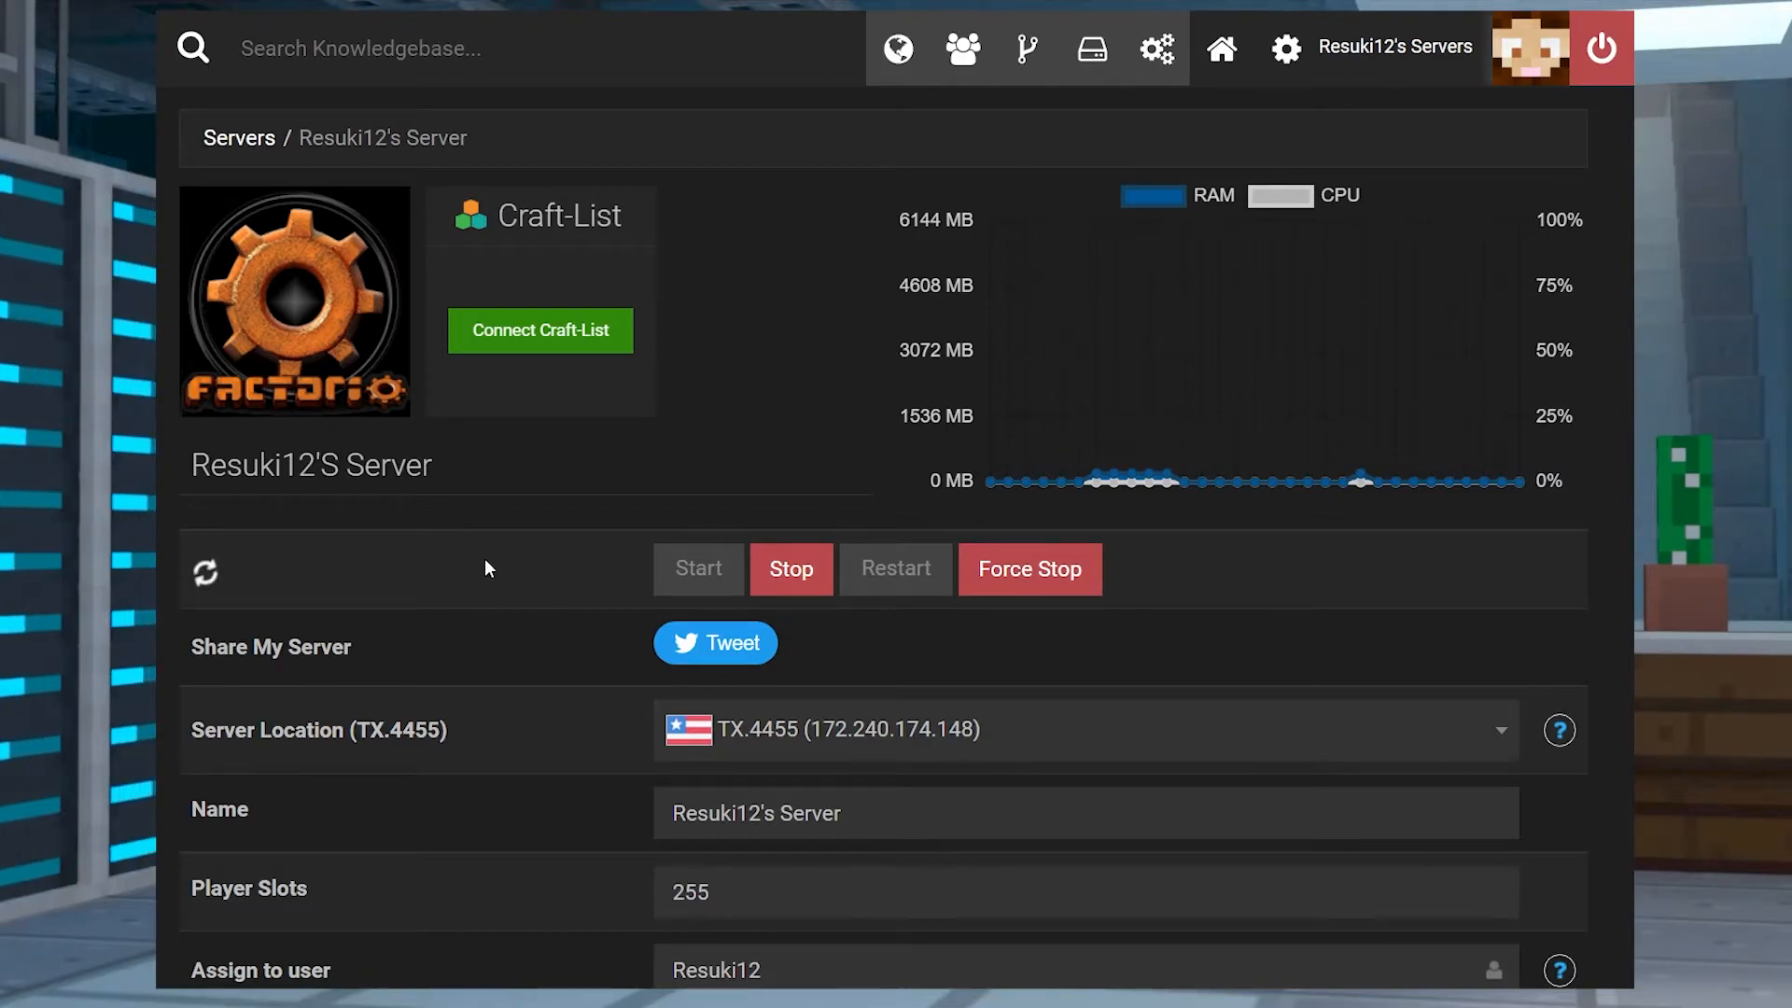
type("0")
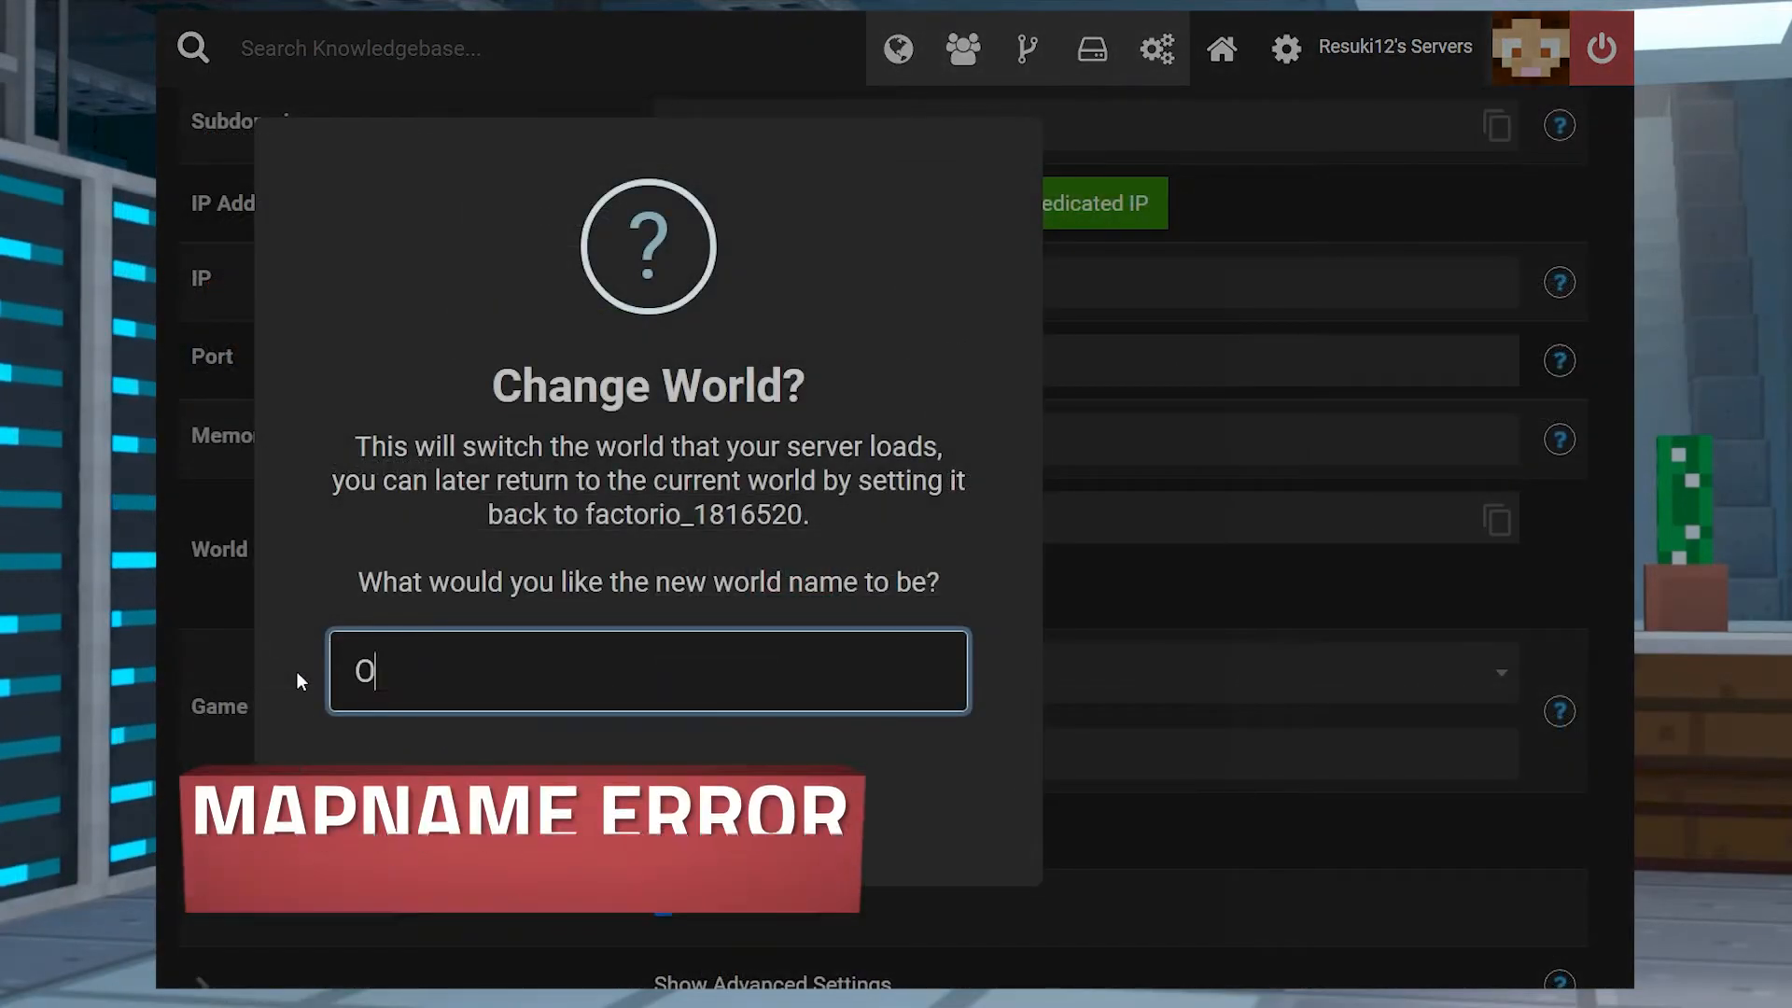
type("sira")
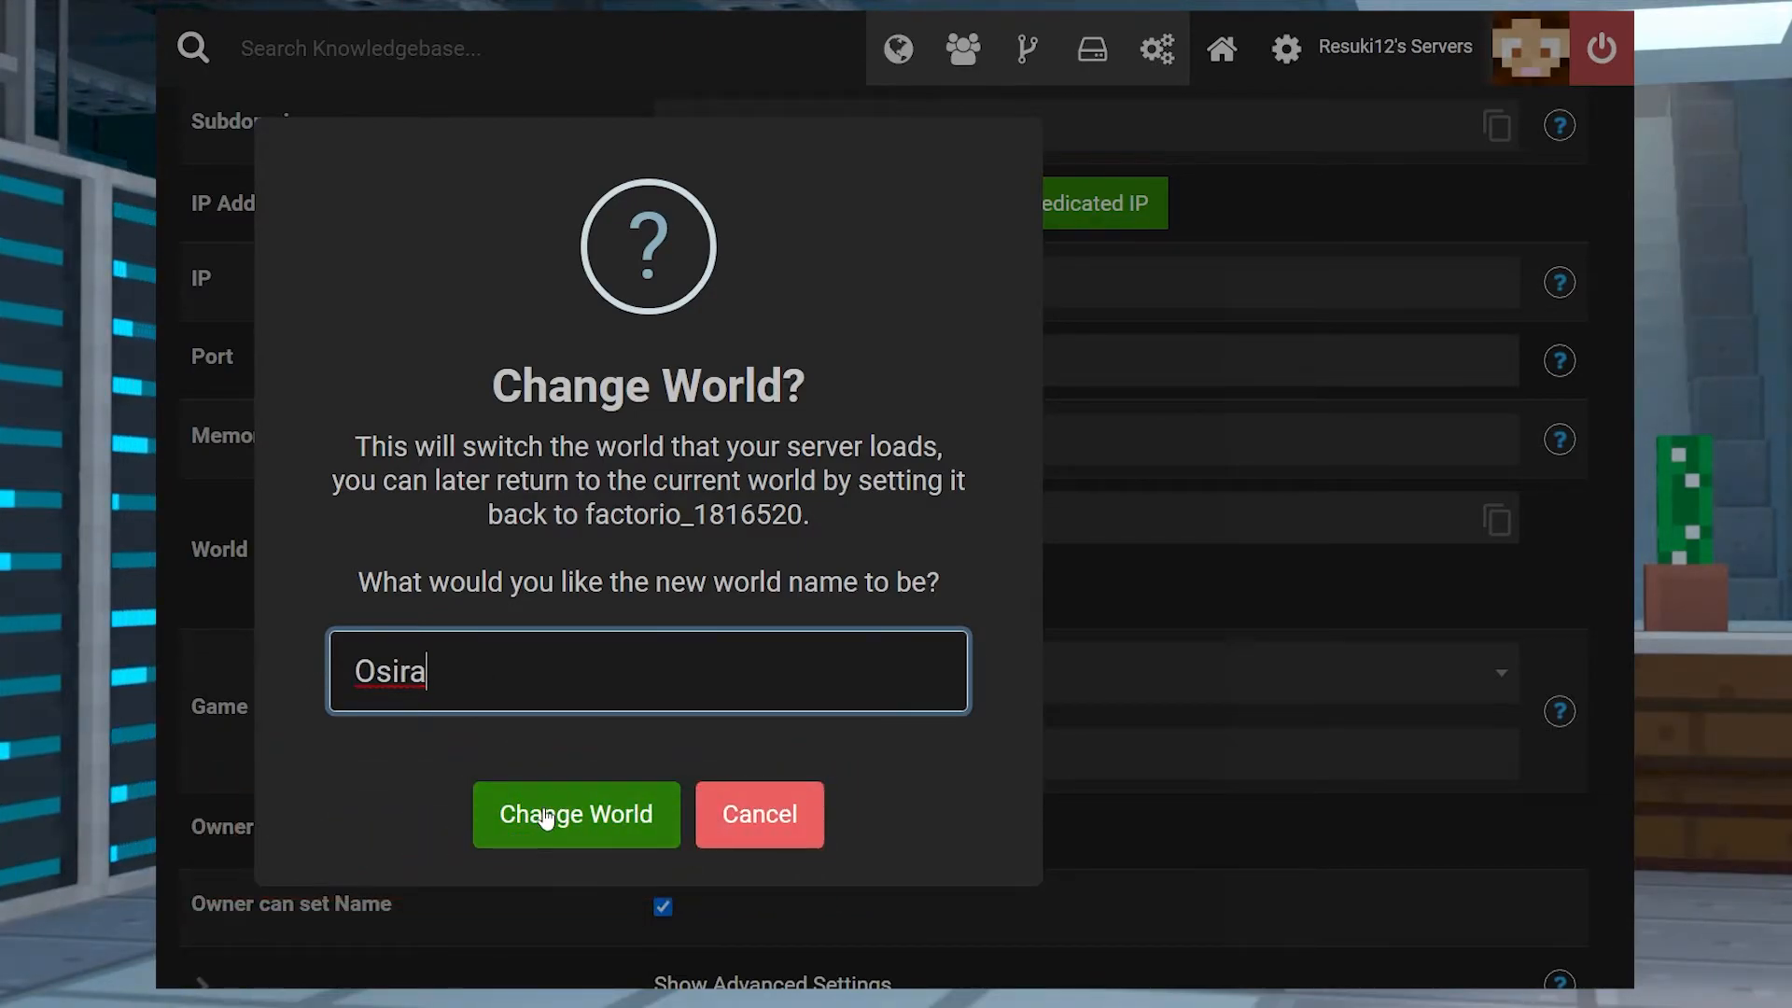
left_click(577, 816)
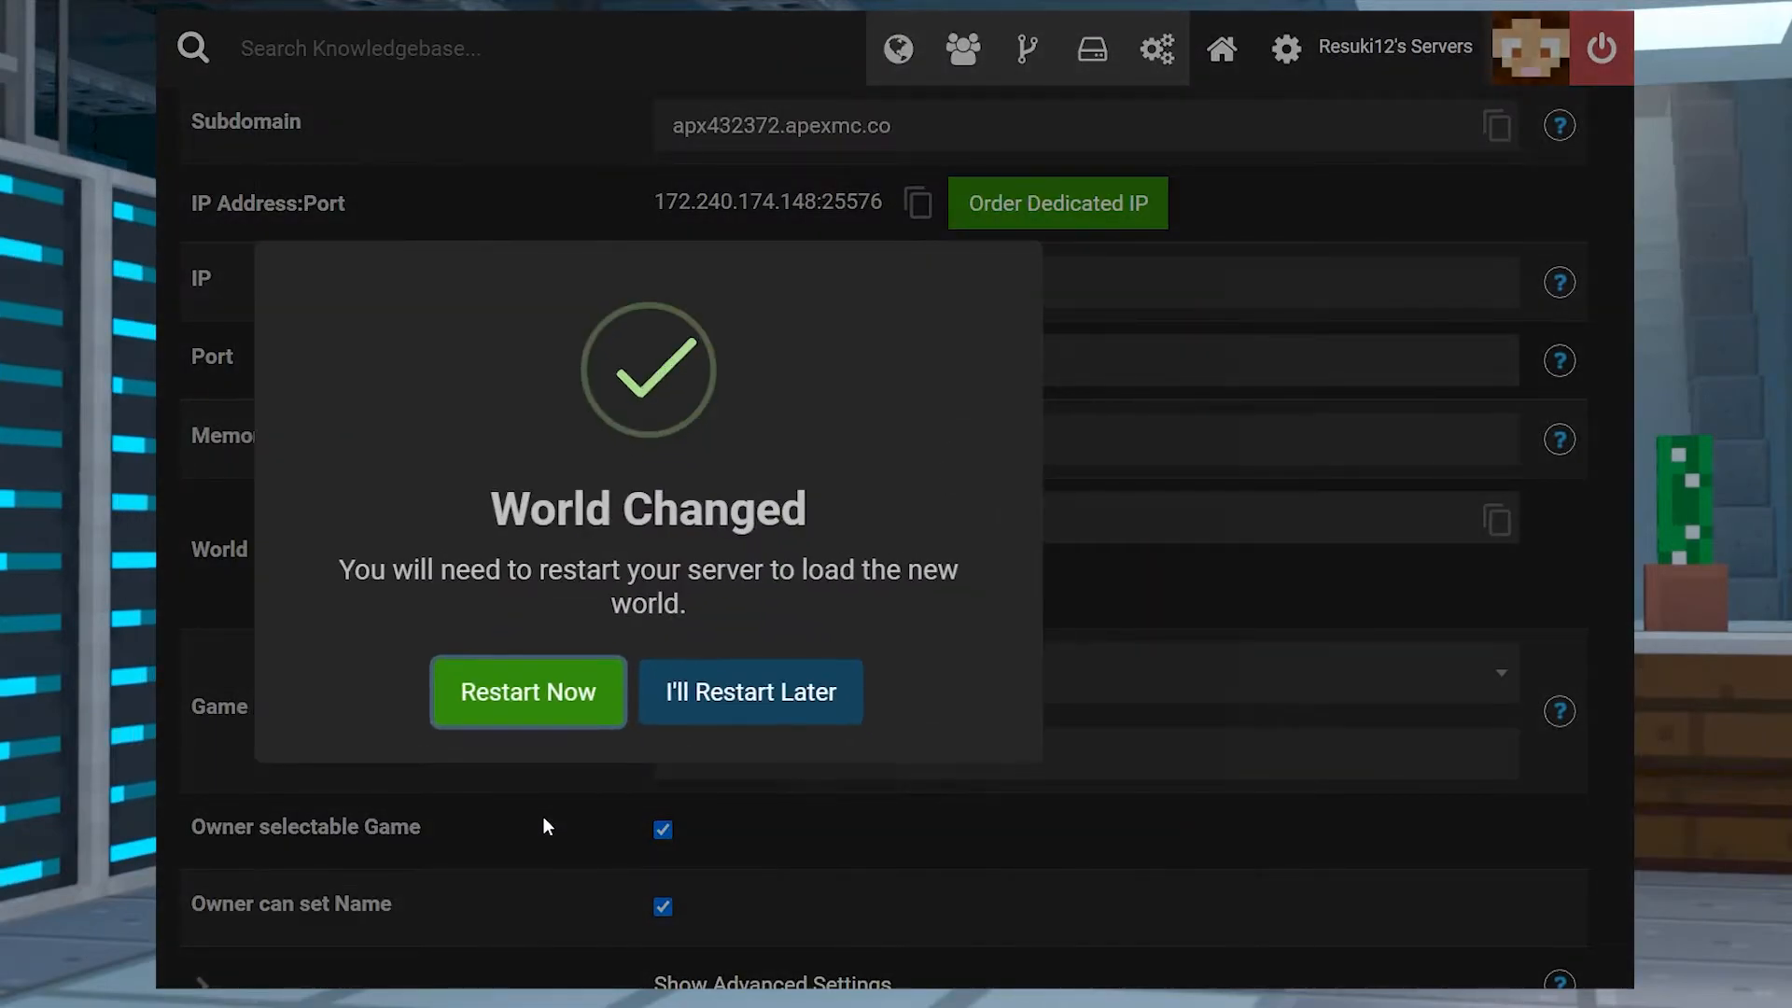
mouse_move(529, 693)
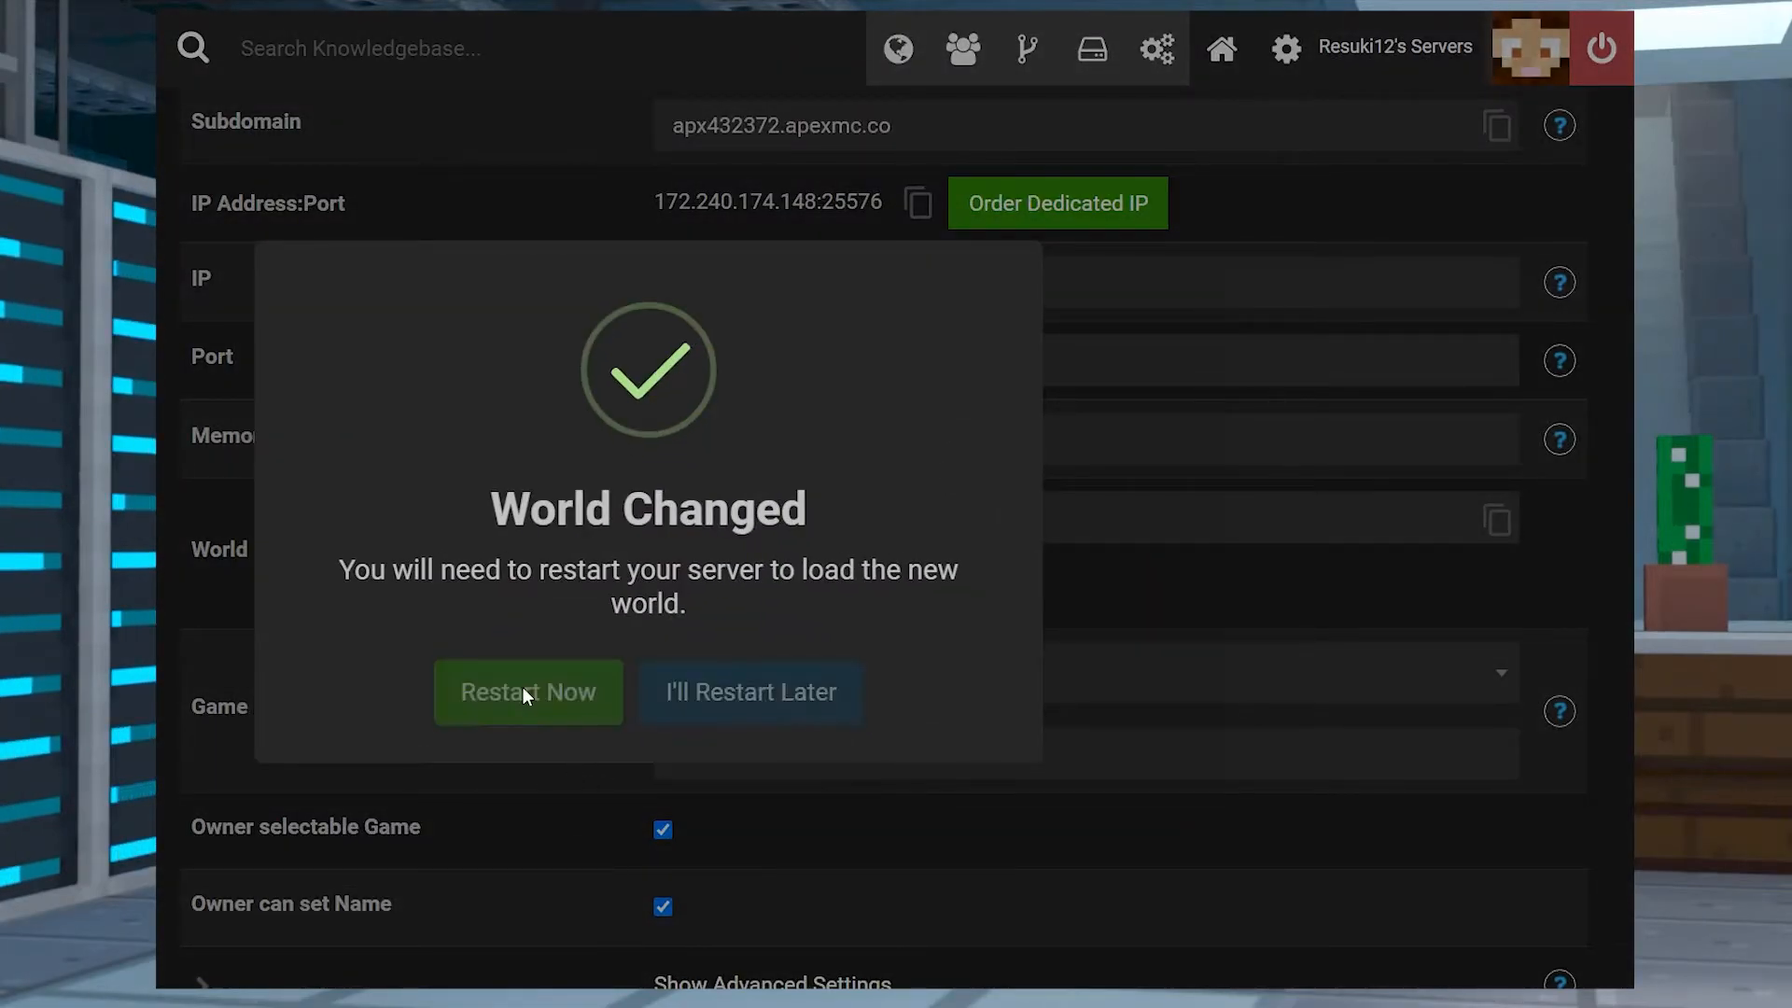
left_click(750, 691)
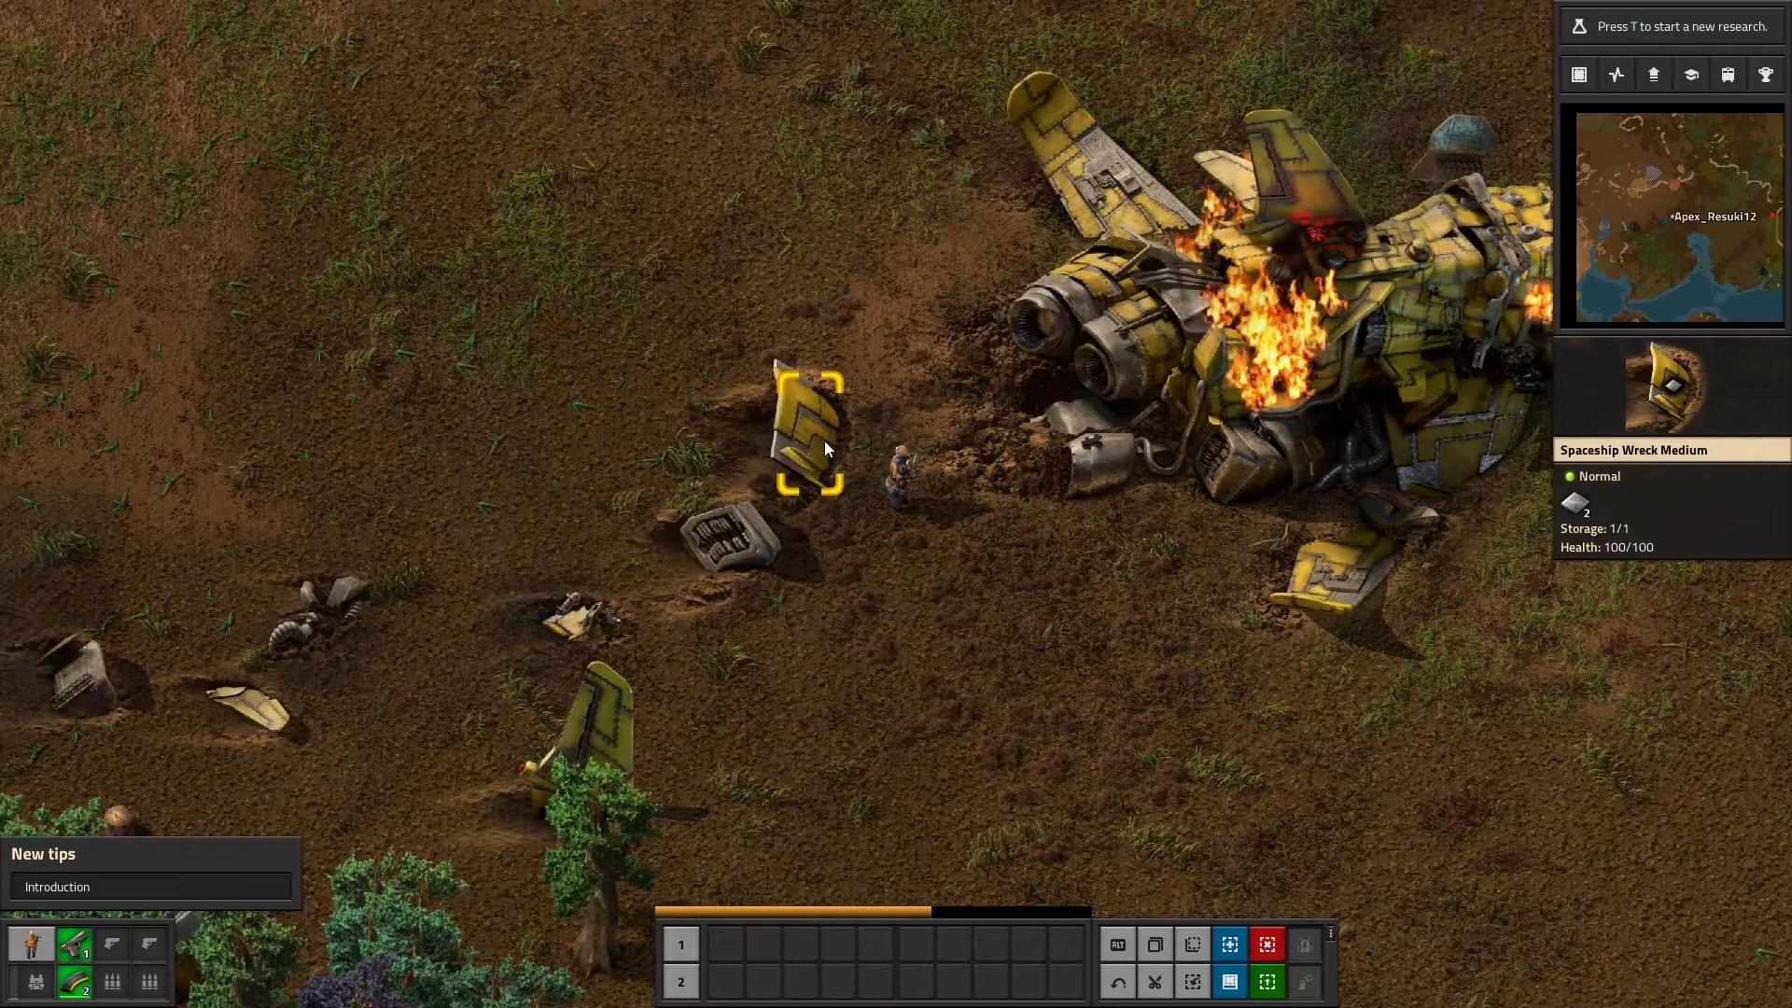
- Join the server in Factorio to view the loaded Osira factory and rail network
left_click(808, 429)
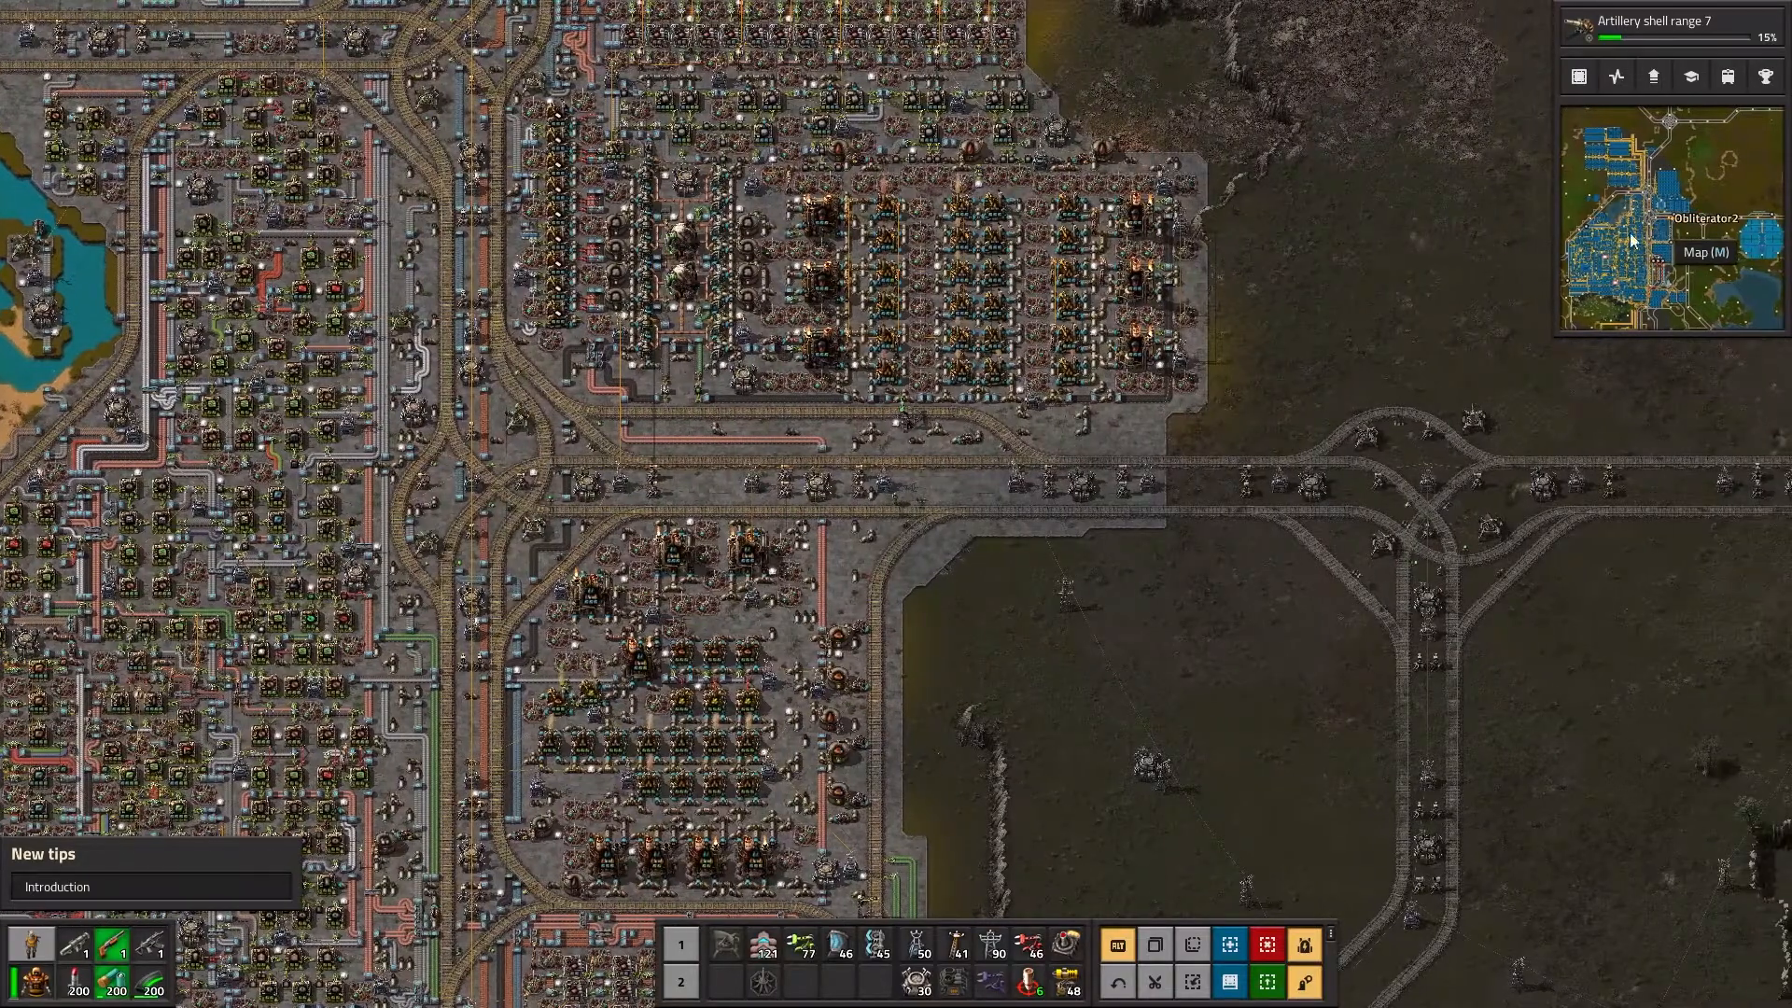
mouse_move(1309, 495)
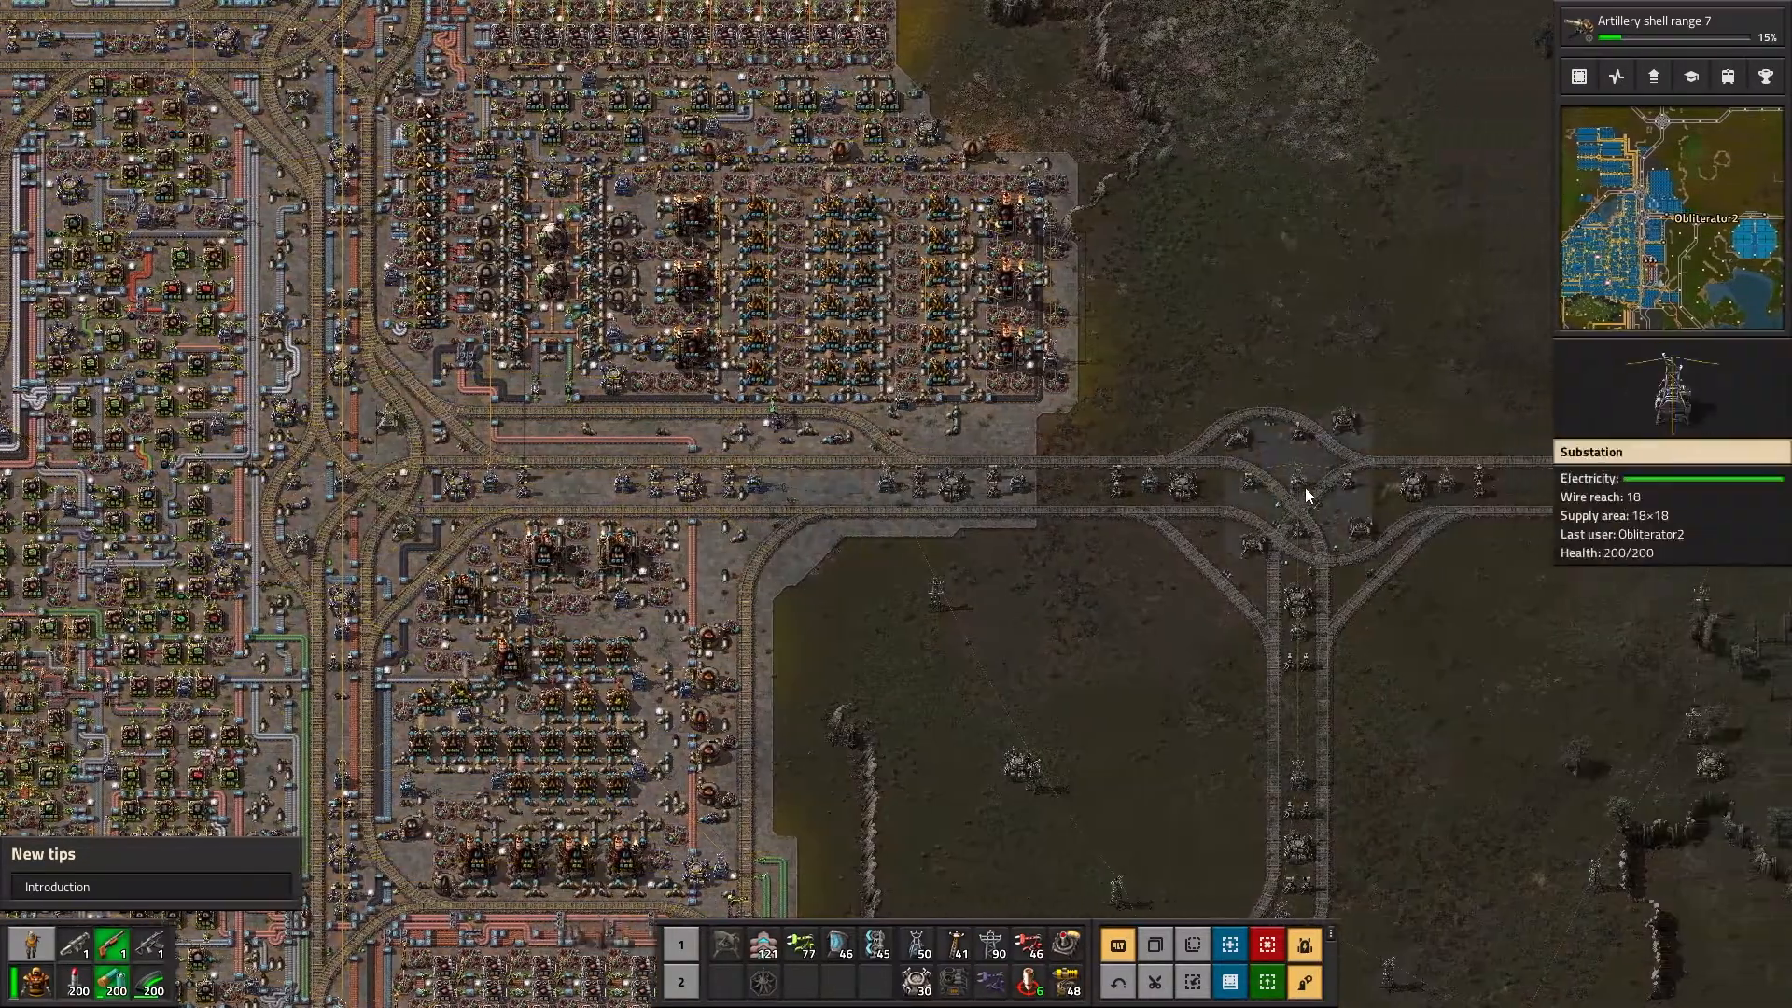